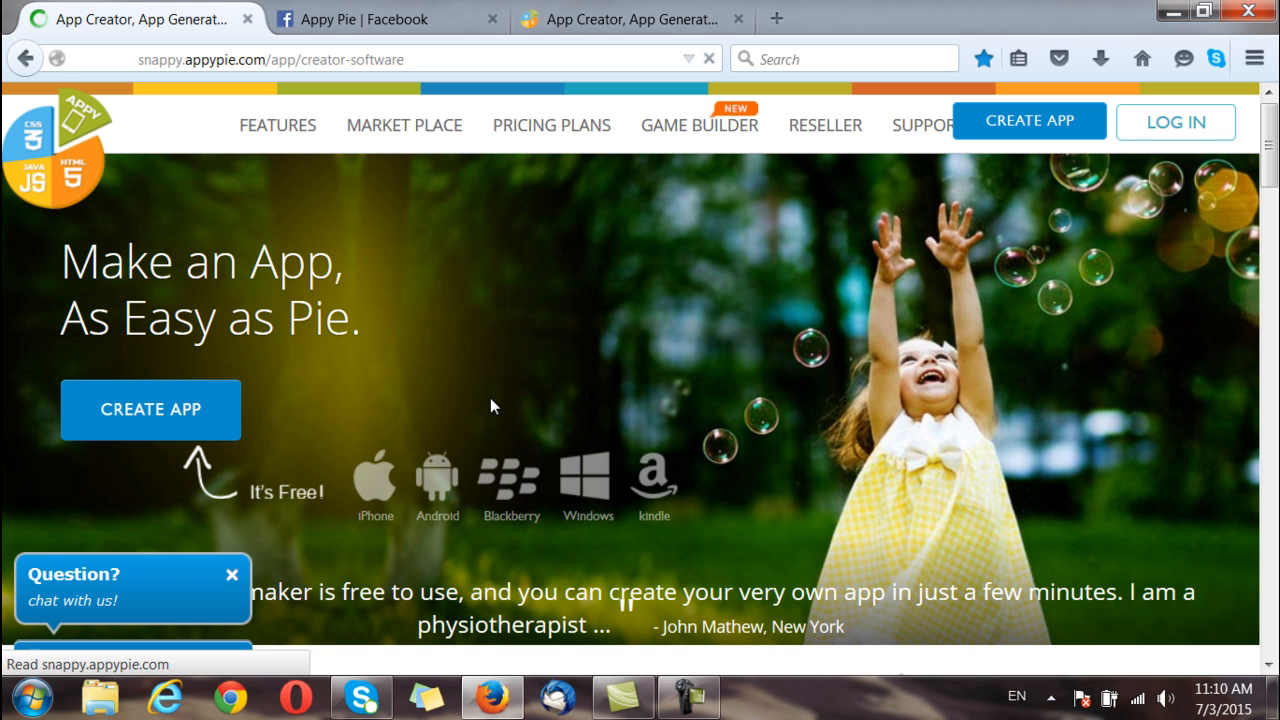
- Create a new Online Business app named 'Prisitine Inc'
click(150, 409)
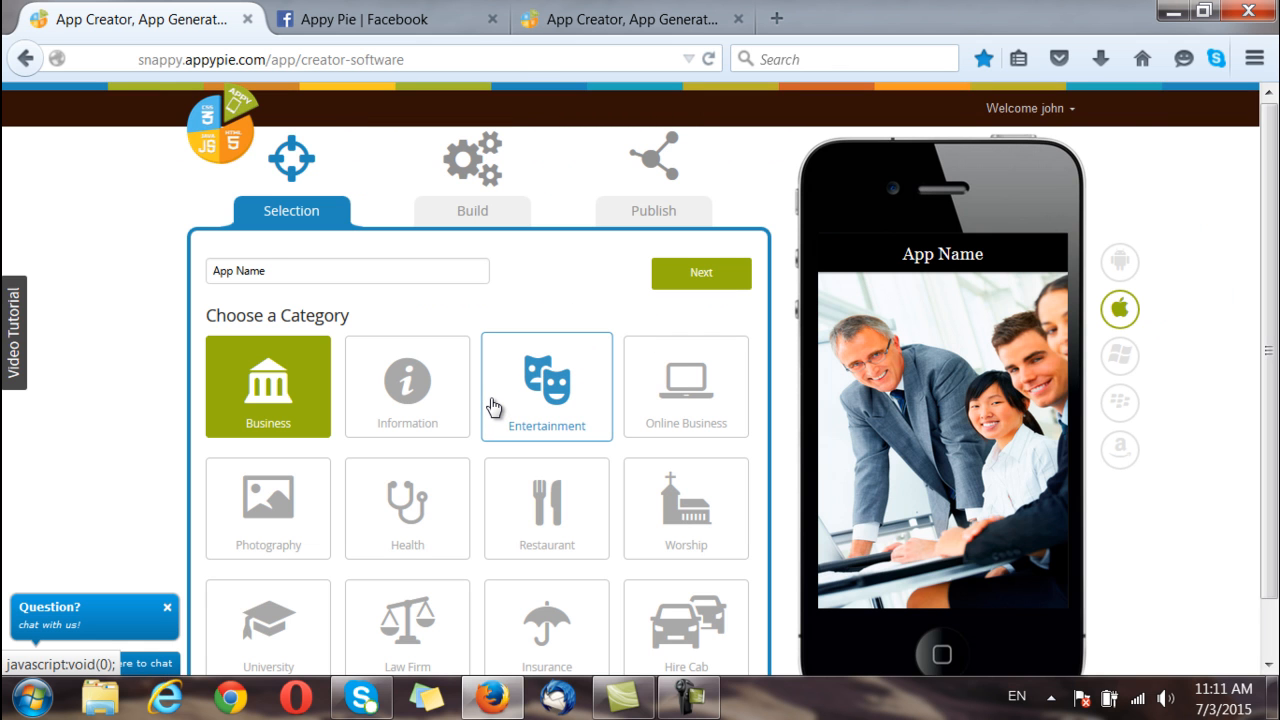
click(685, 387)
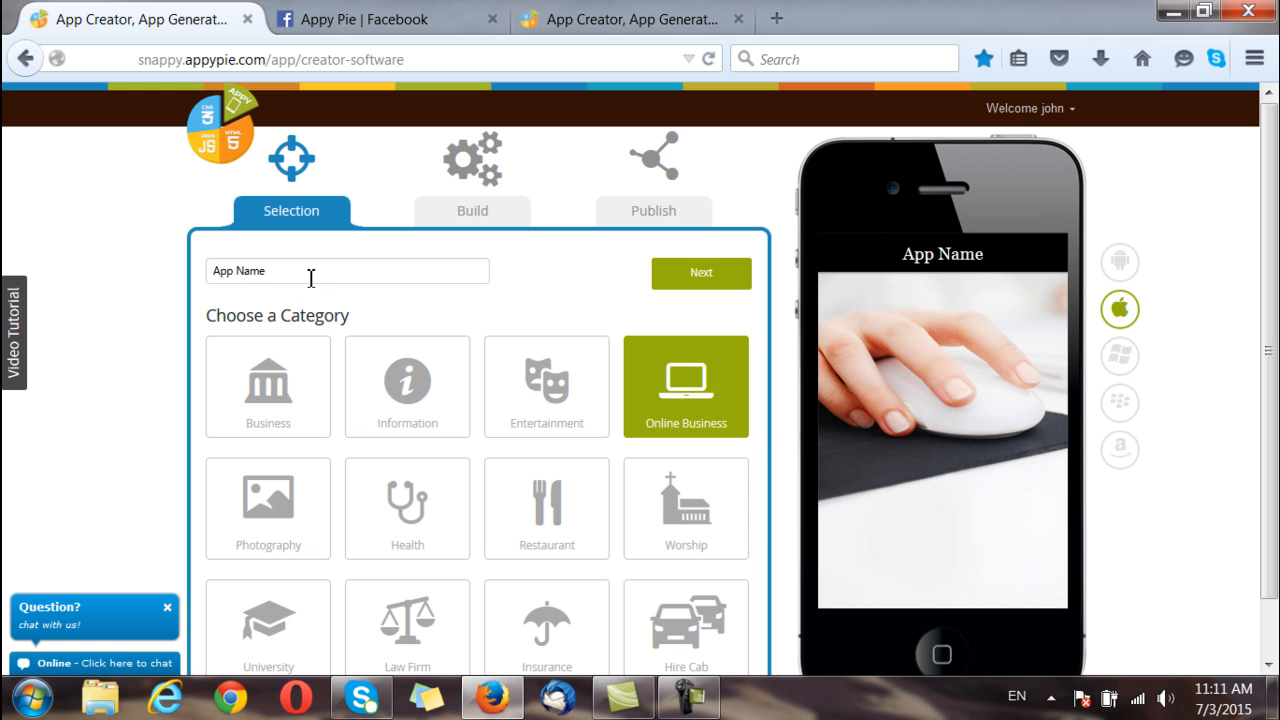
text(Prisitine Inc)
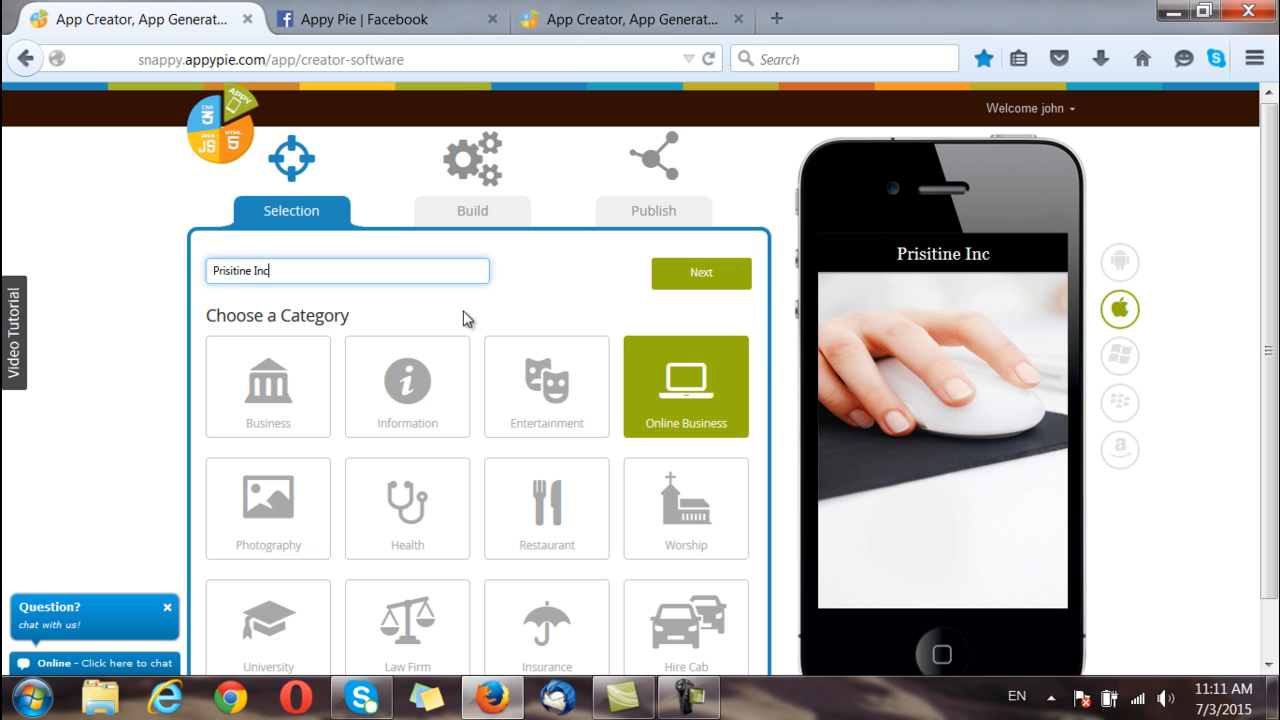
- Move to the Build stage, browse Commerce, Multimedia and Contact features, then list all features
click(701, 272)
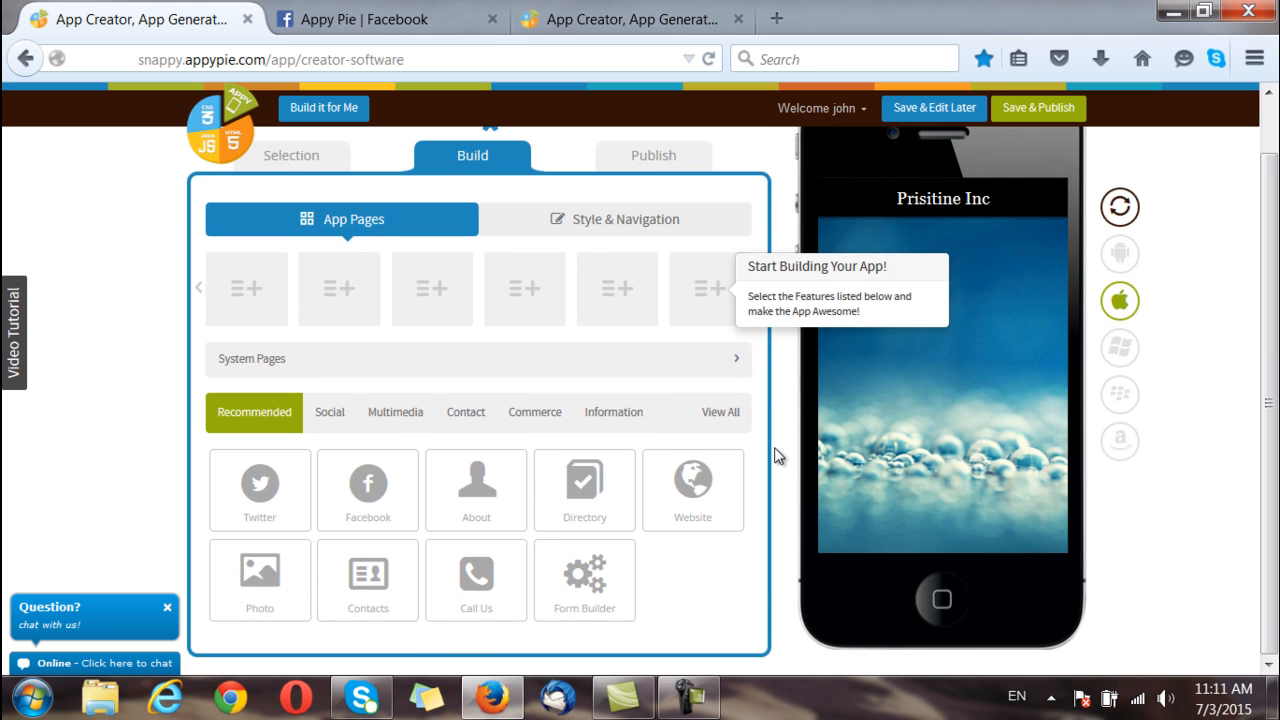
mouse_move(332, 332)
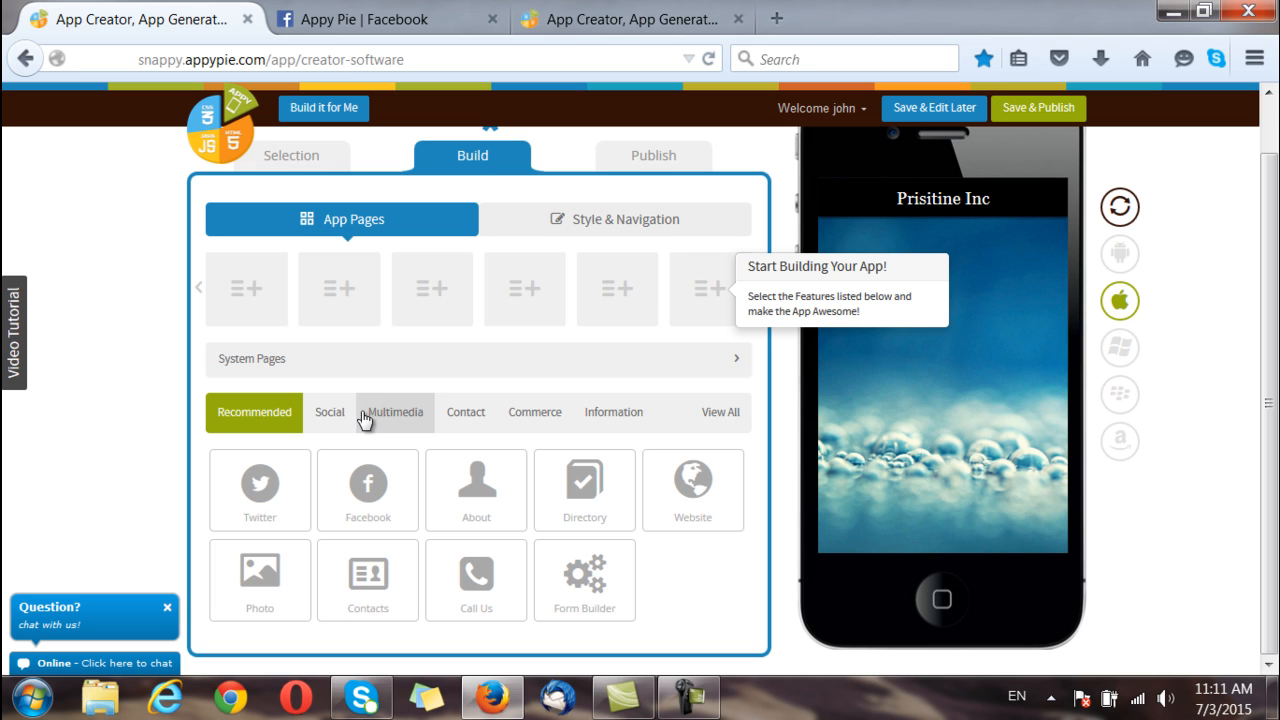
mouse_move(525, 412)
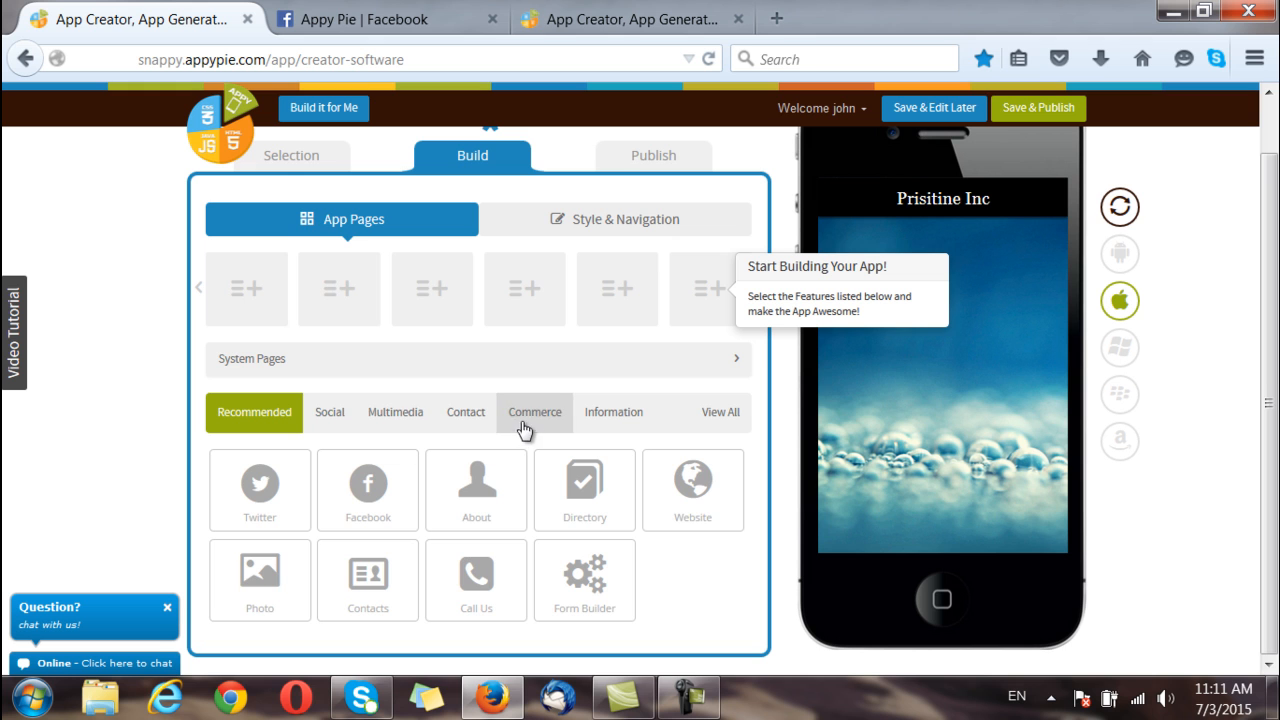
click(534, 412)
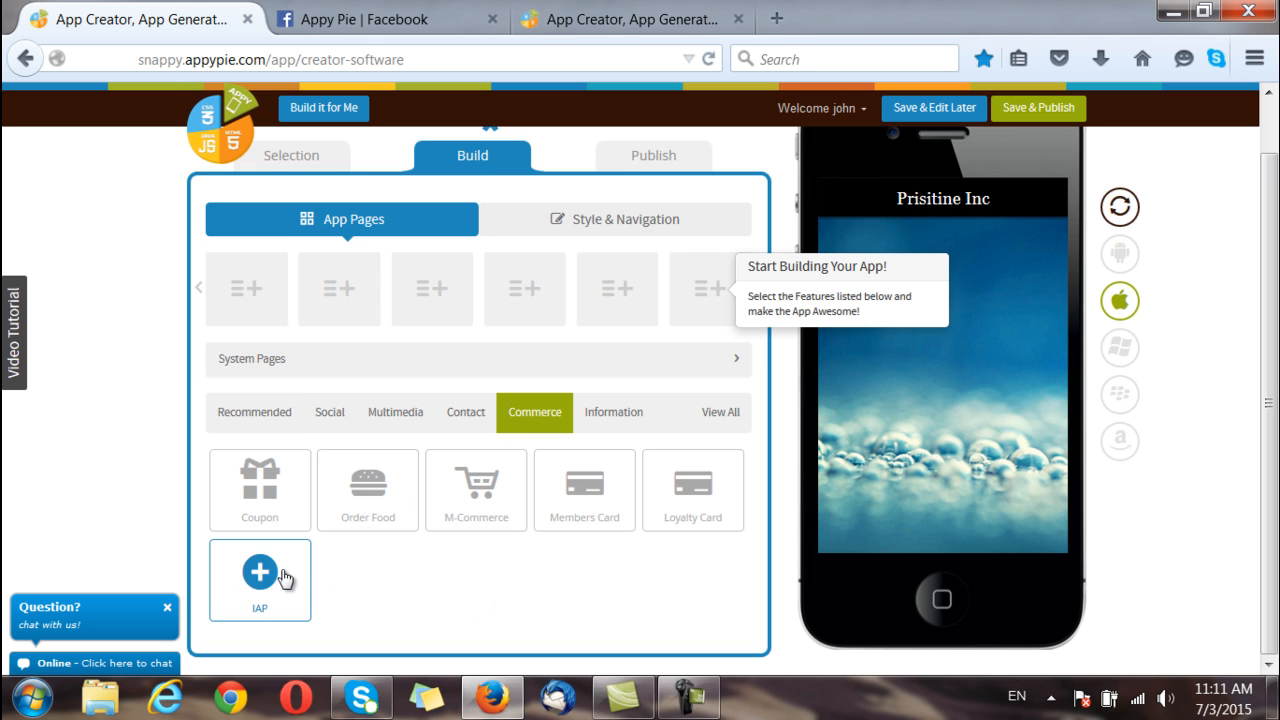
click(395, 412)
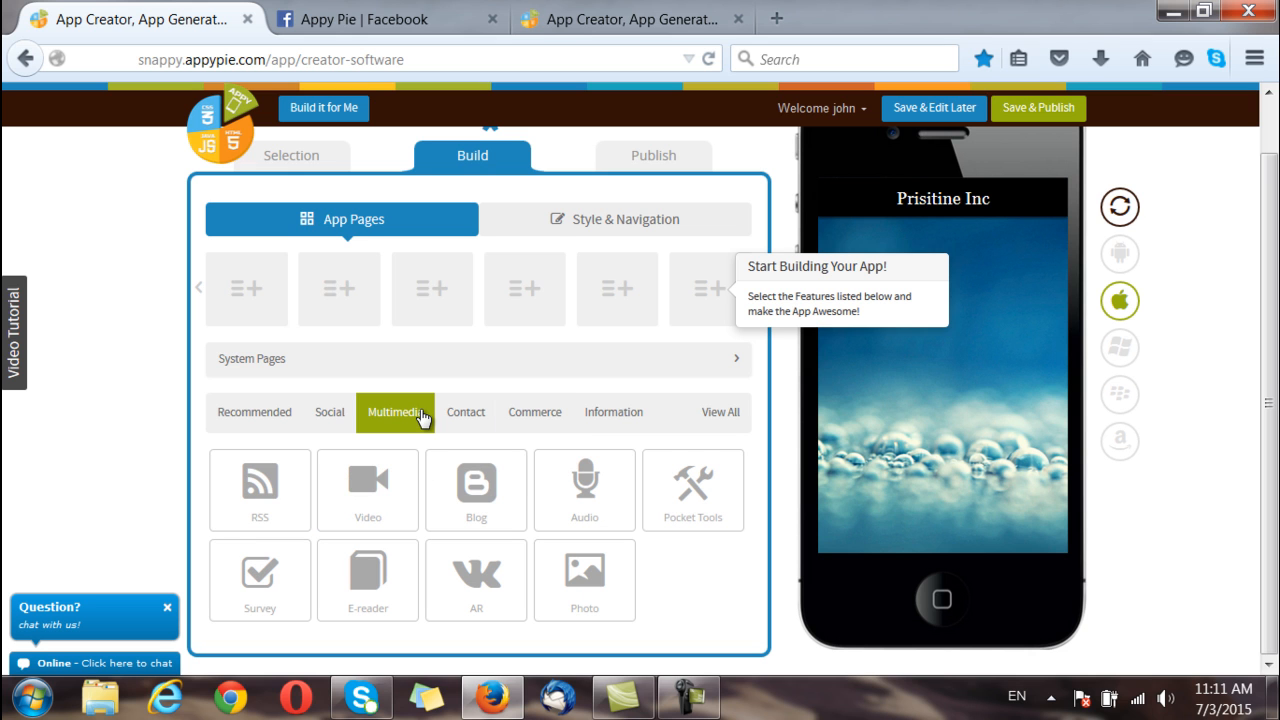
mouse_move(584, 490)
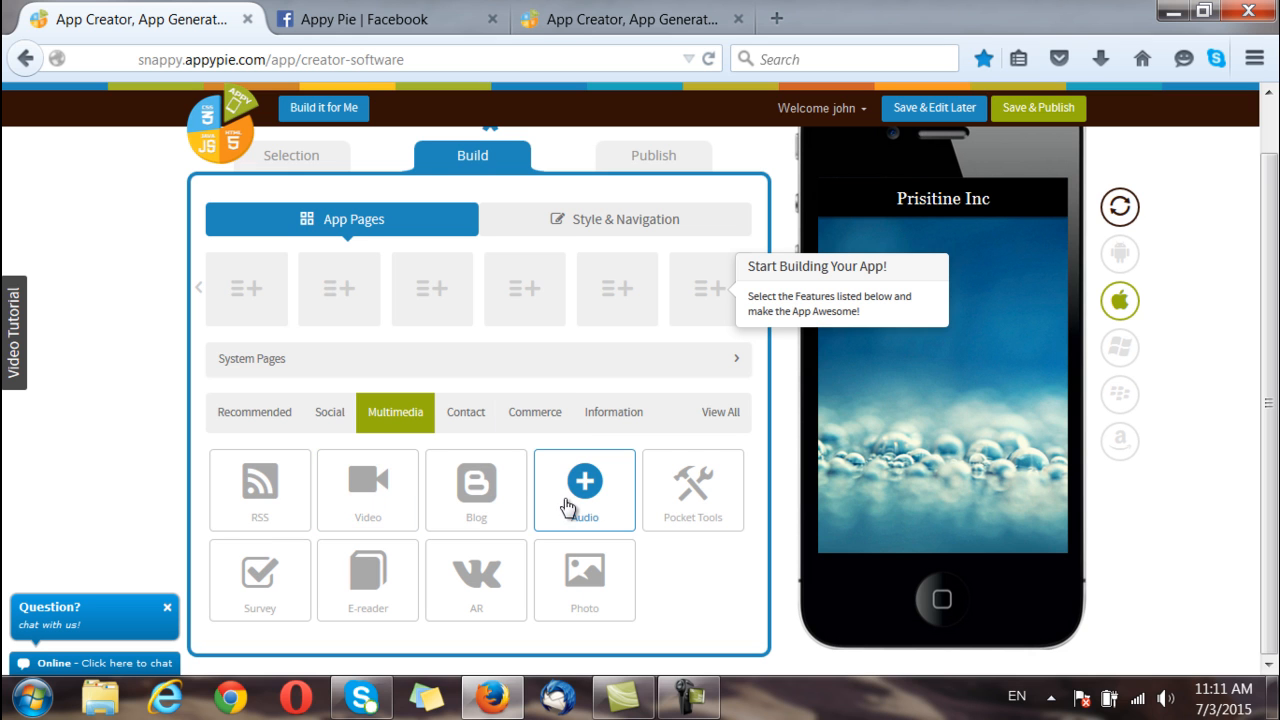
mouse_move(535, 412)
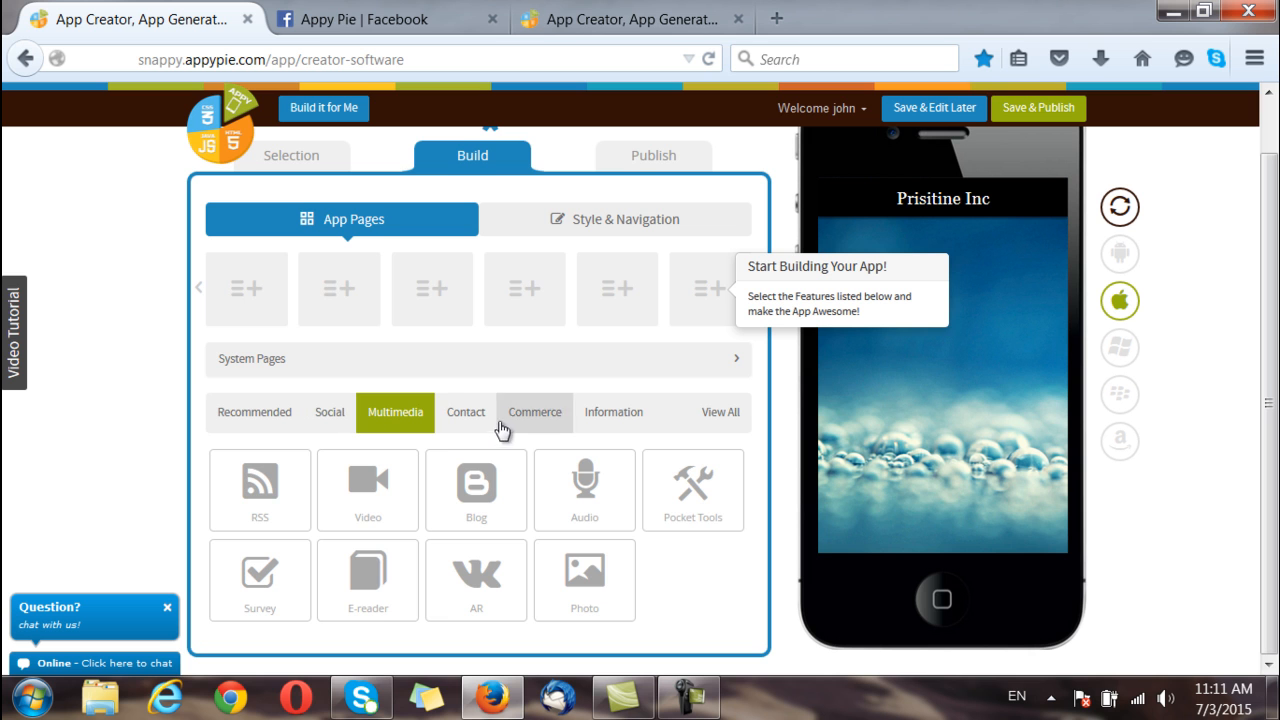
click(465, 412)
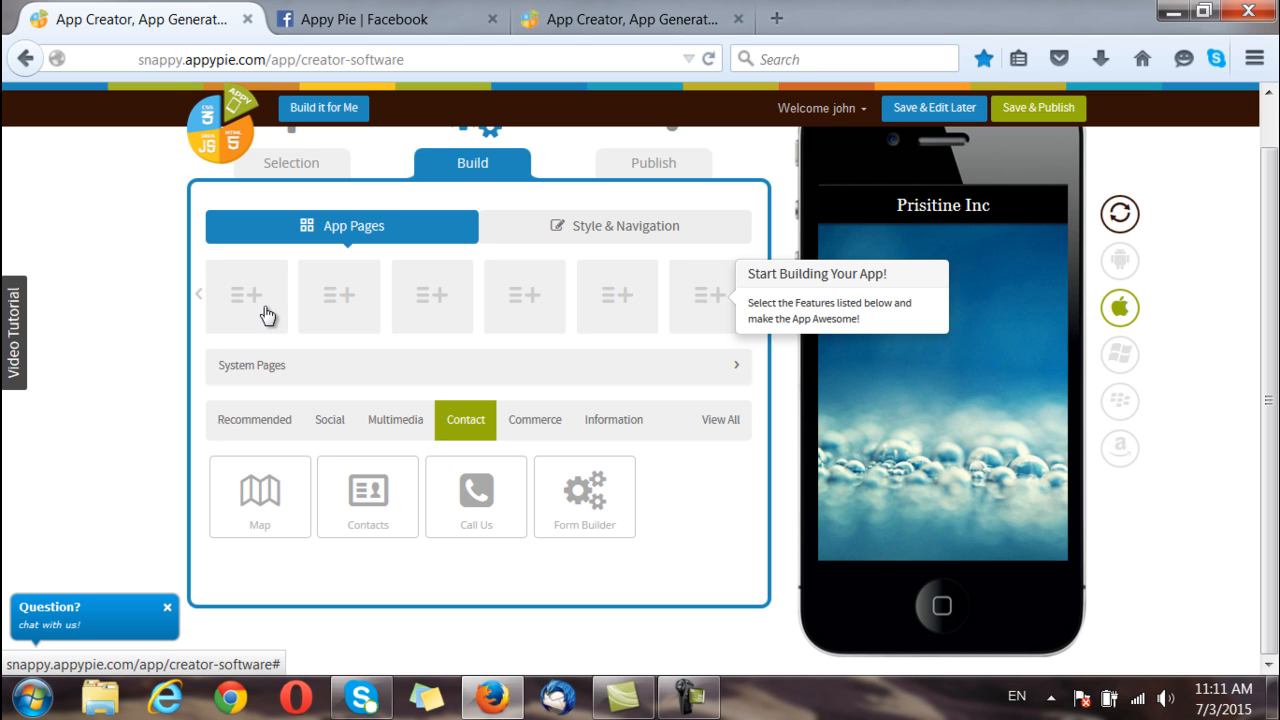
mouse_move(262, 304)
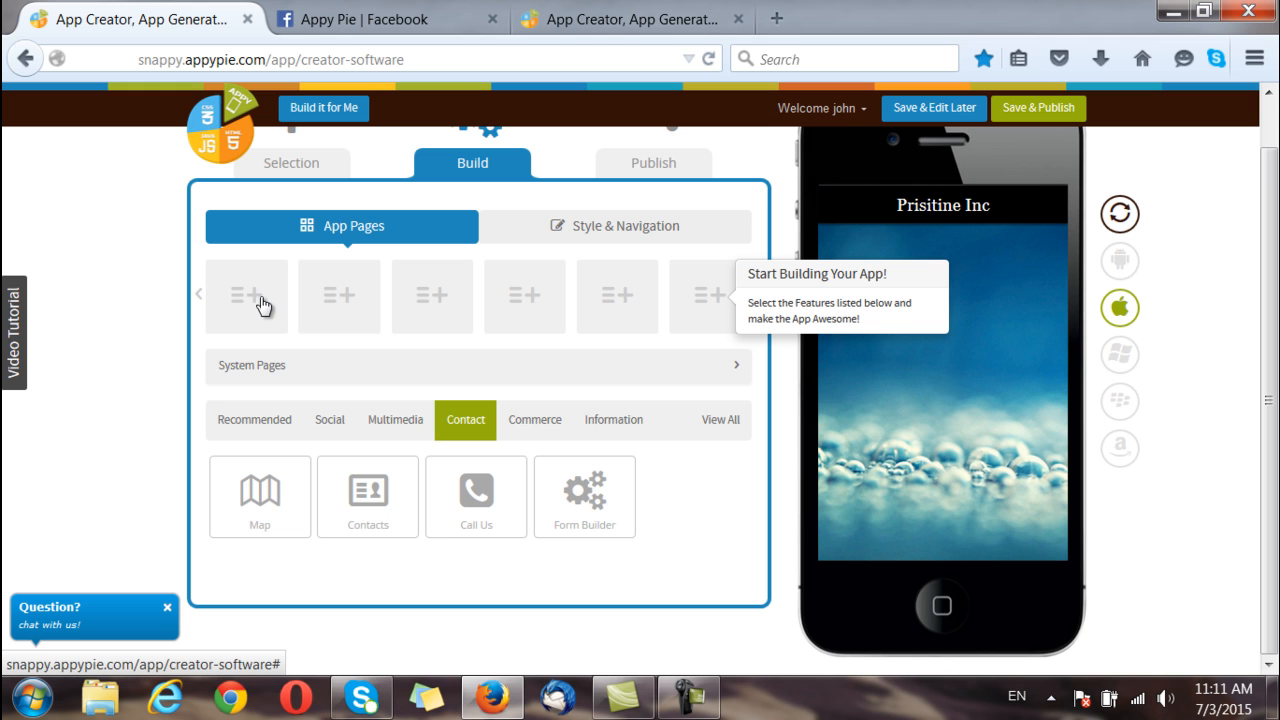
mouse_move(720, 419)
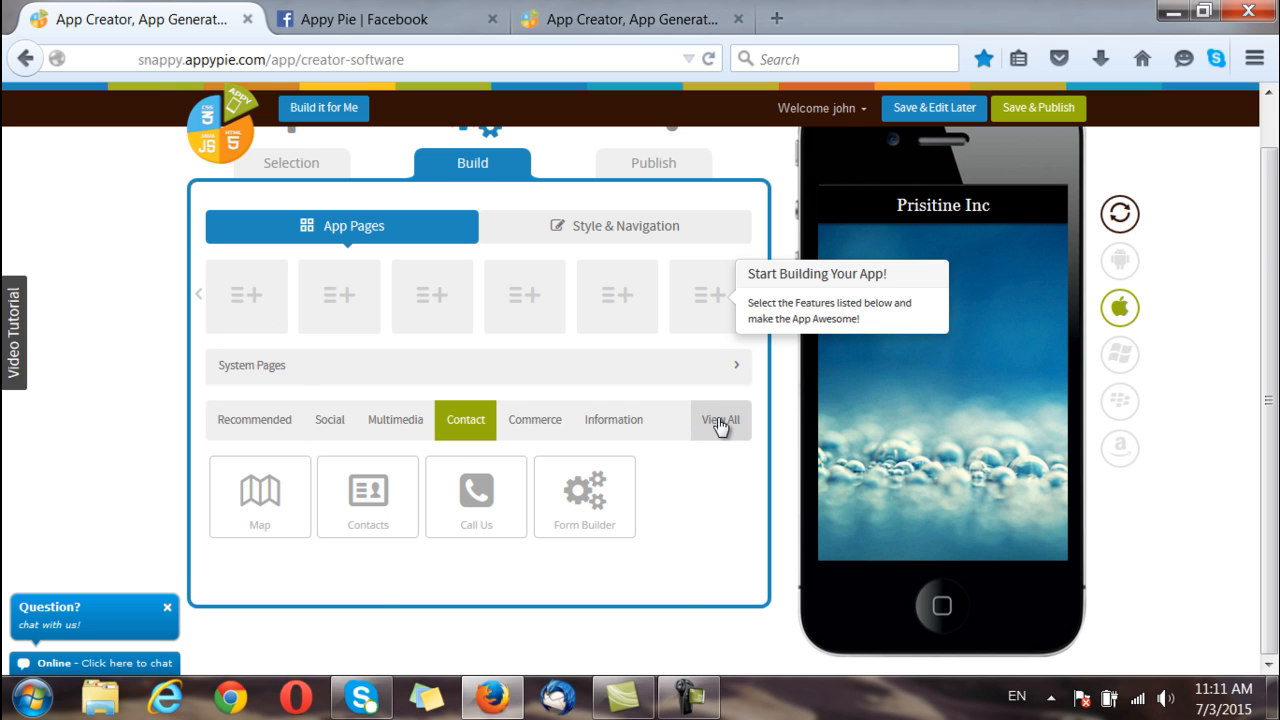
click(720, 419)
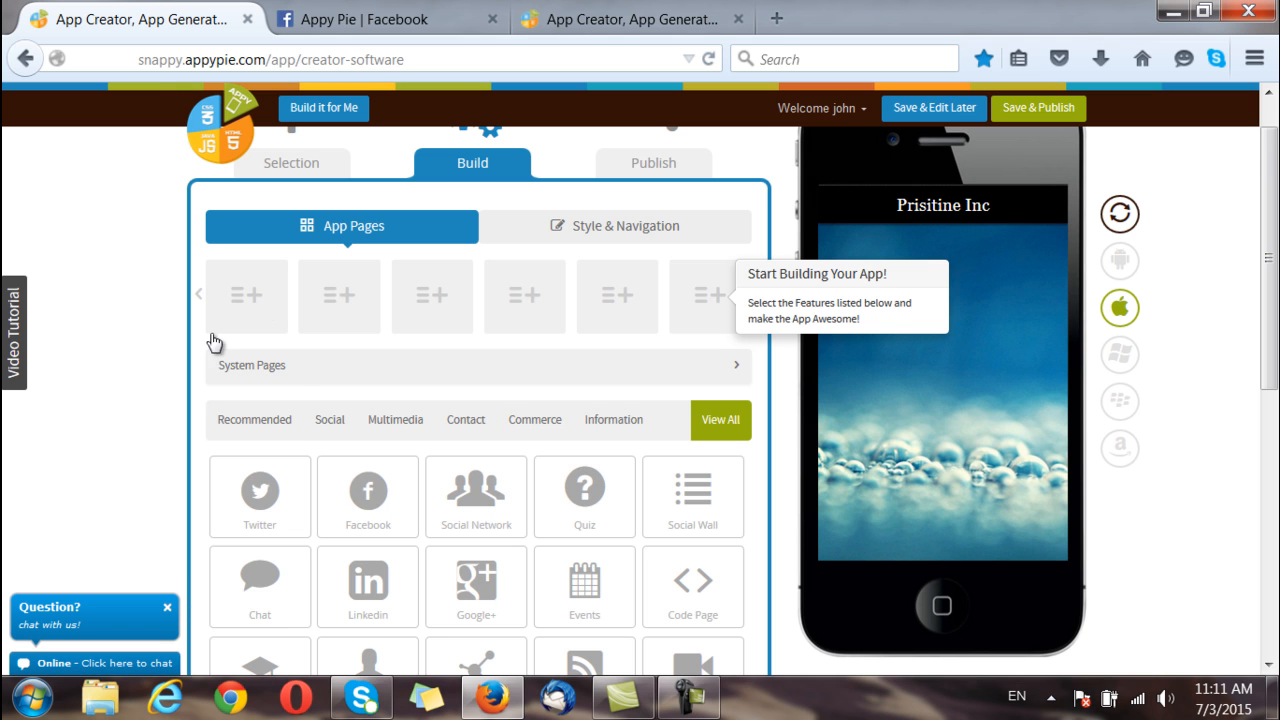
- Add About, Facebook, Call Us and Website pages from the Recommended features
click(254, 419)
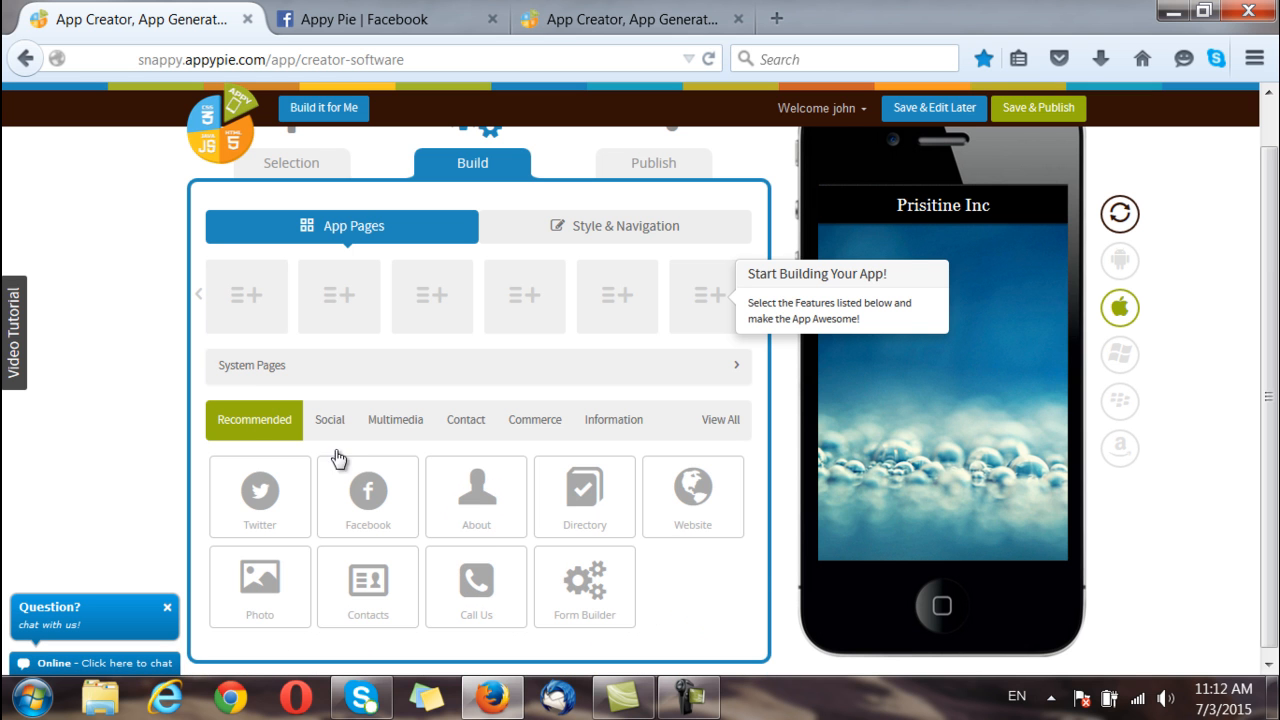
click(475, 497)
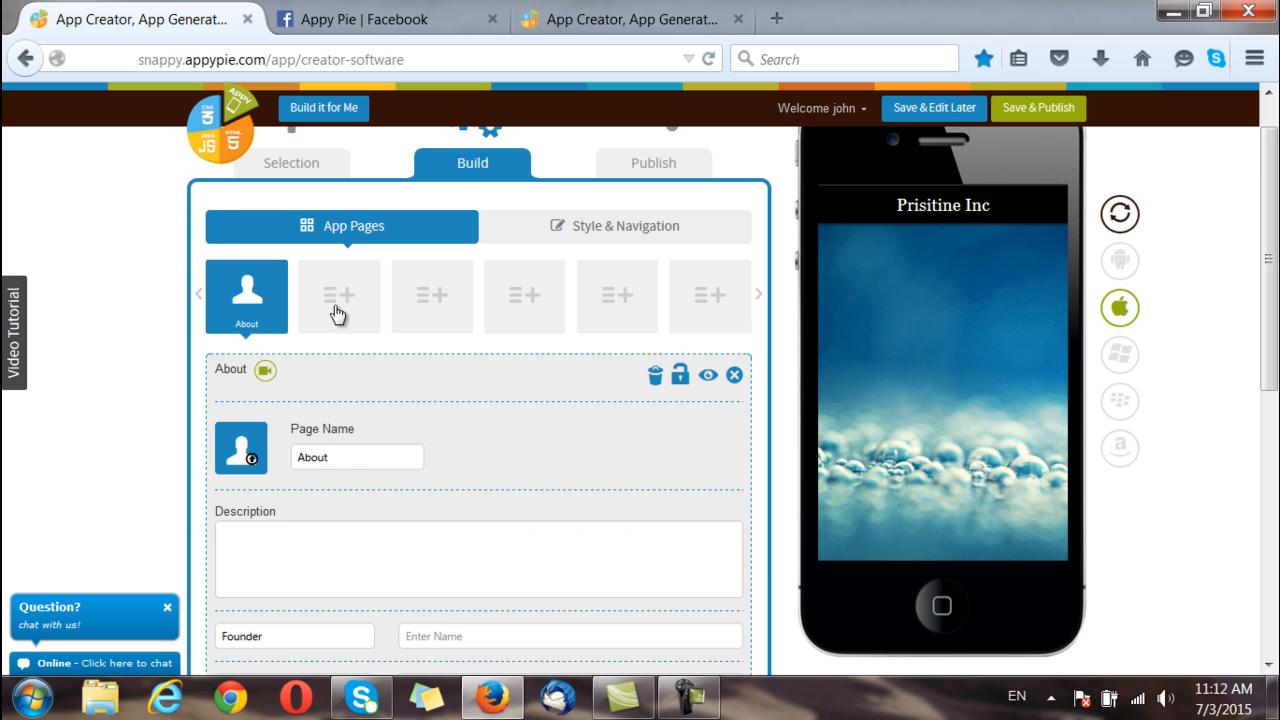
click(338, 295)
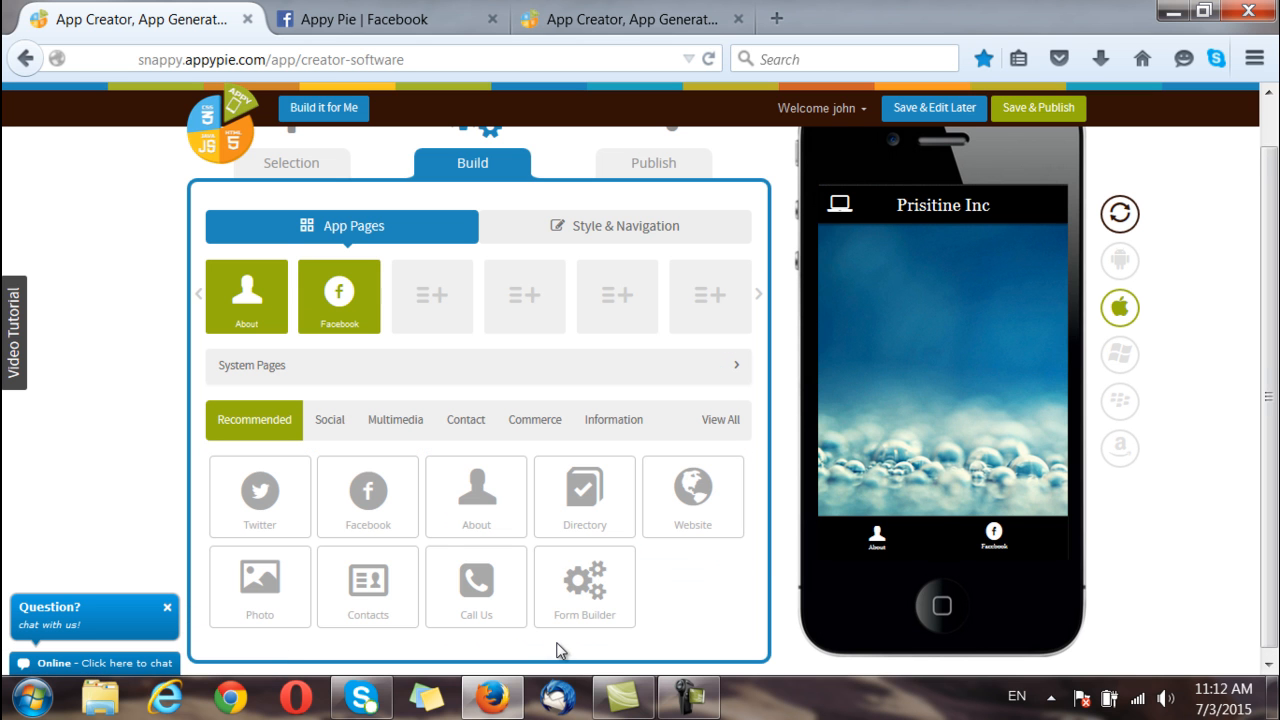
click(476, 585)
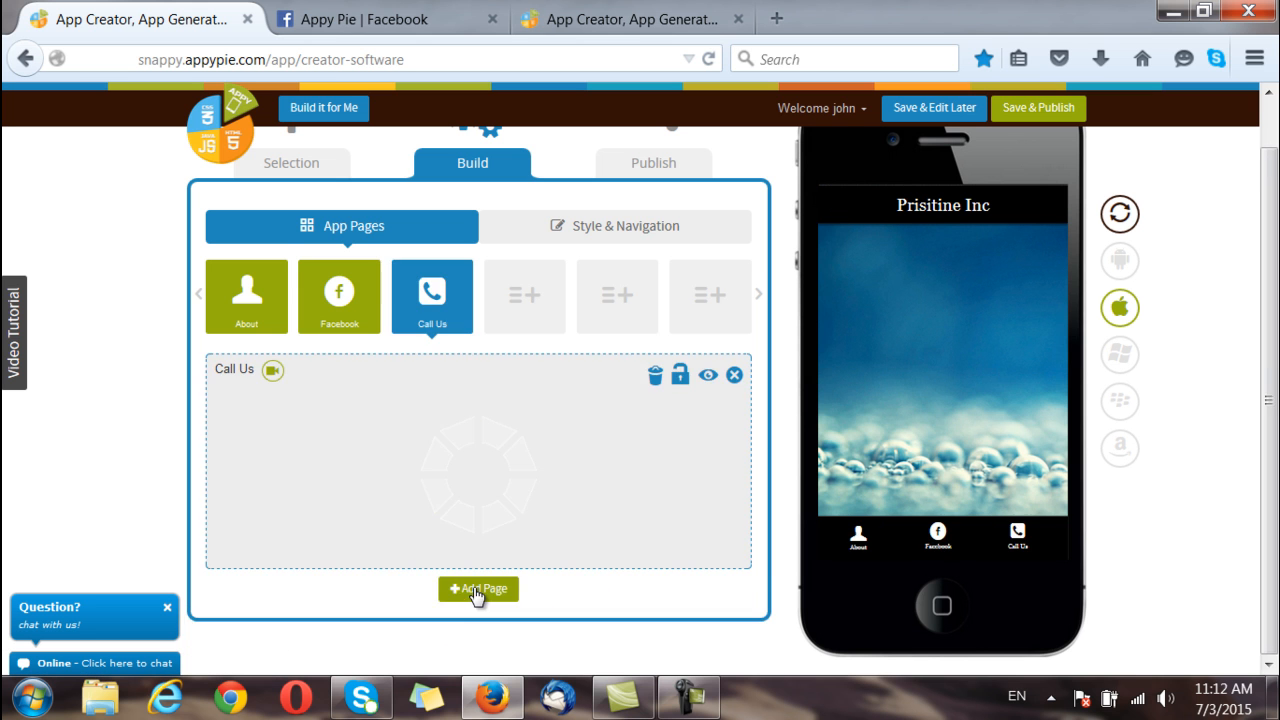
click(478, 589)
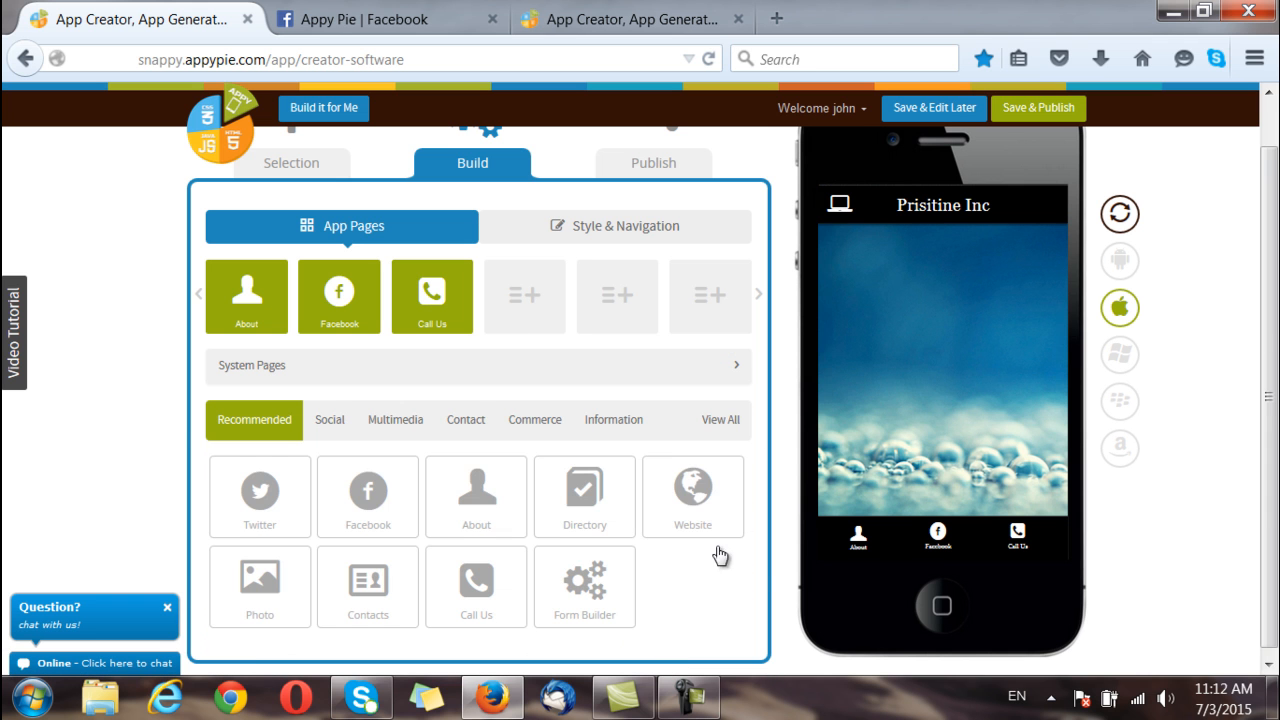
click(692, 496)
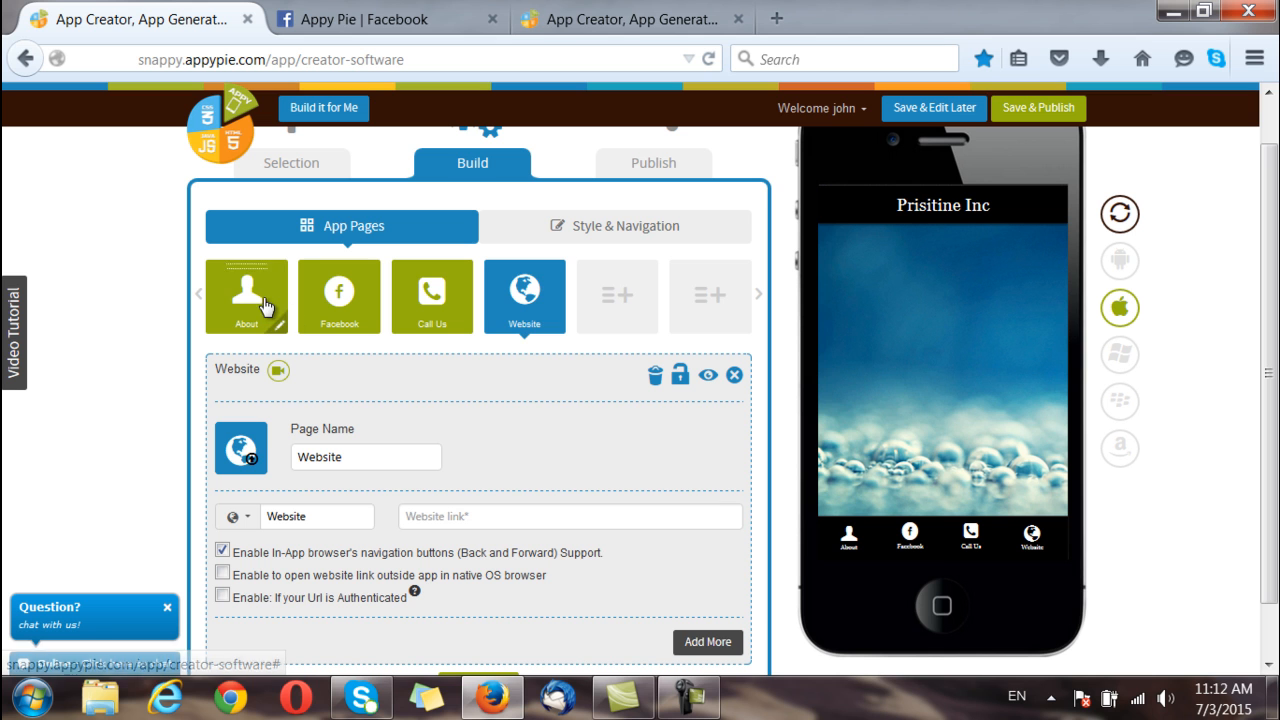
- Rename the About page to 'About Us' and give it the description 'wert'
click(246, 296)
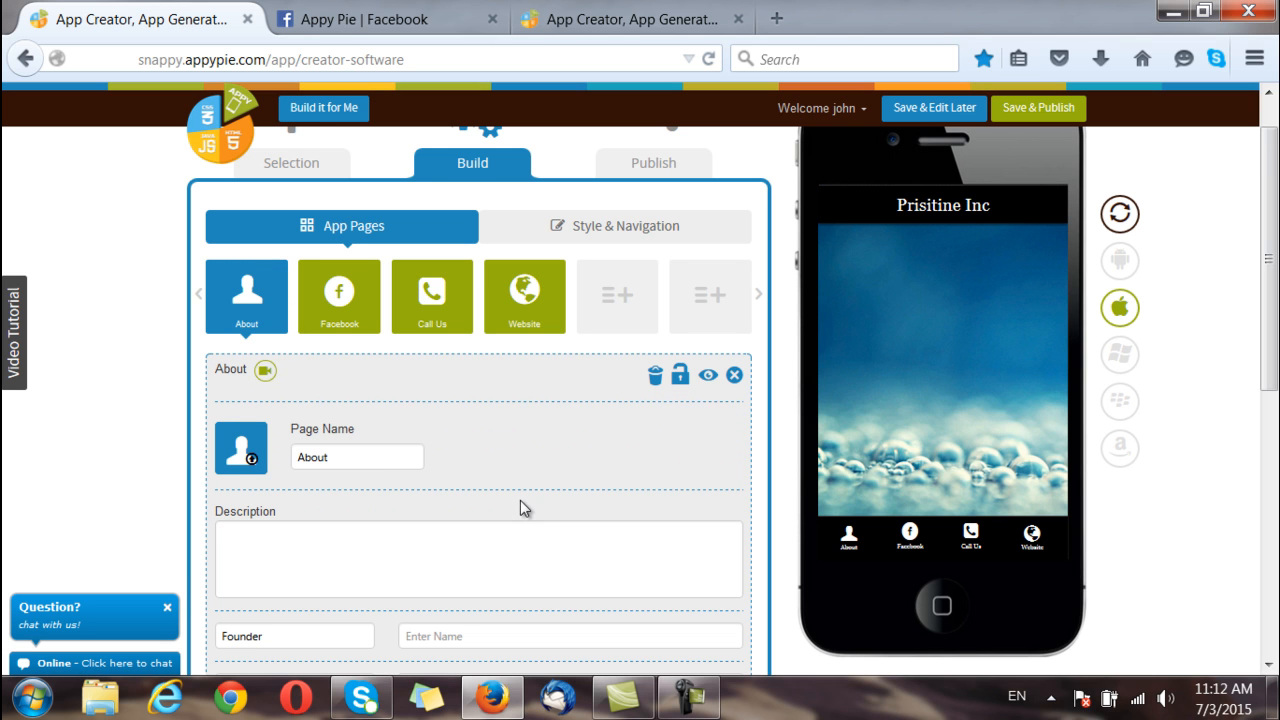
click(356, 457)
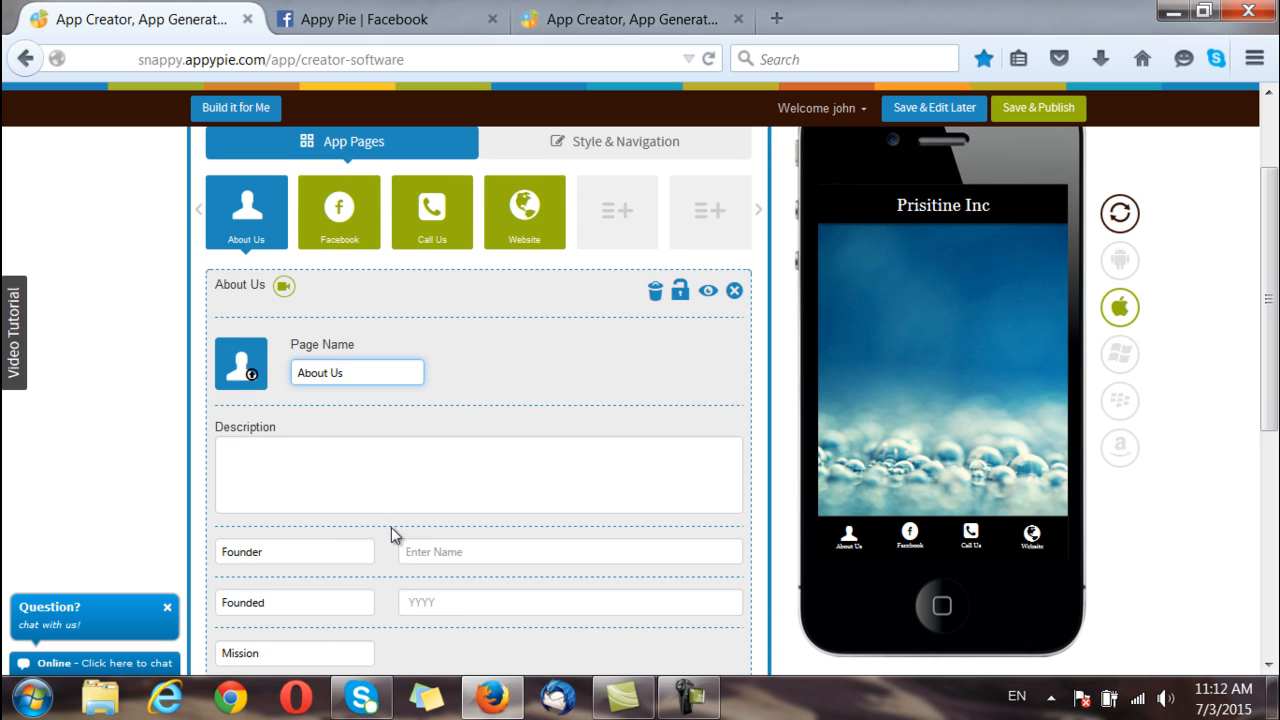
click(478, 475)
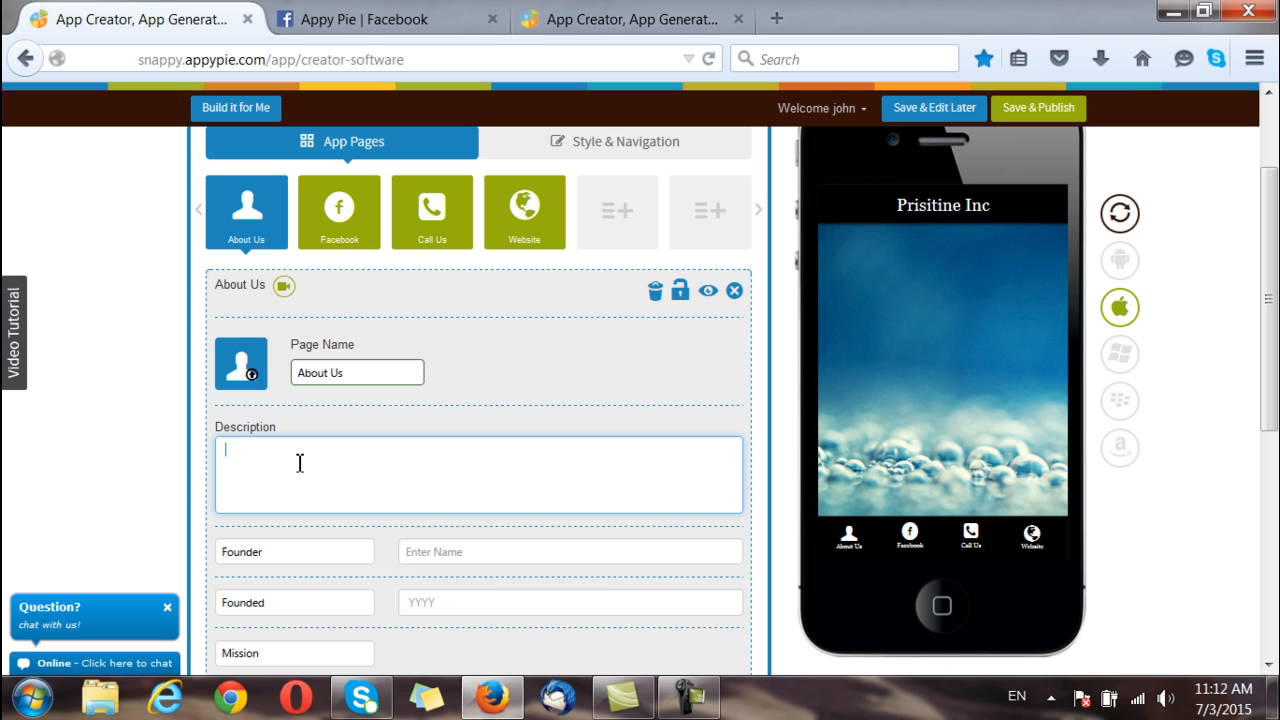
text(wert)
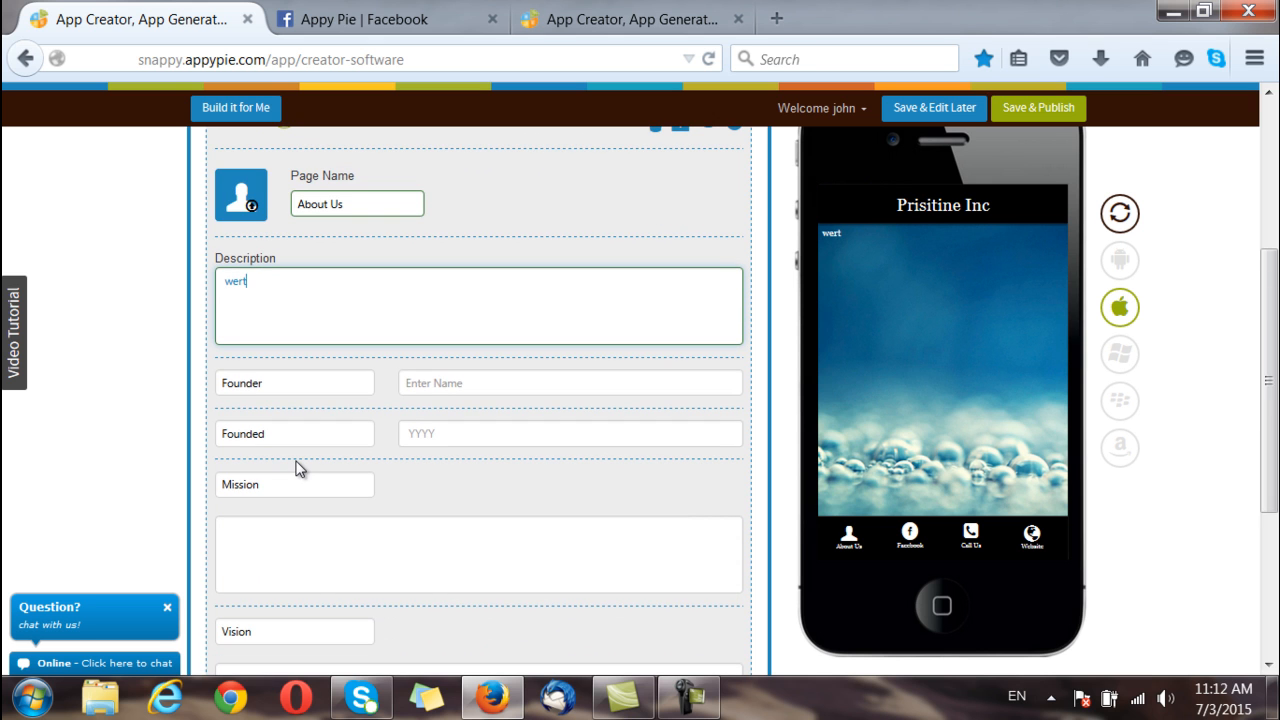
scroll(down, 3)
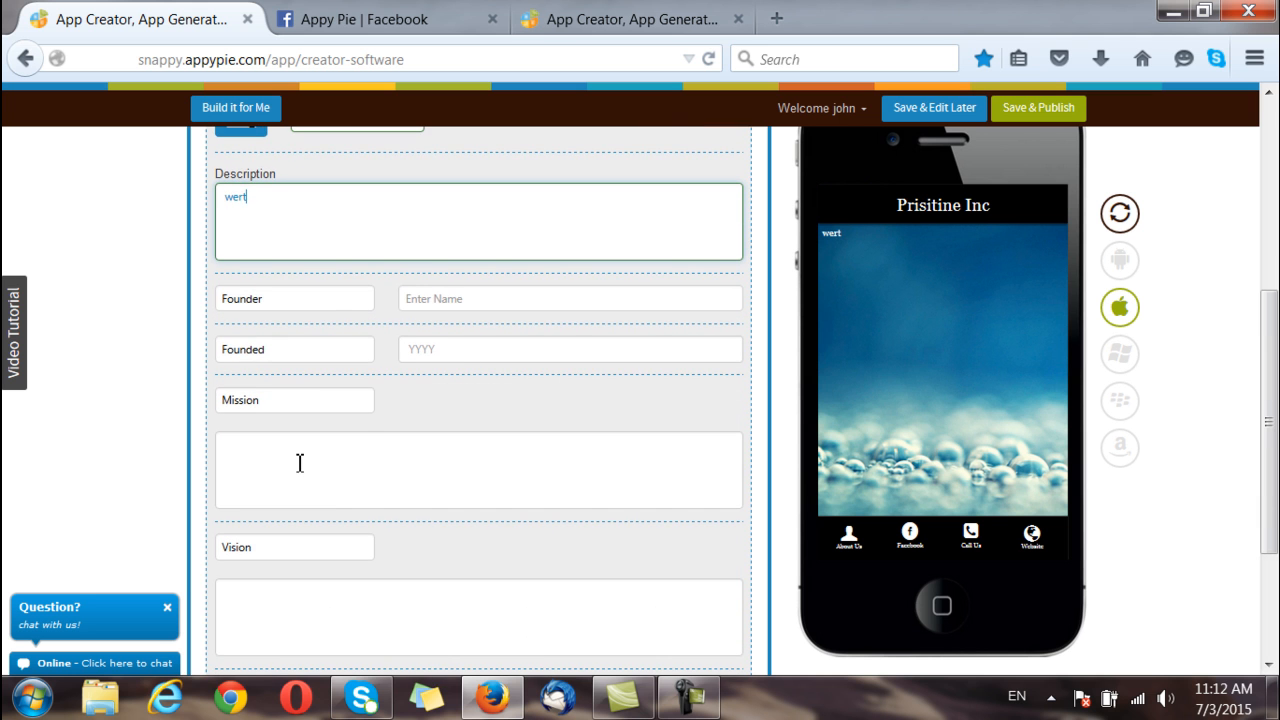
scroll(up, 3)
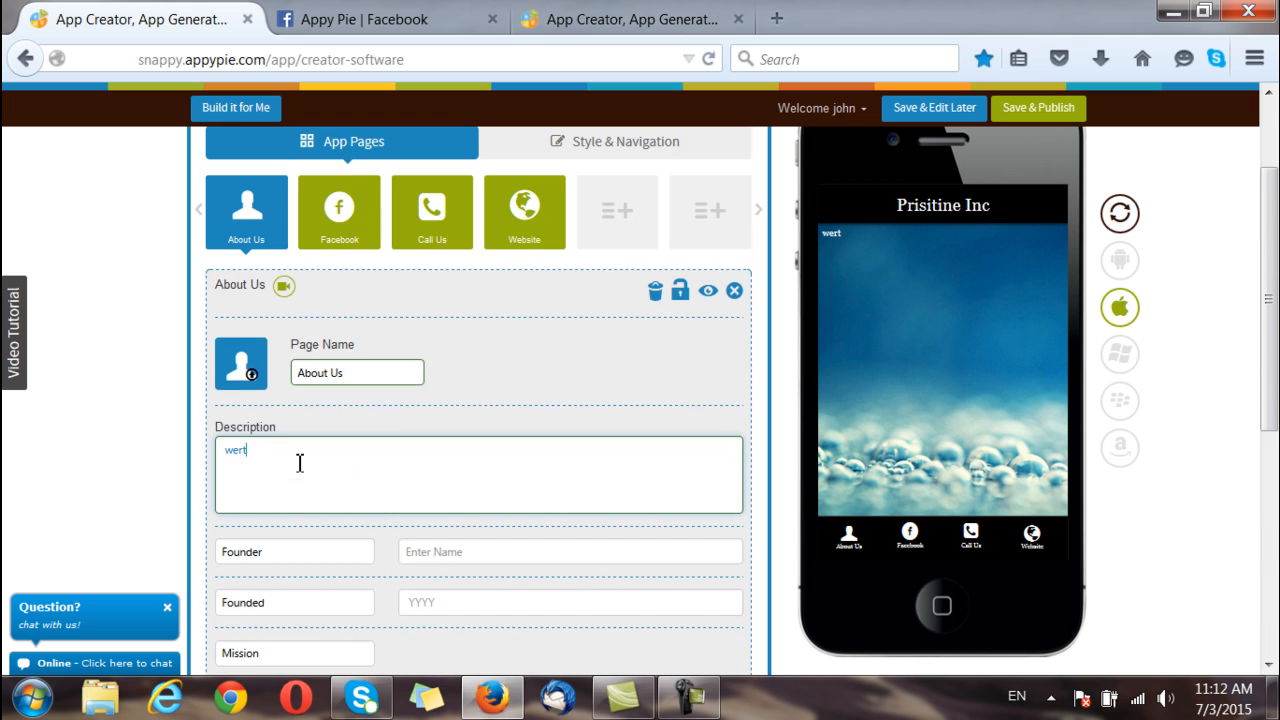
click(339, 210)
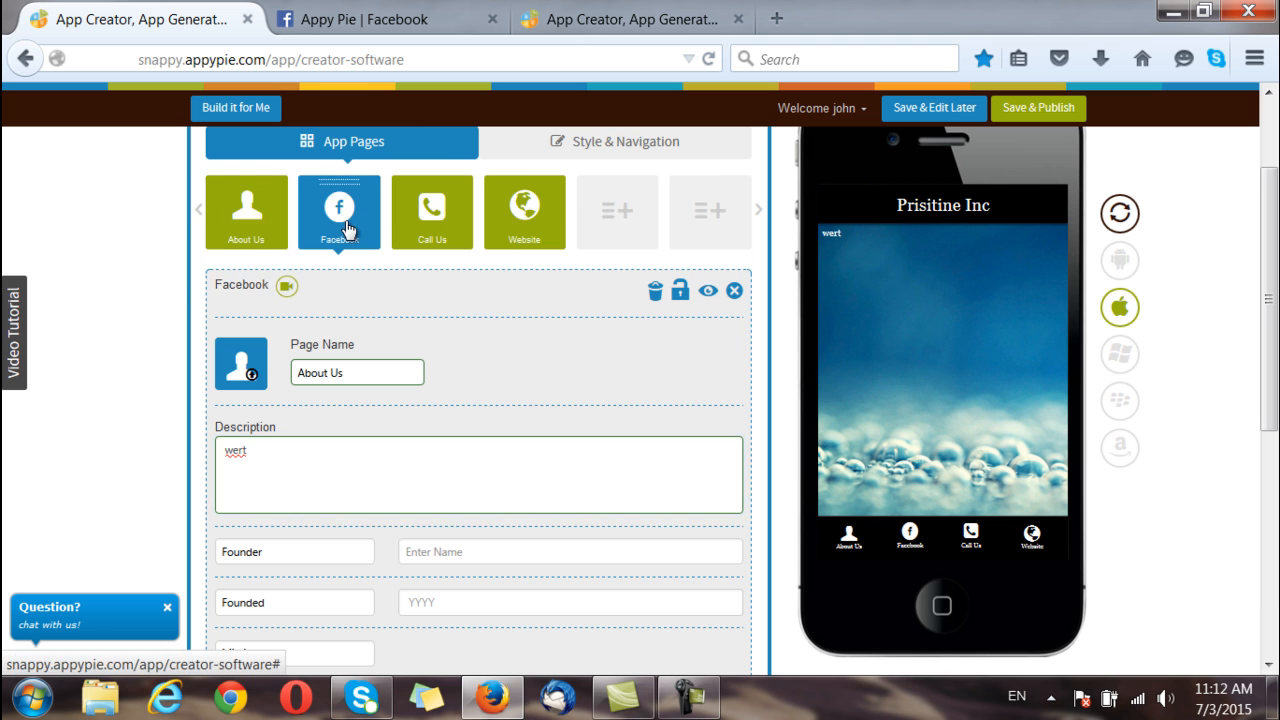
click(360, 19)
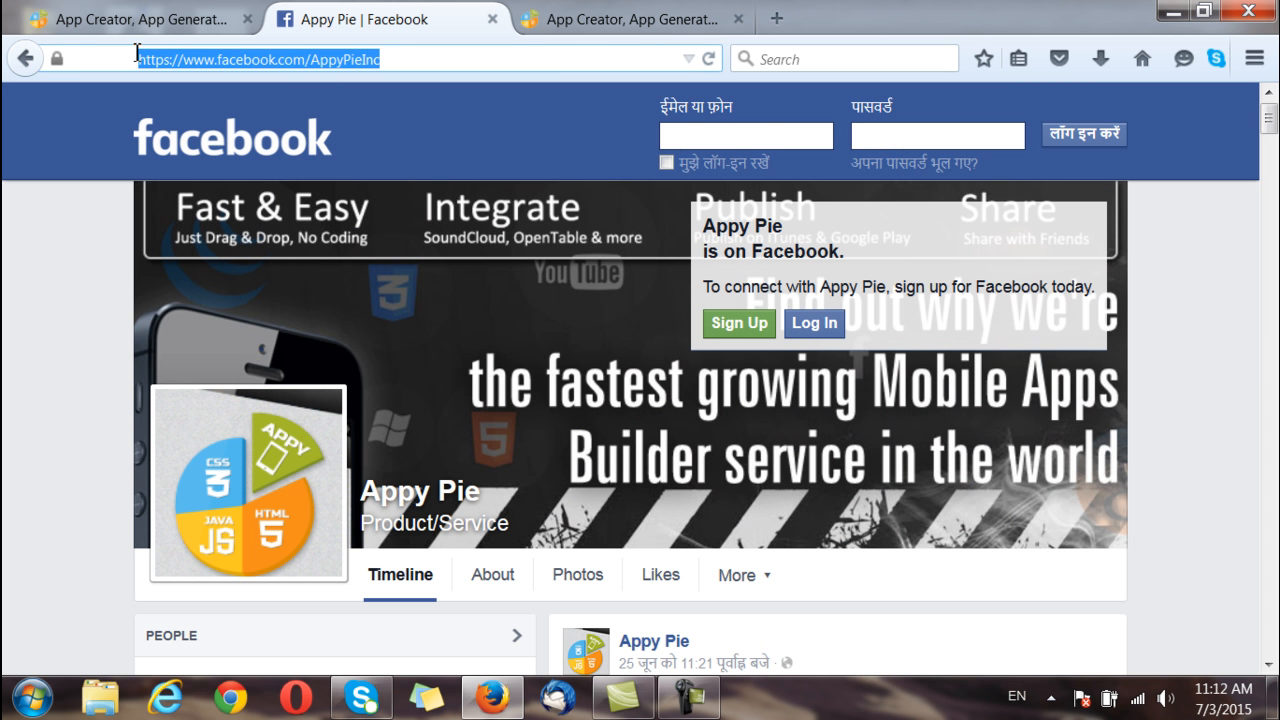
click(135, 19)
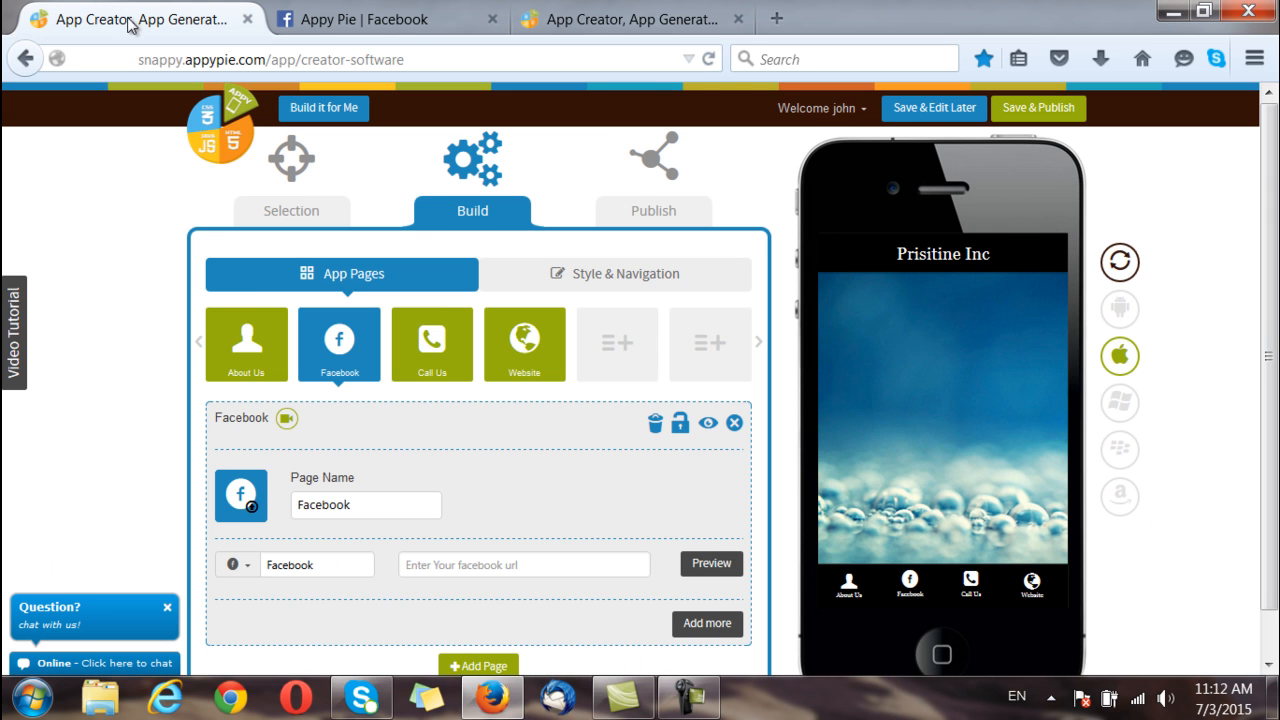
click(524, 564)
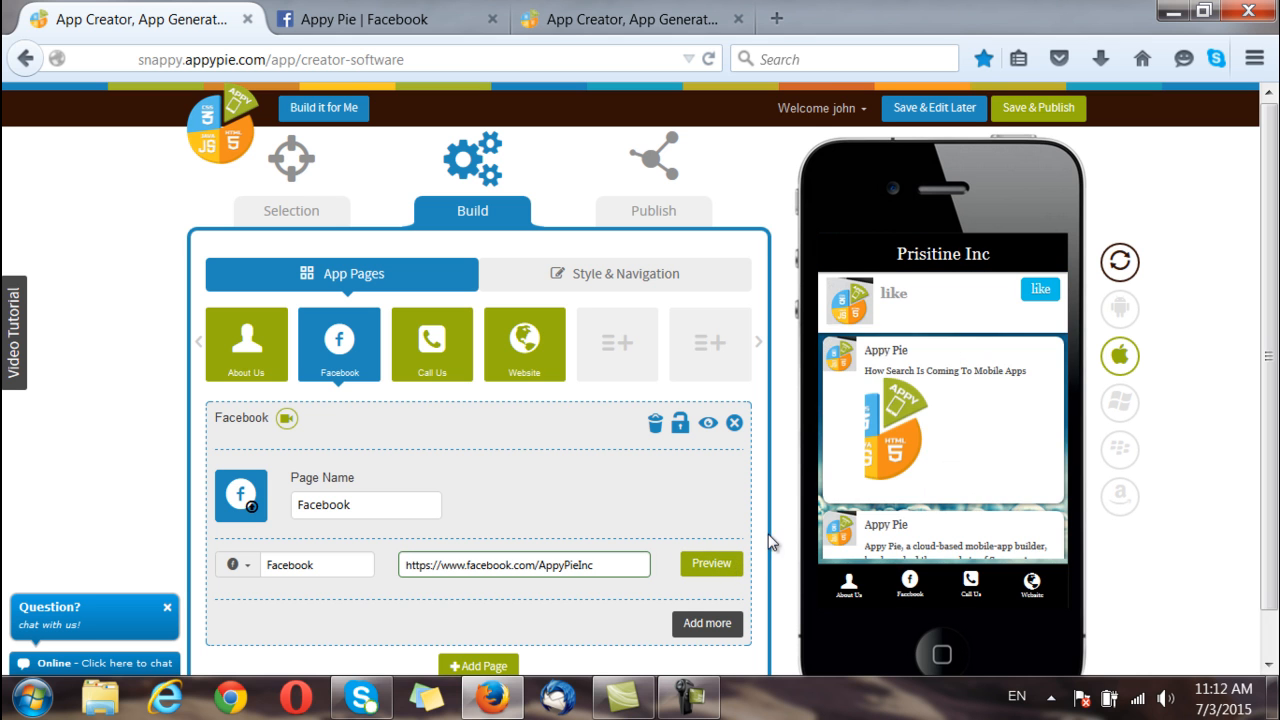
scroll(down, 3)
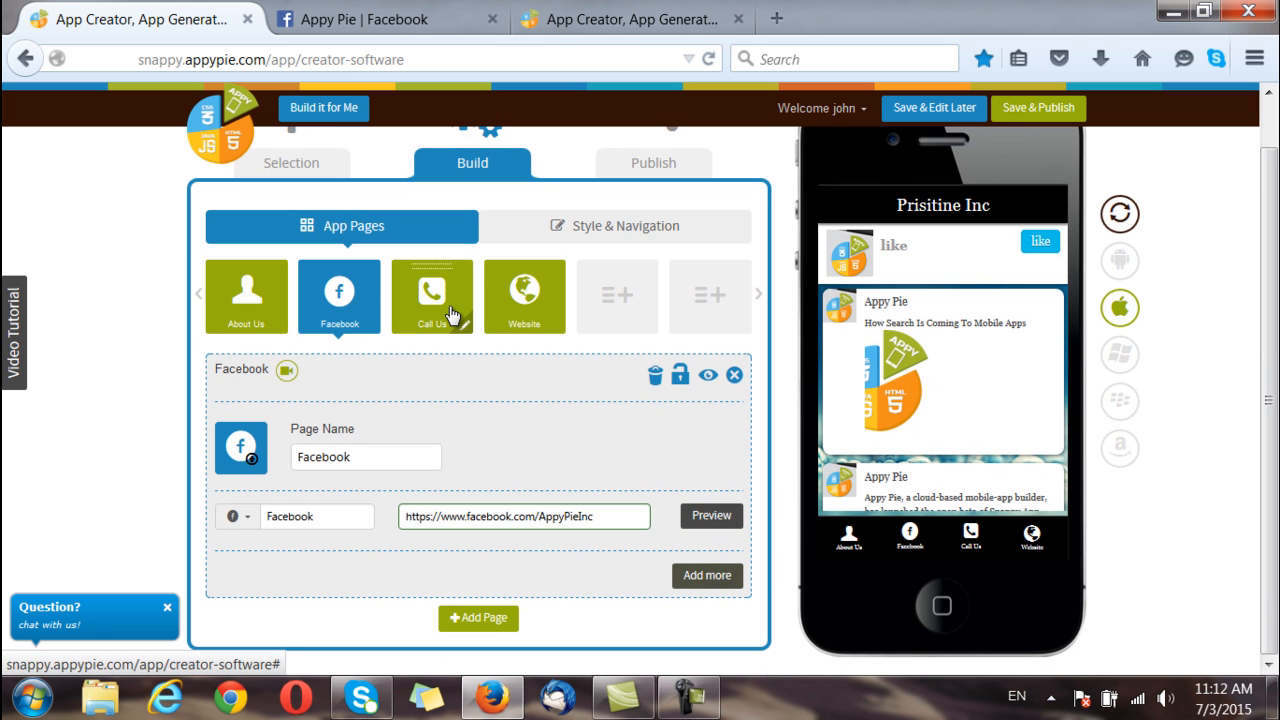
click(432, 295)
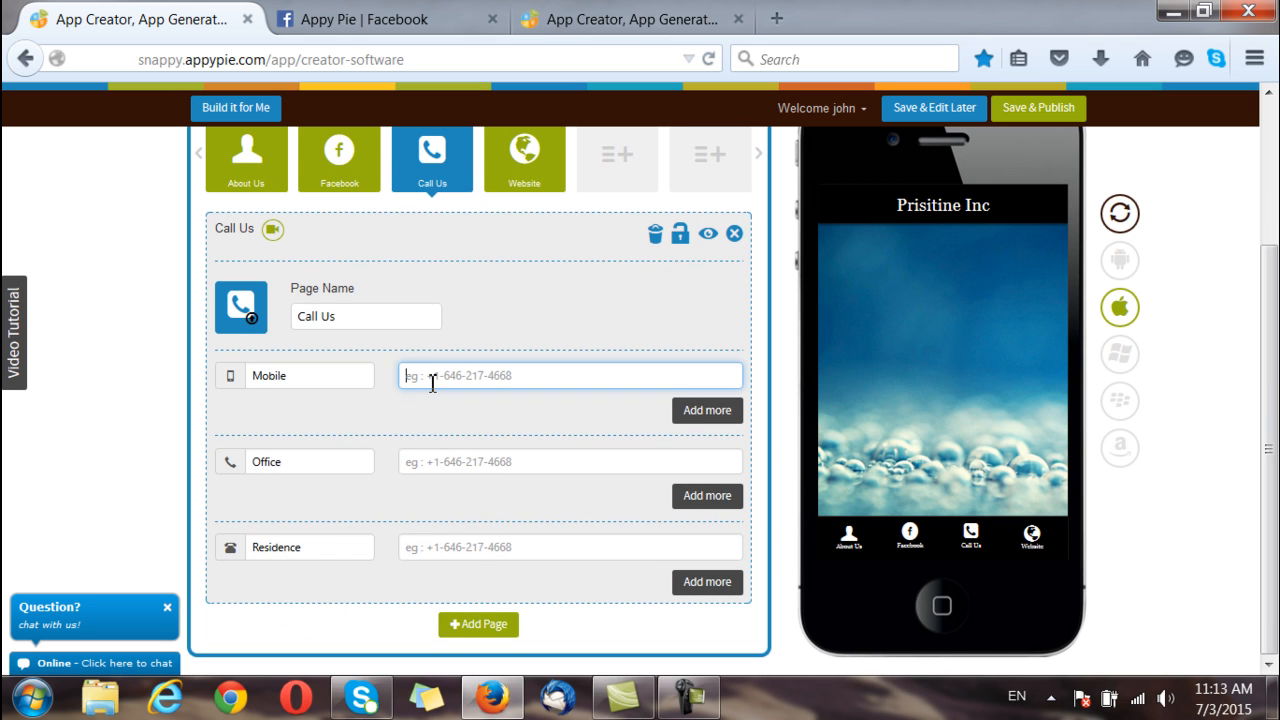
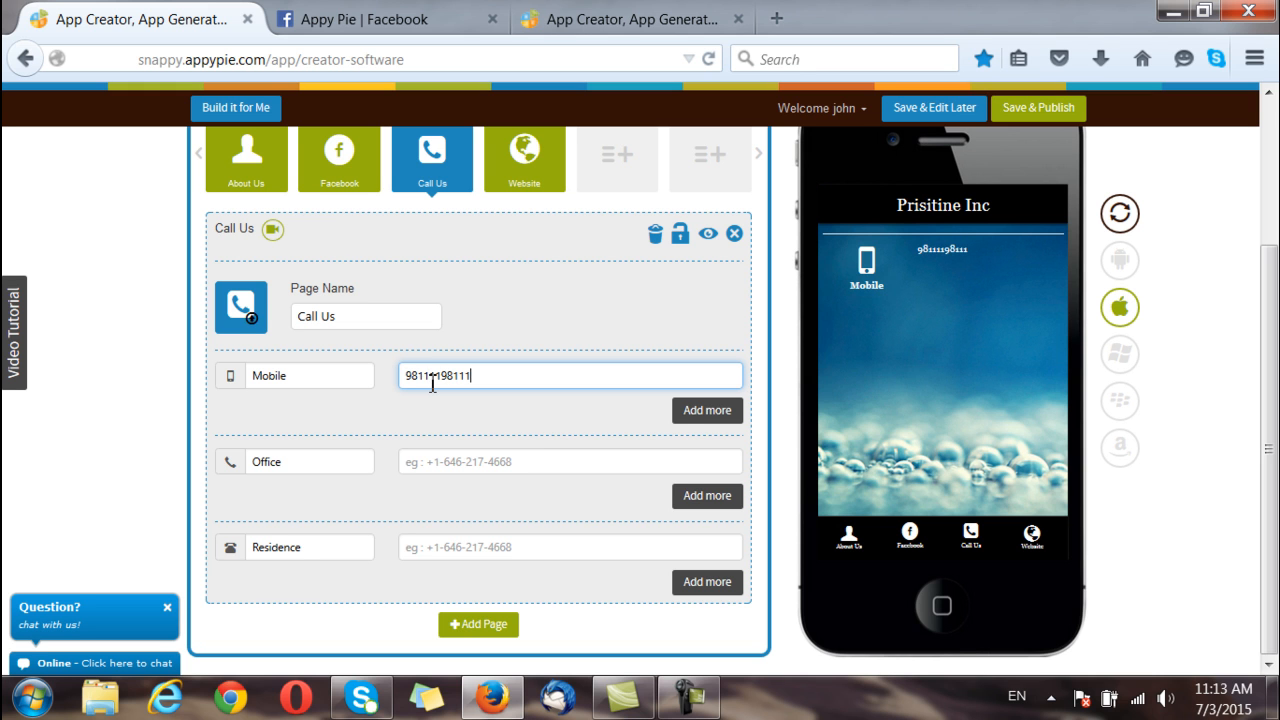
click(706, 410)
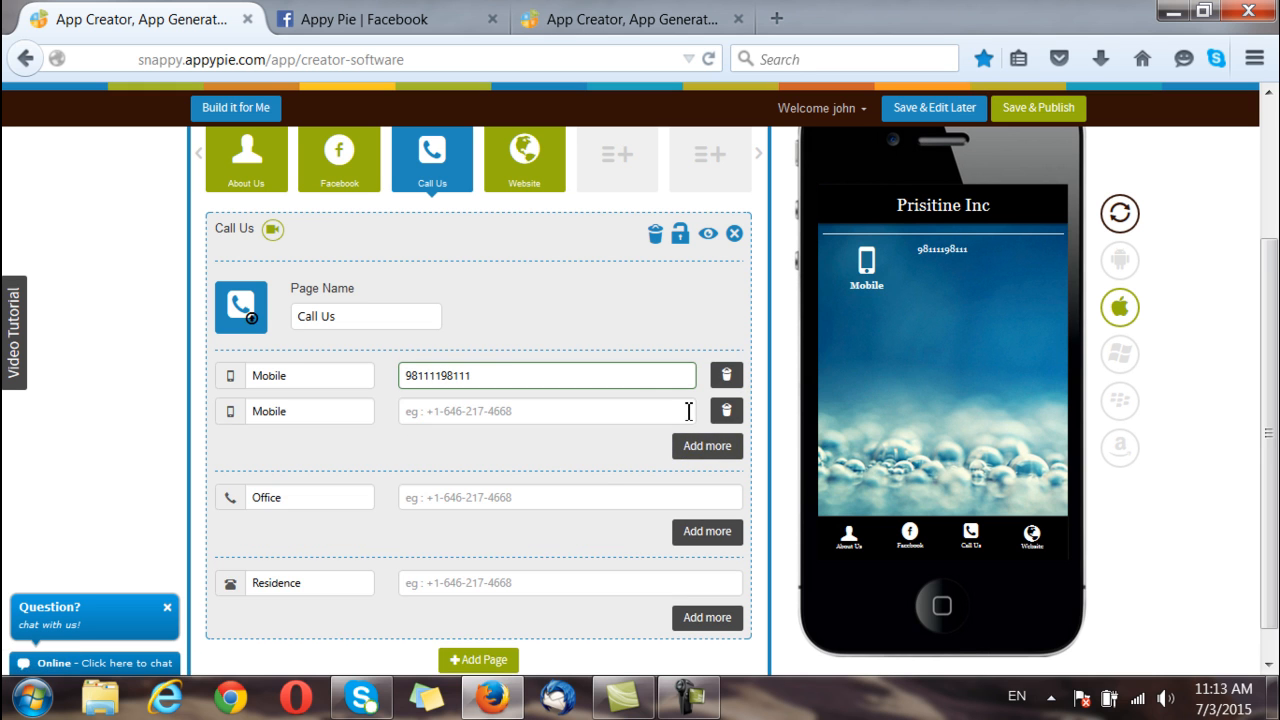
click(524, 155)
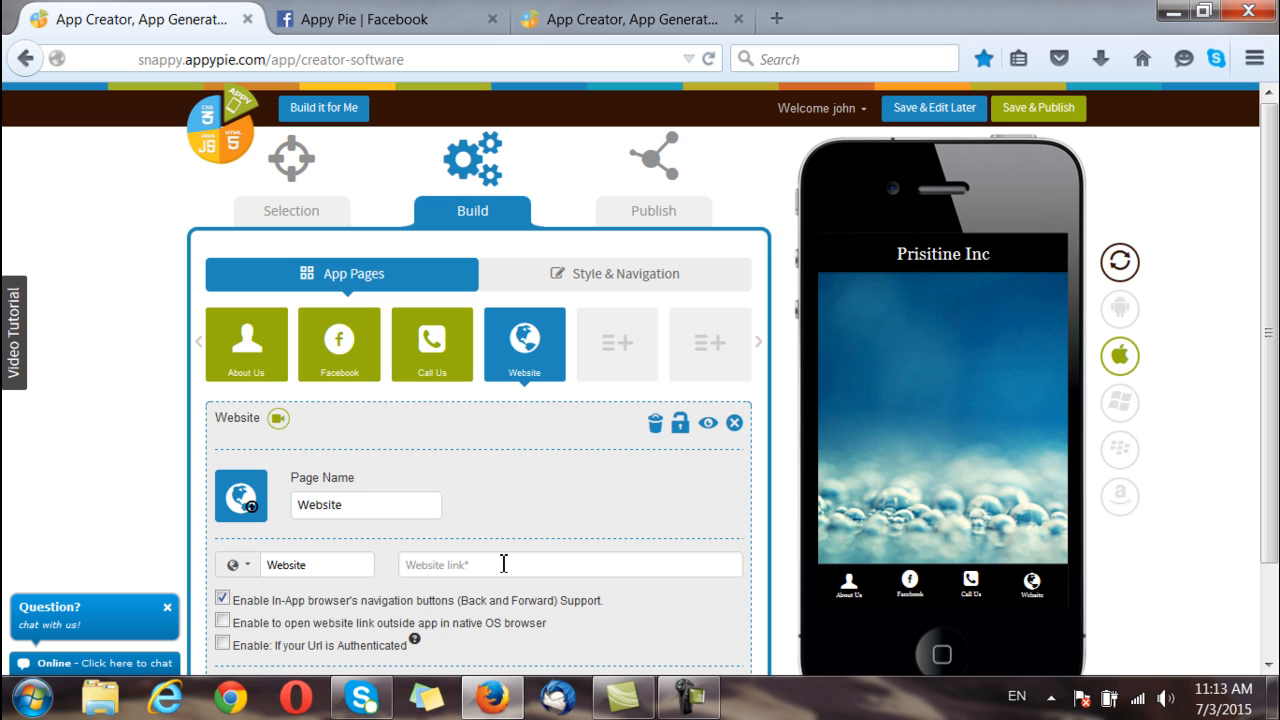
text(www.appypie.com)
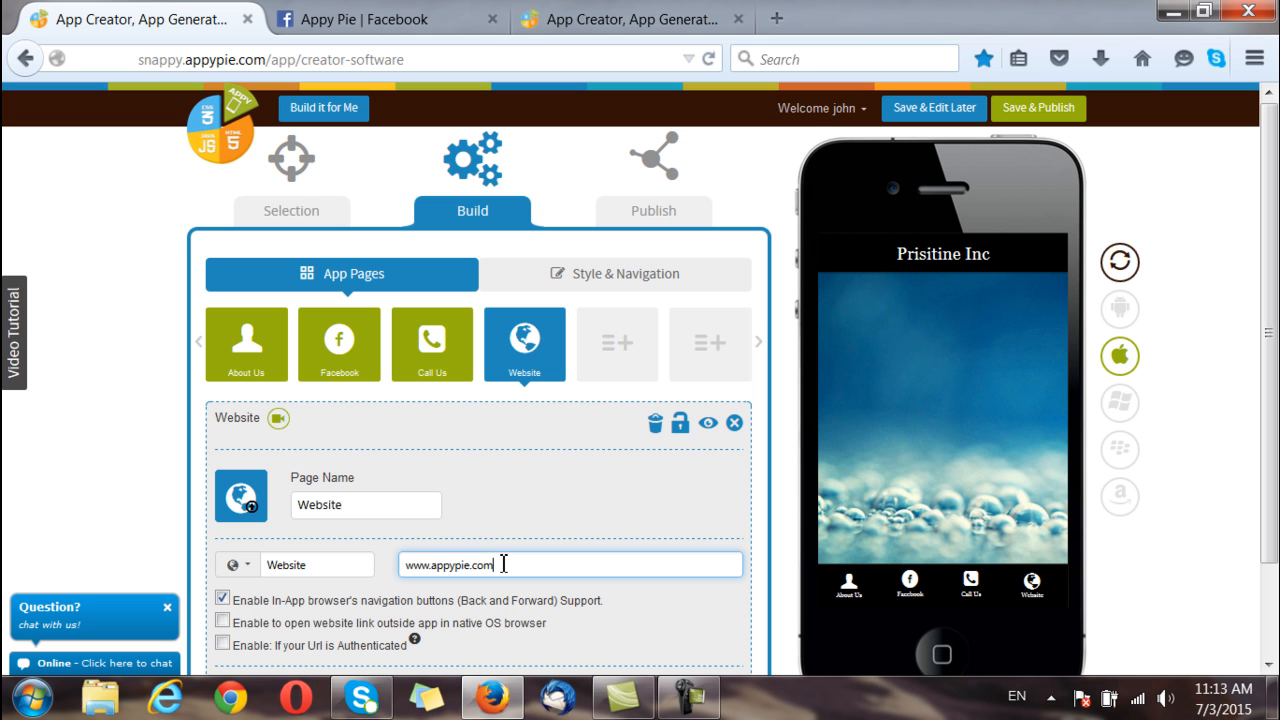
scroll(down, 3)
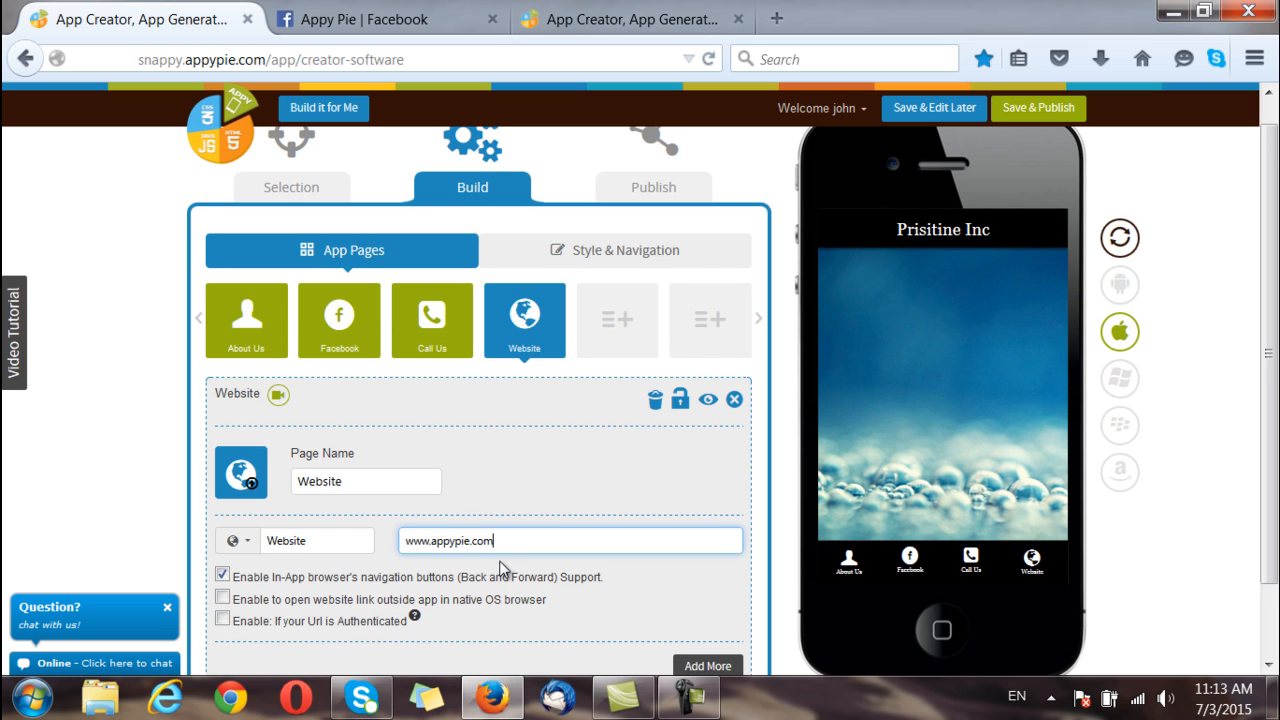
mouse_move(655, 400)
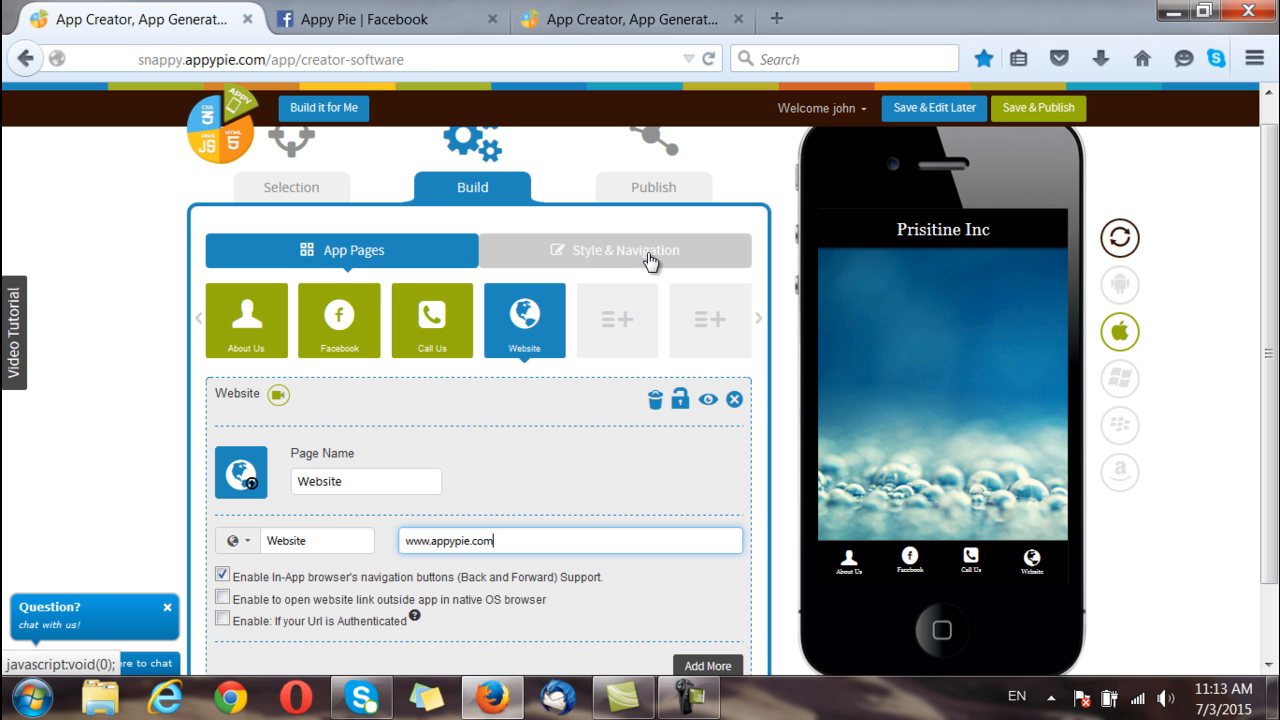
- In Style & Navigation, set the construction worker photo as the splash screen
click(614, 250)
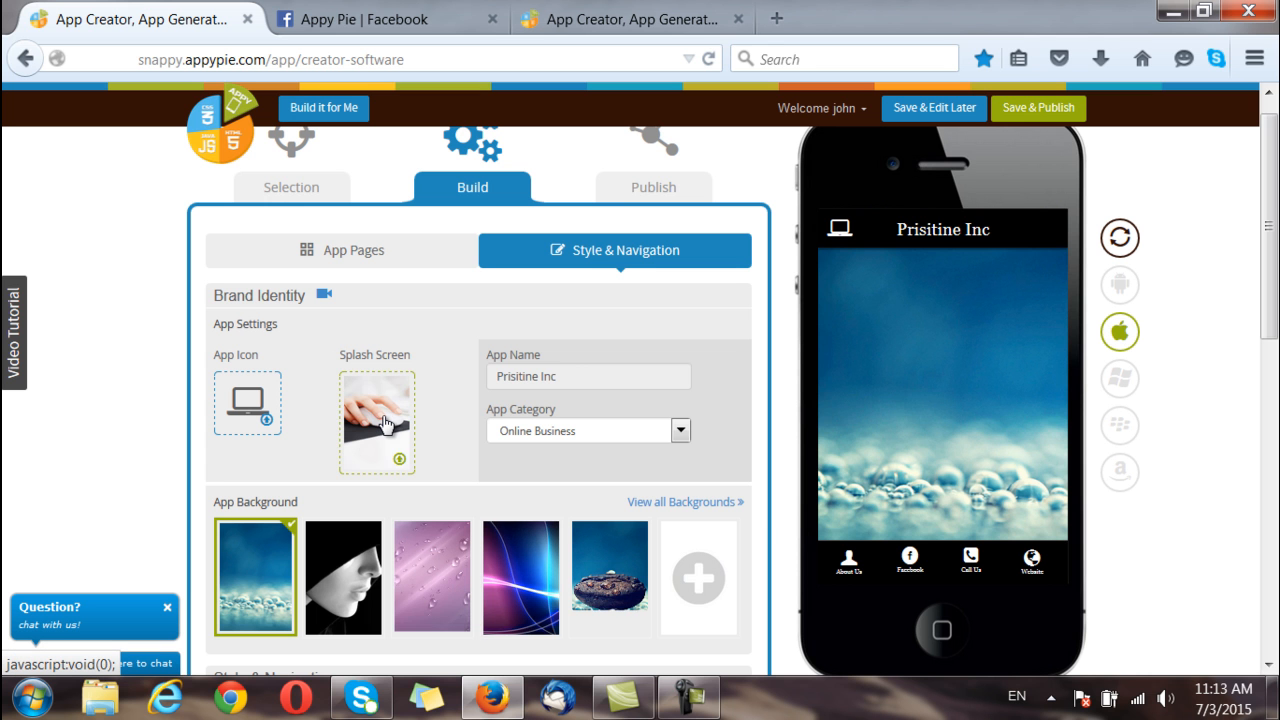
click(377, 421)
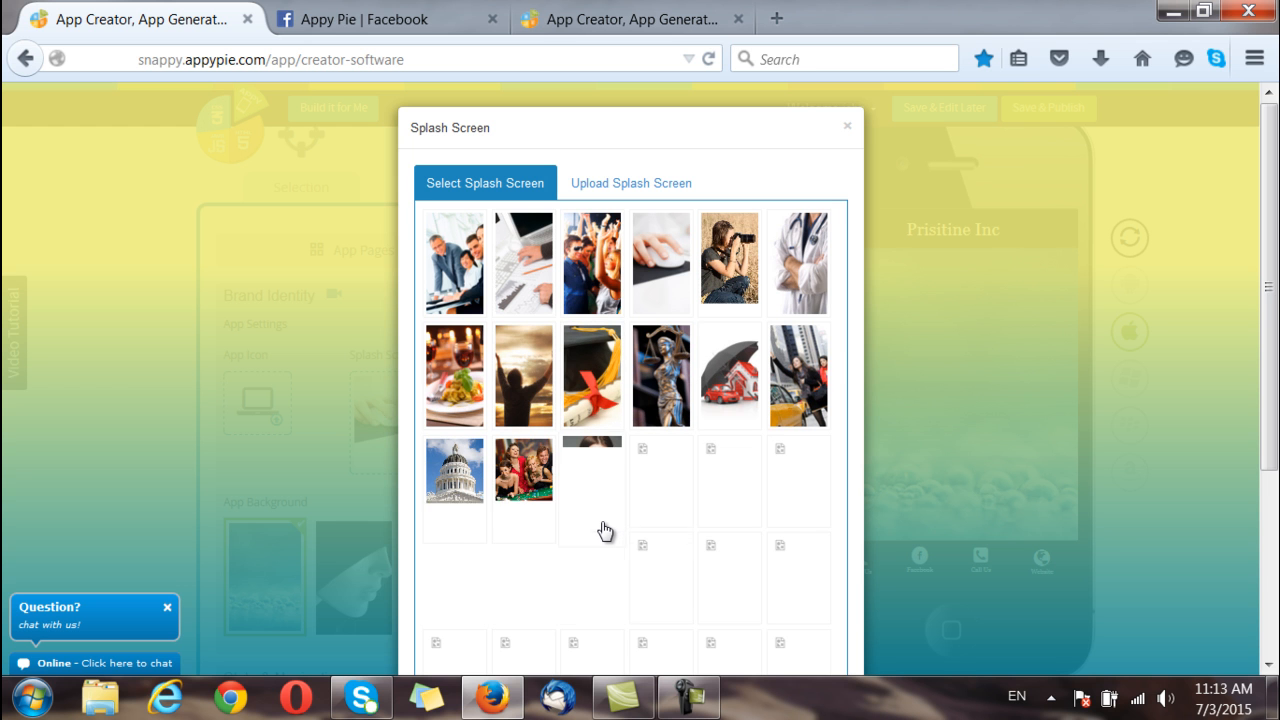
scroll(down, 3)
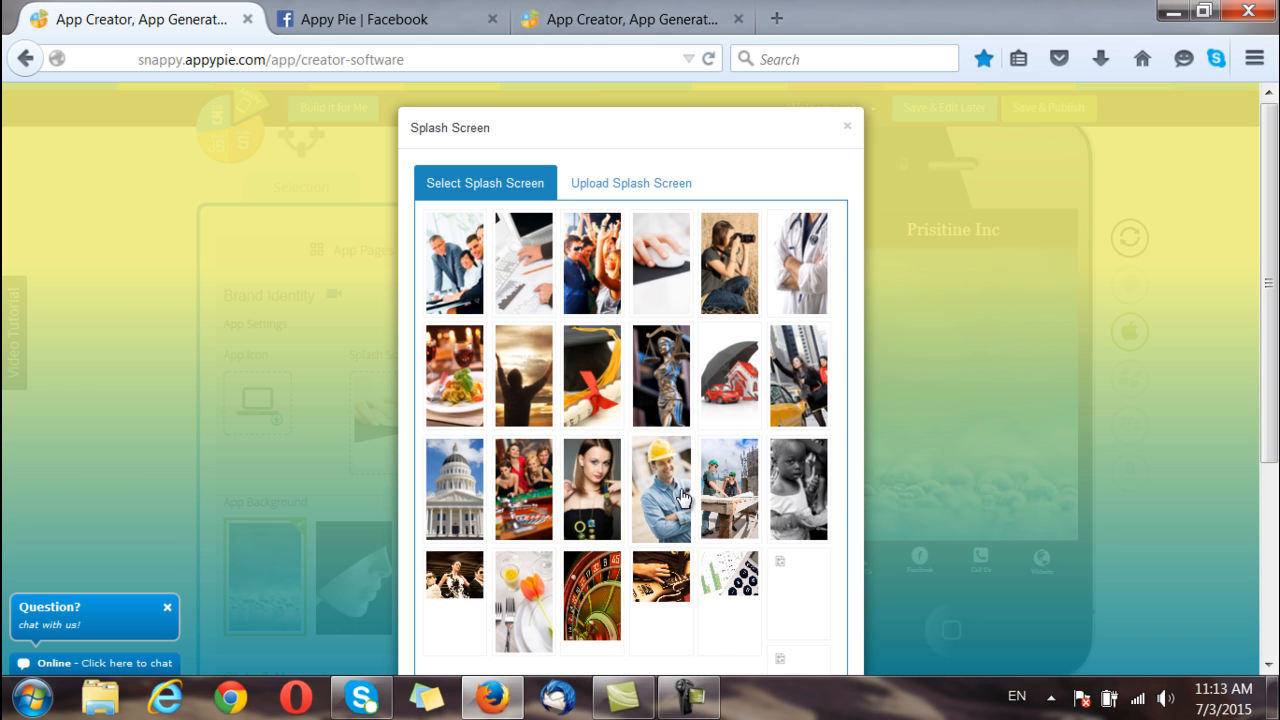
click(660, 488)
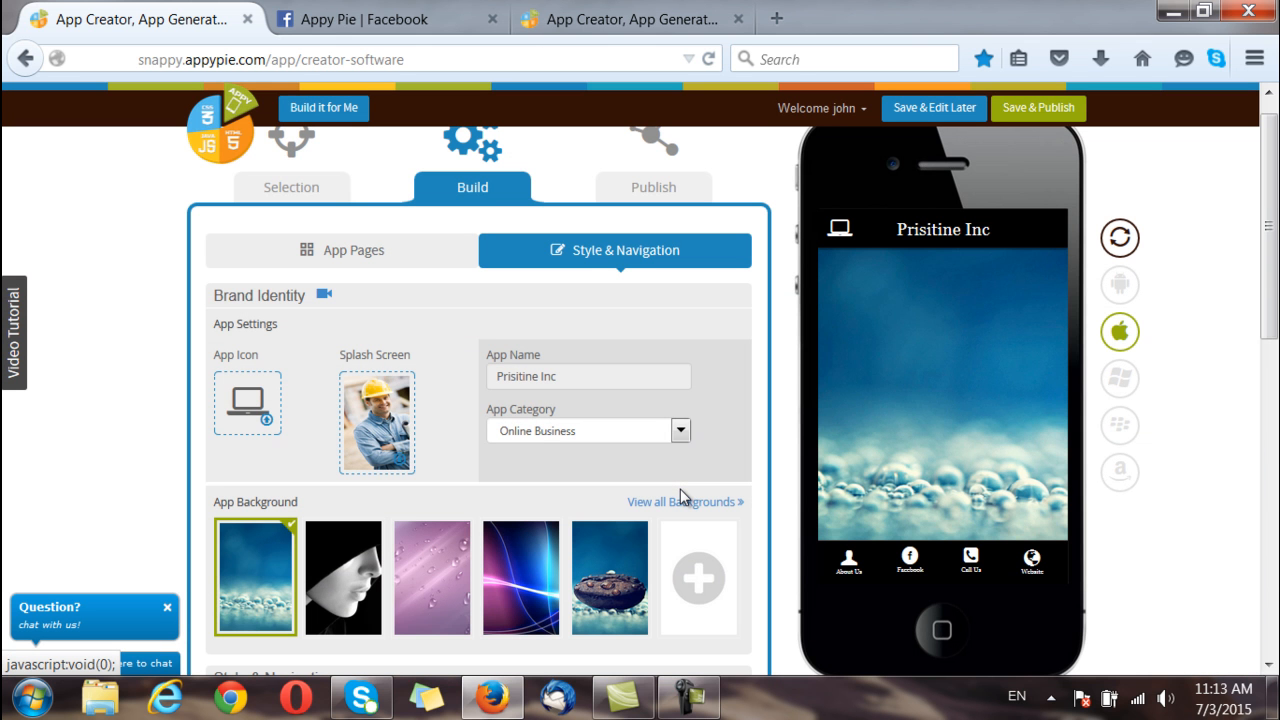
- Set the app category to Construction and switch the splash to the business meeting photo
click(680, 430)
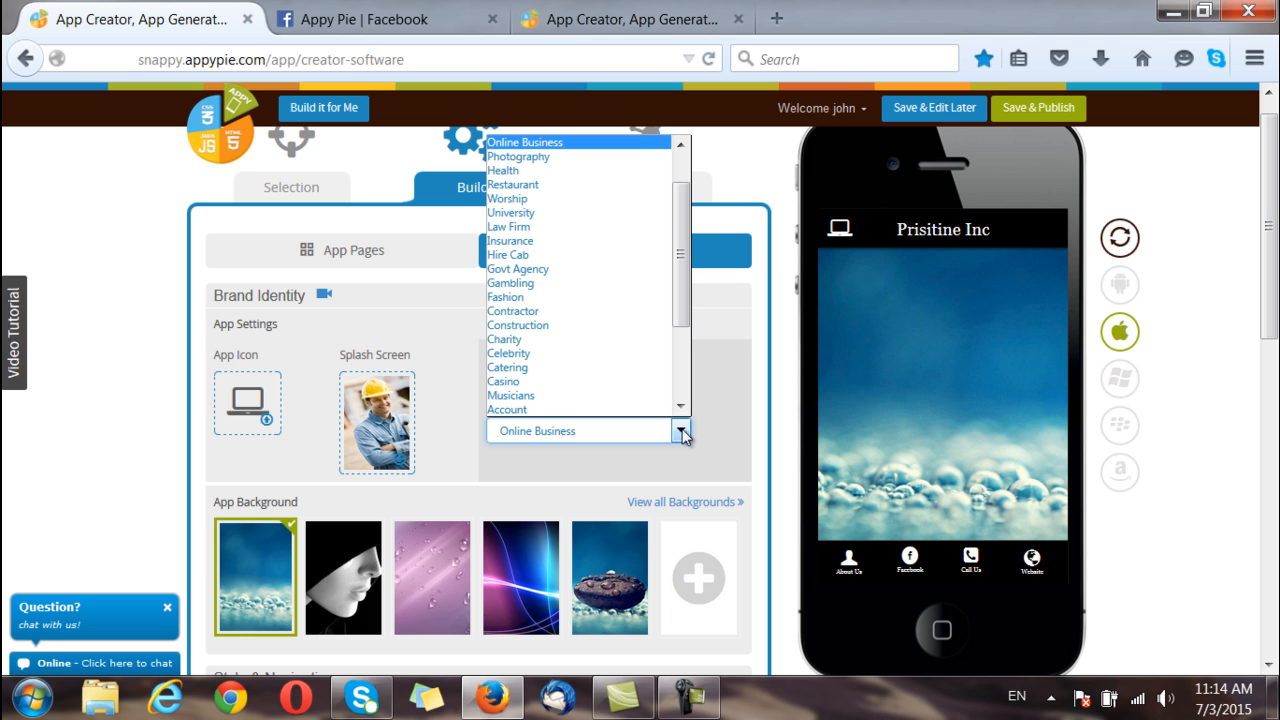
click(518, 325)
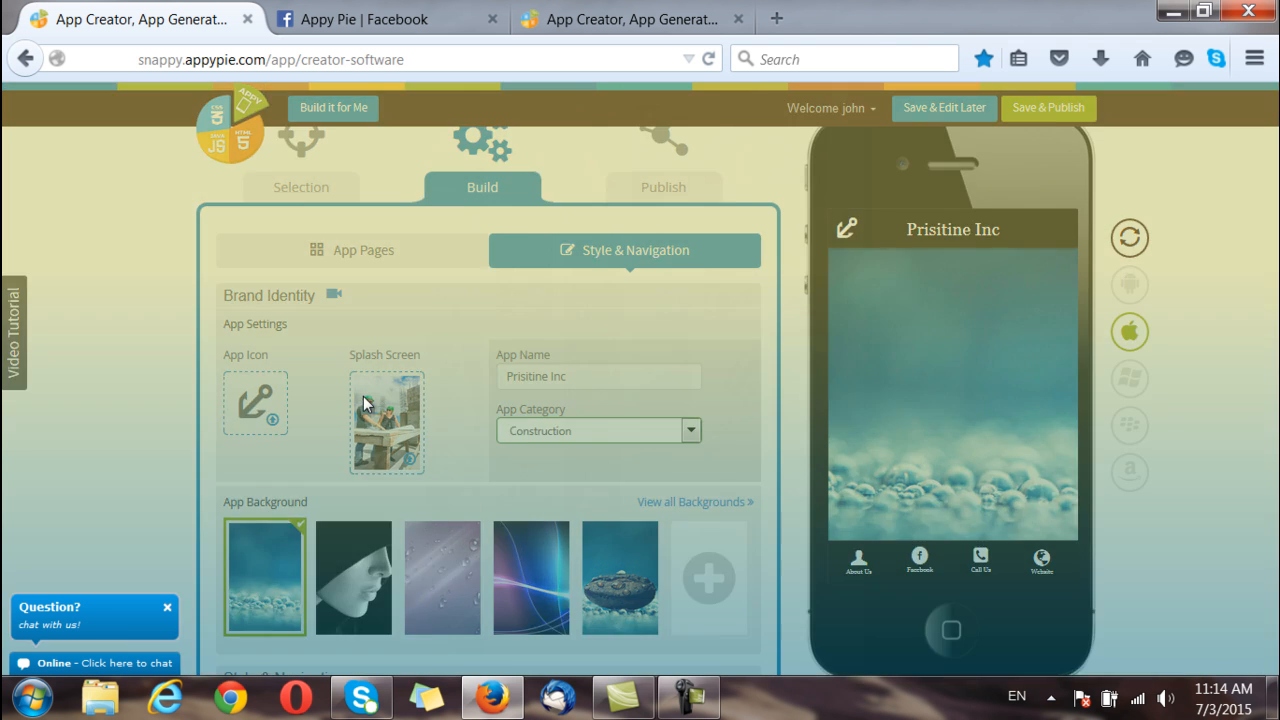
click(387, 421)
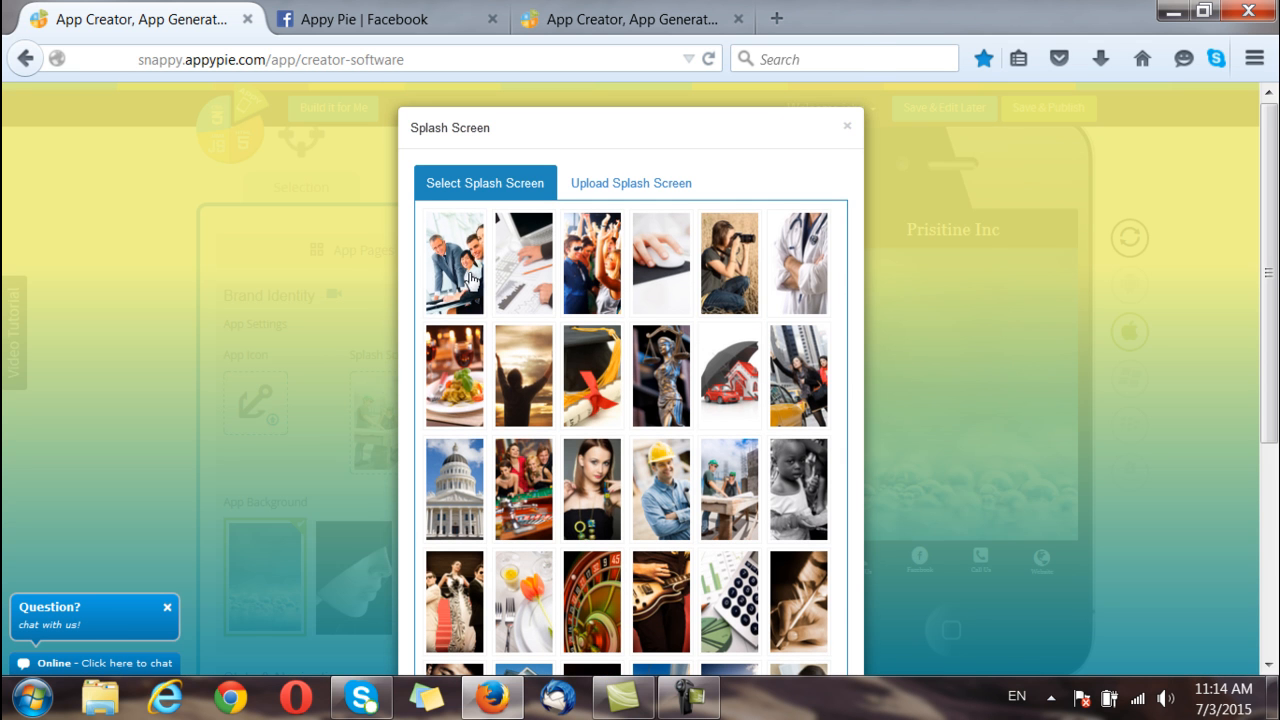
click(454, 263)
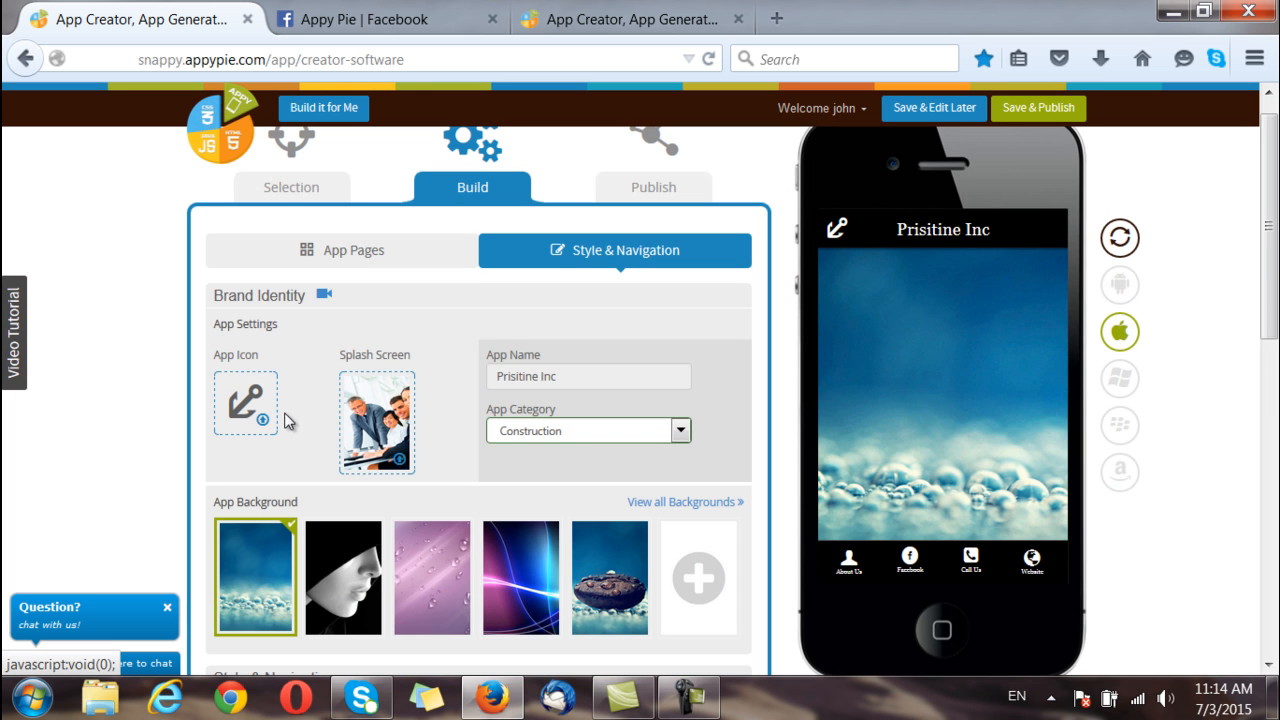
click(245, 403)
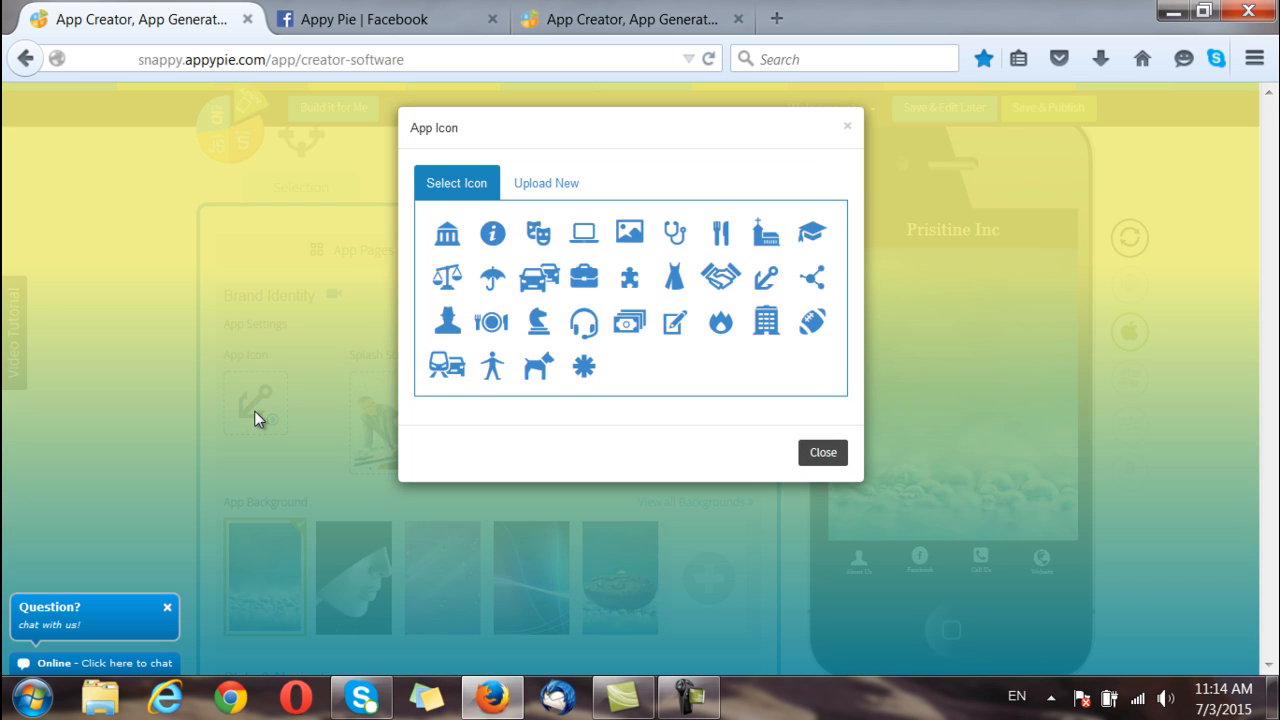
mouse_move(546, 183)
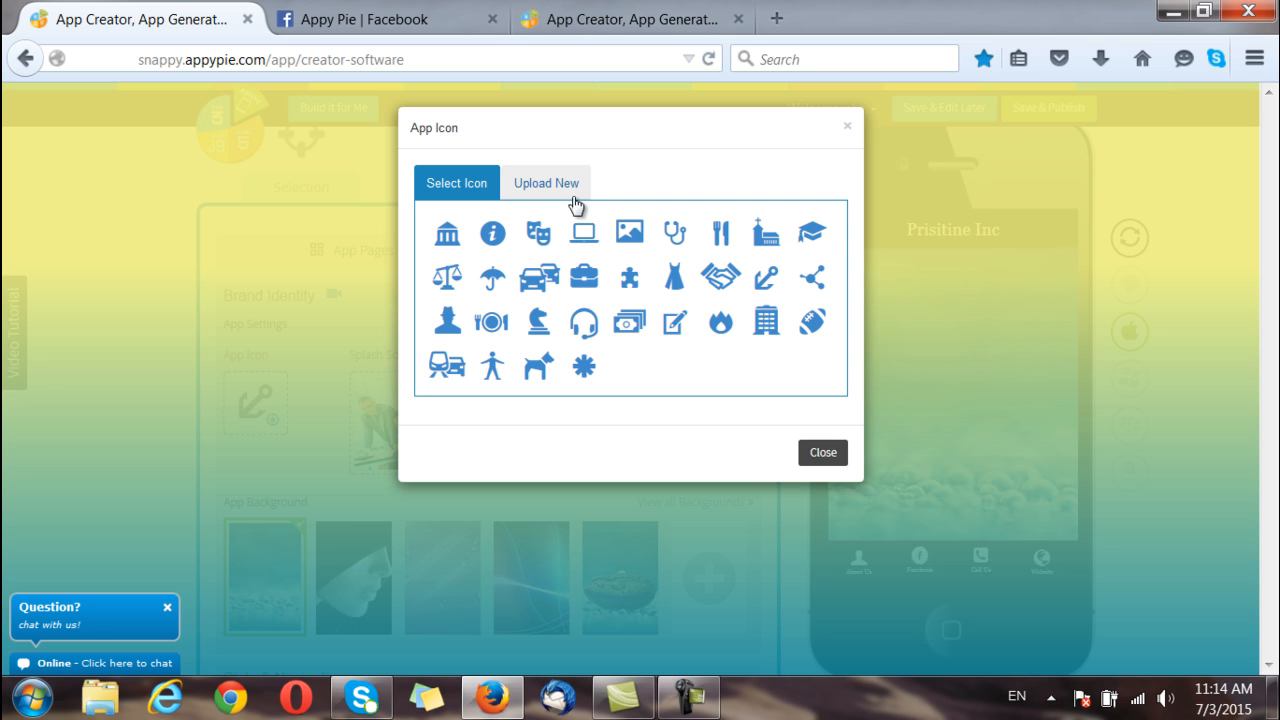
- Choose the chess knight from Select Icon as the app icon
click(546, 183)
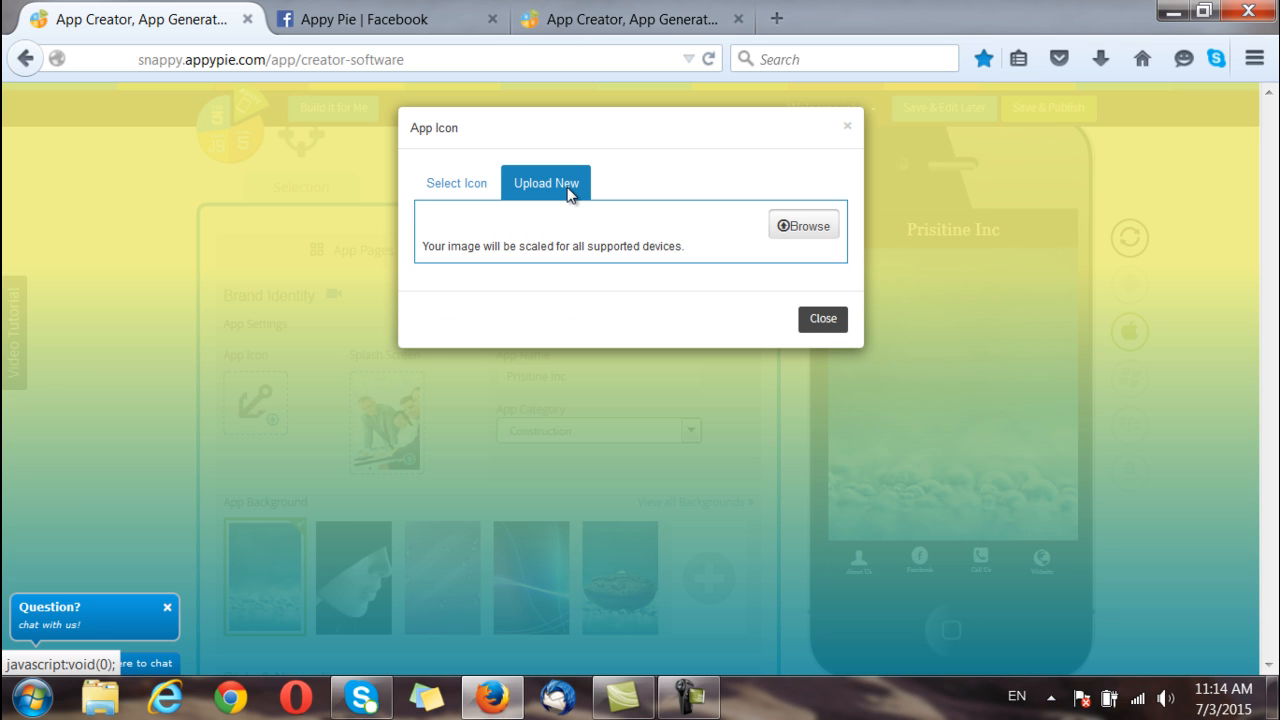
click(456, 183)
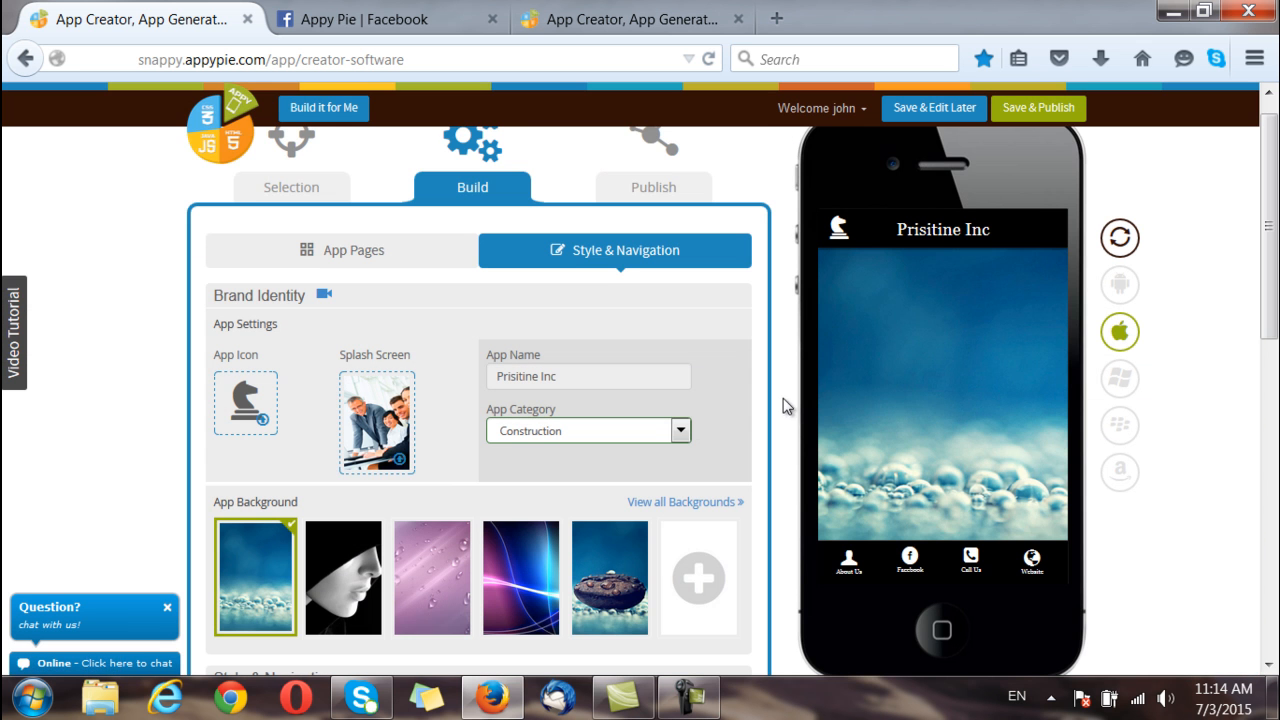
- Apply the pink water-drop background and, after trying header bar options, keep Text
scroll(down, 3)
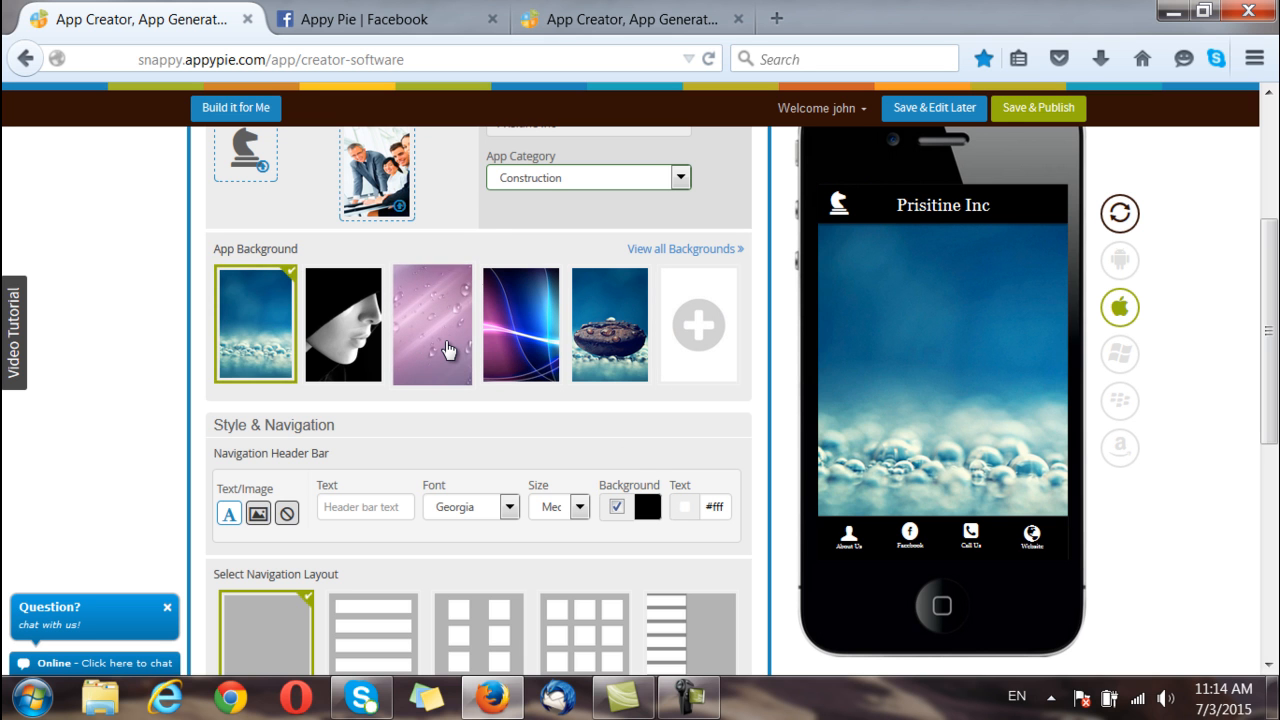
click(432, 323)
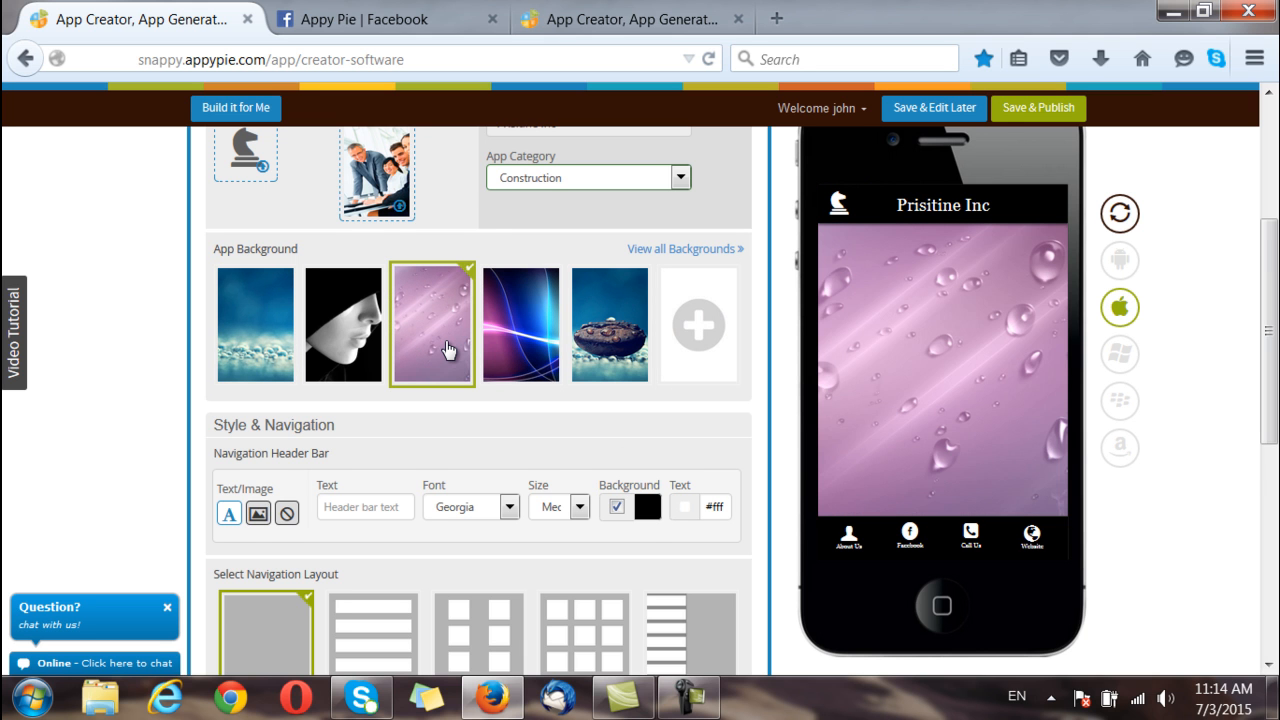
scroll(down, 3)
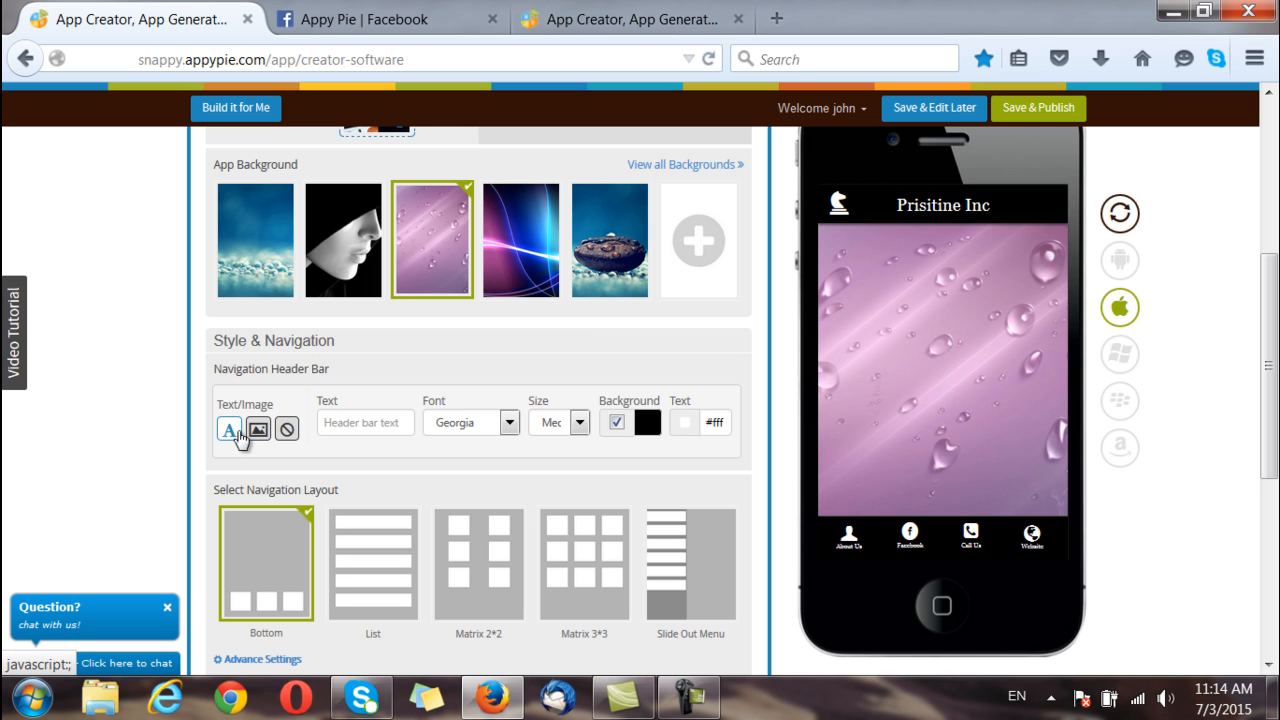
click(287, 428)
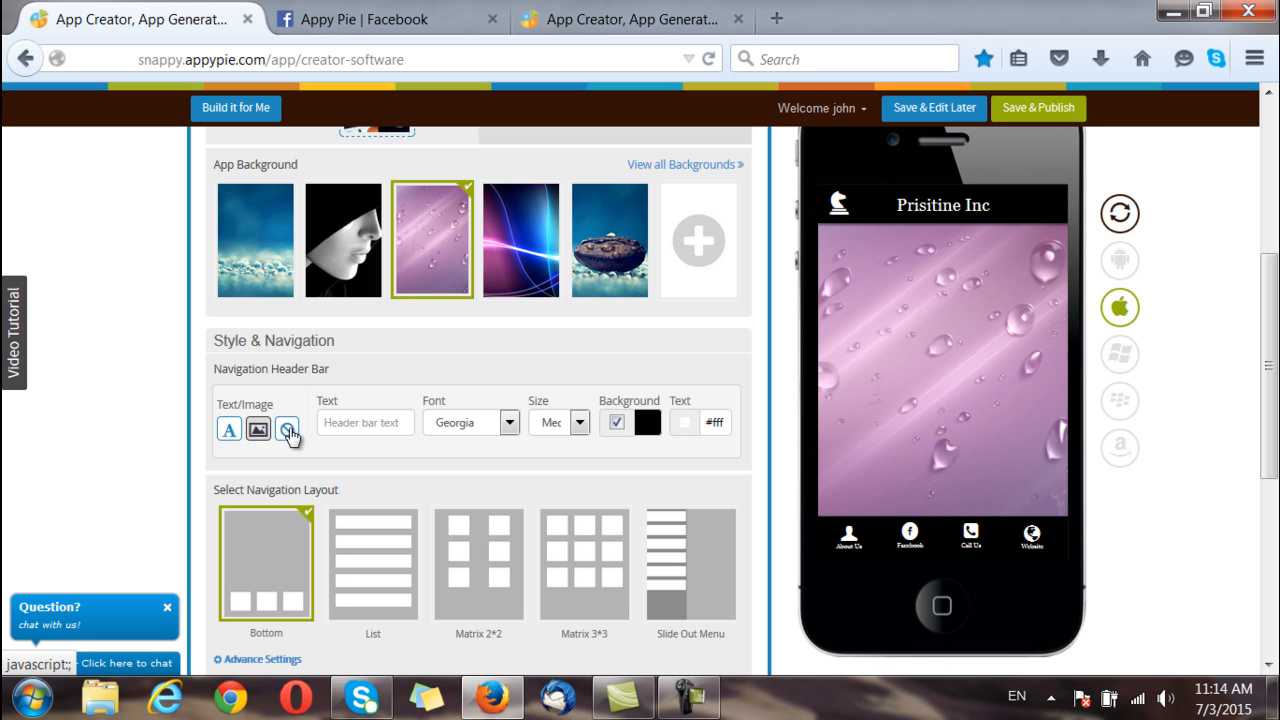
click(287, 429)
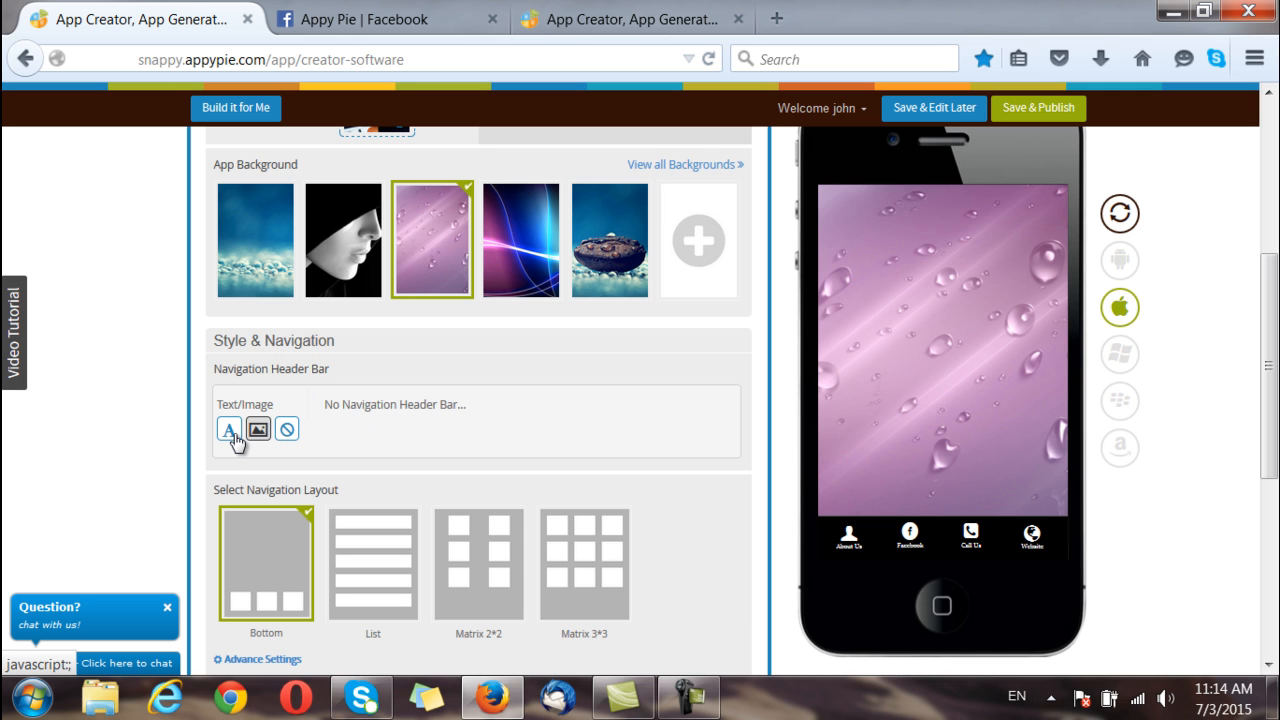
click(258, 428)
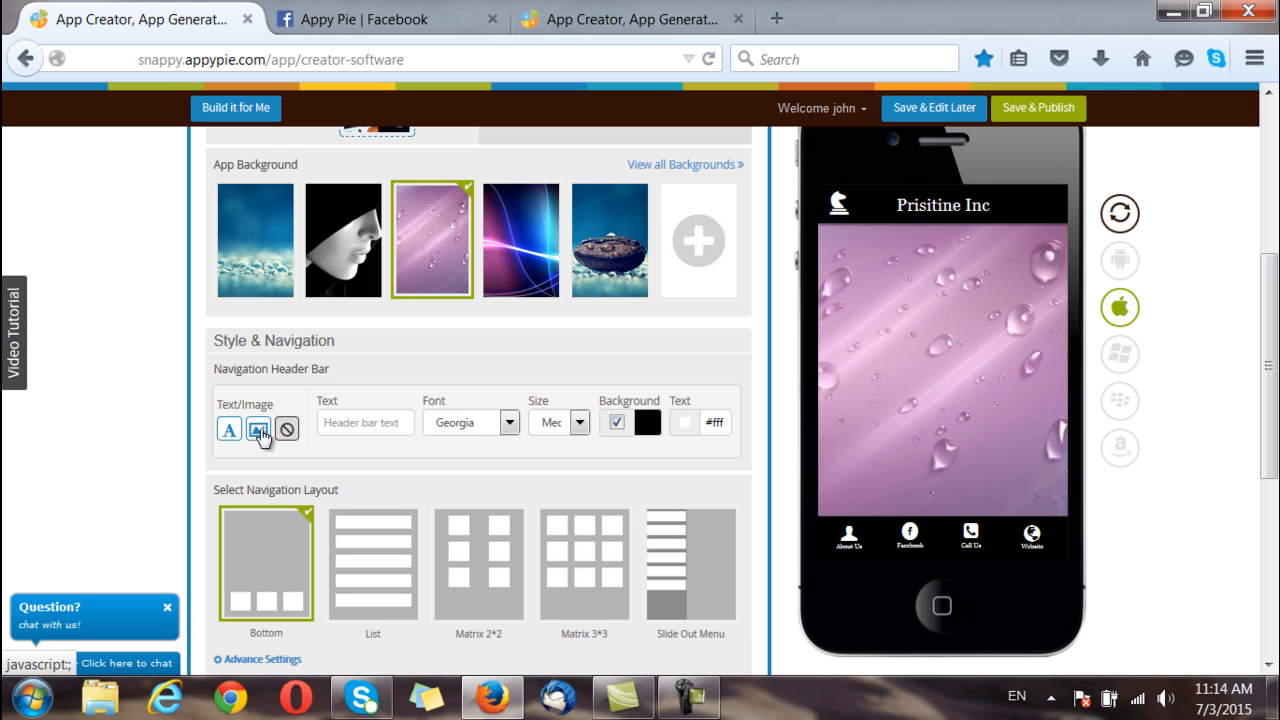
click(258, 429)
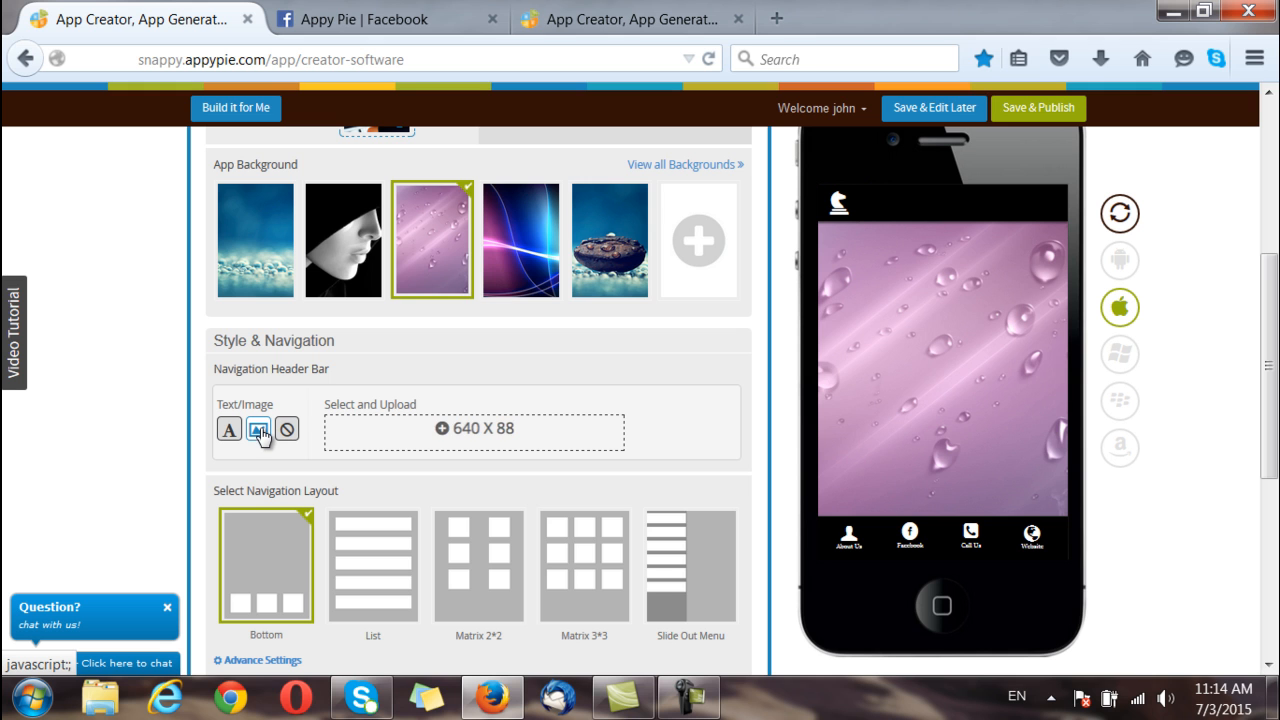
click(287, 429)
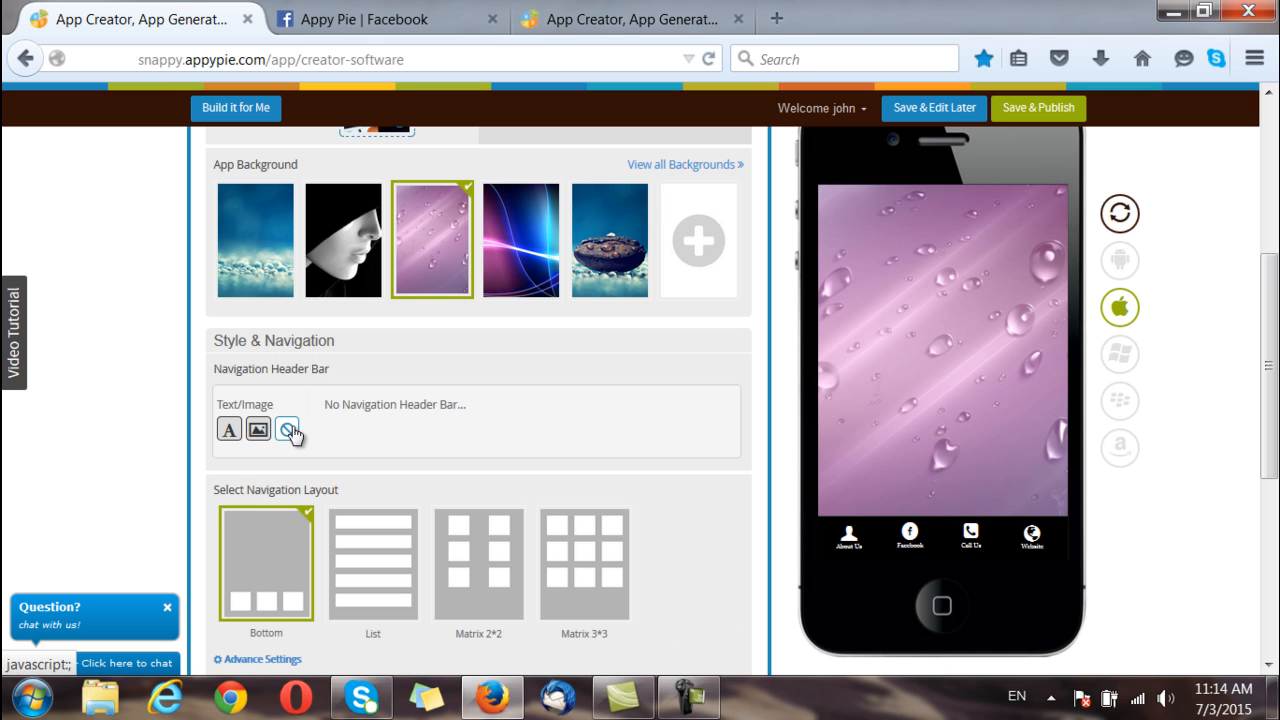
click(229, 428)
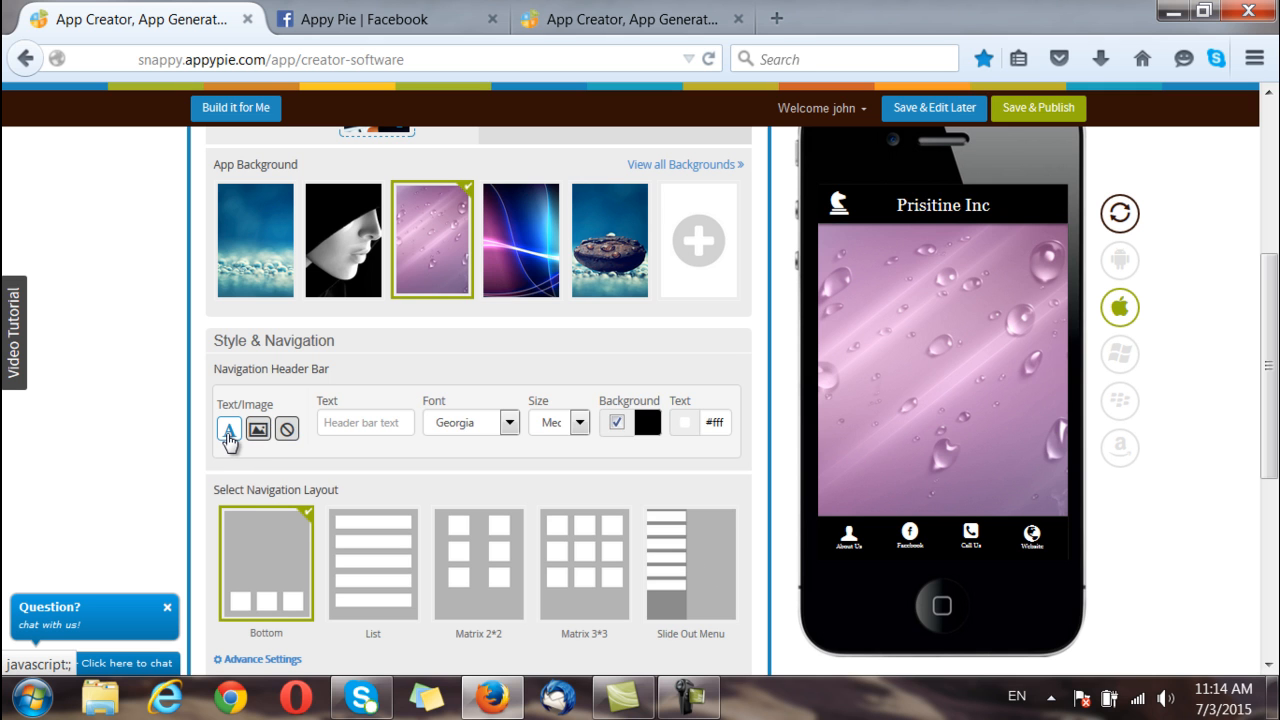
scroll(down, 3)
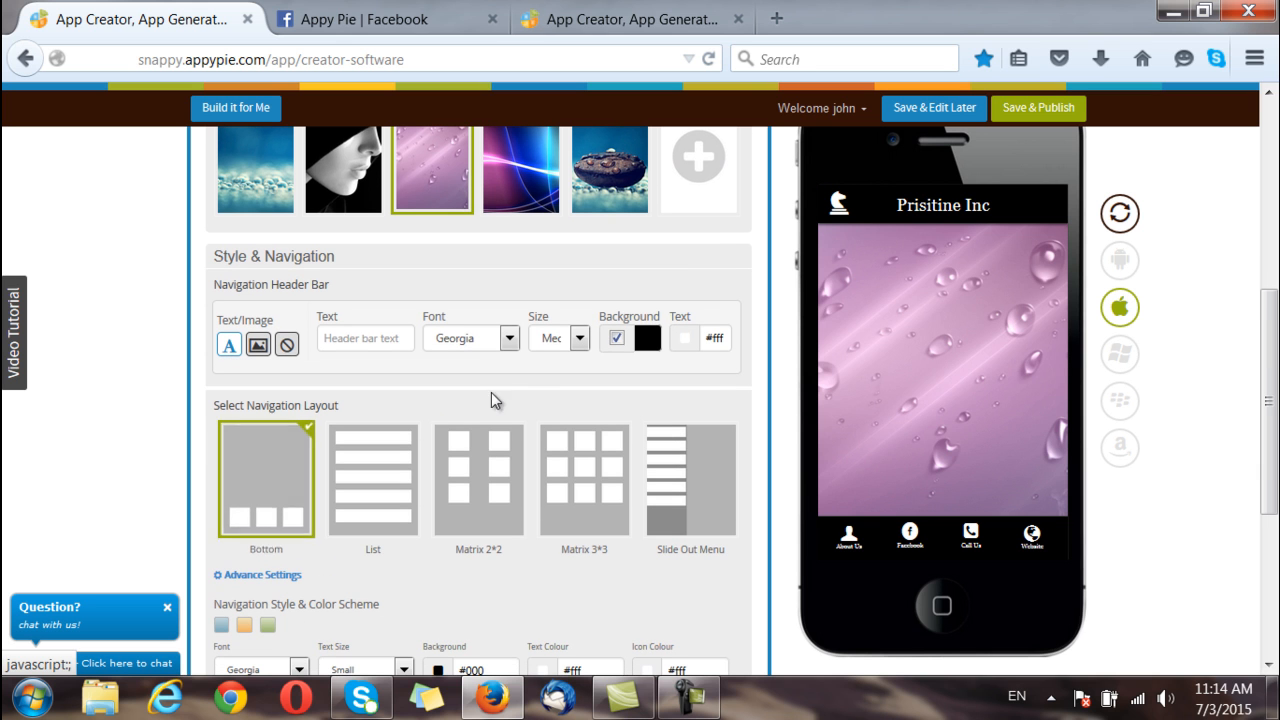
click(615, 337)
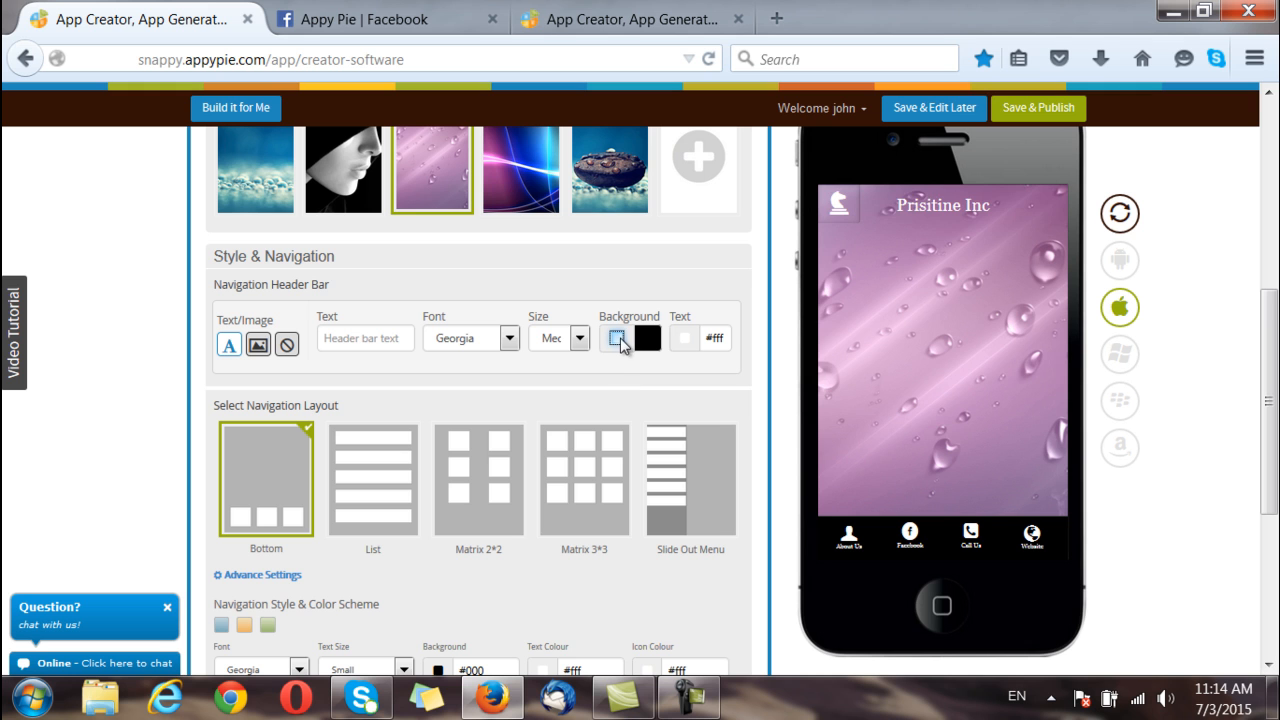
click(616, 338)
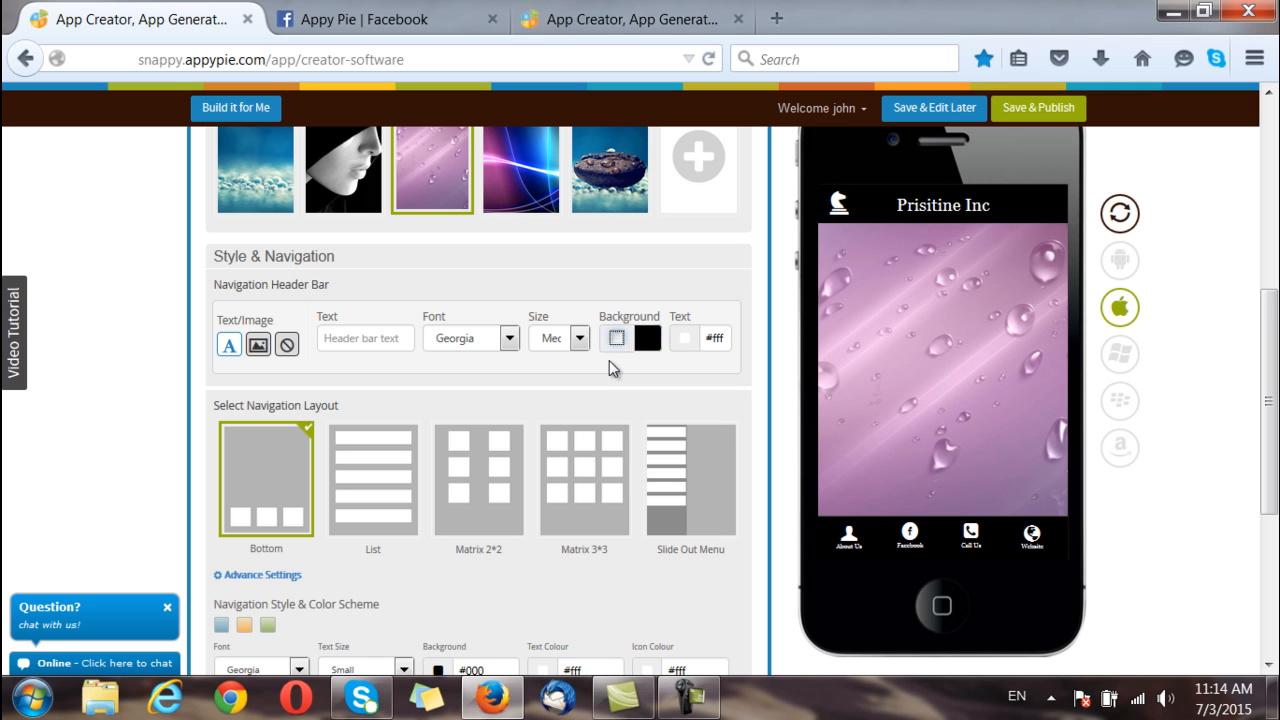
scroll(down, 3)
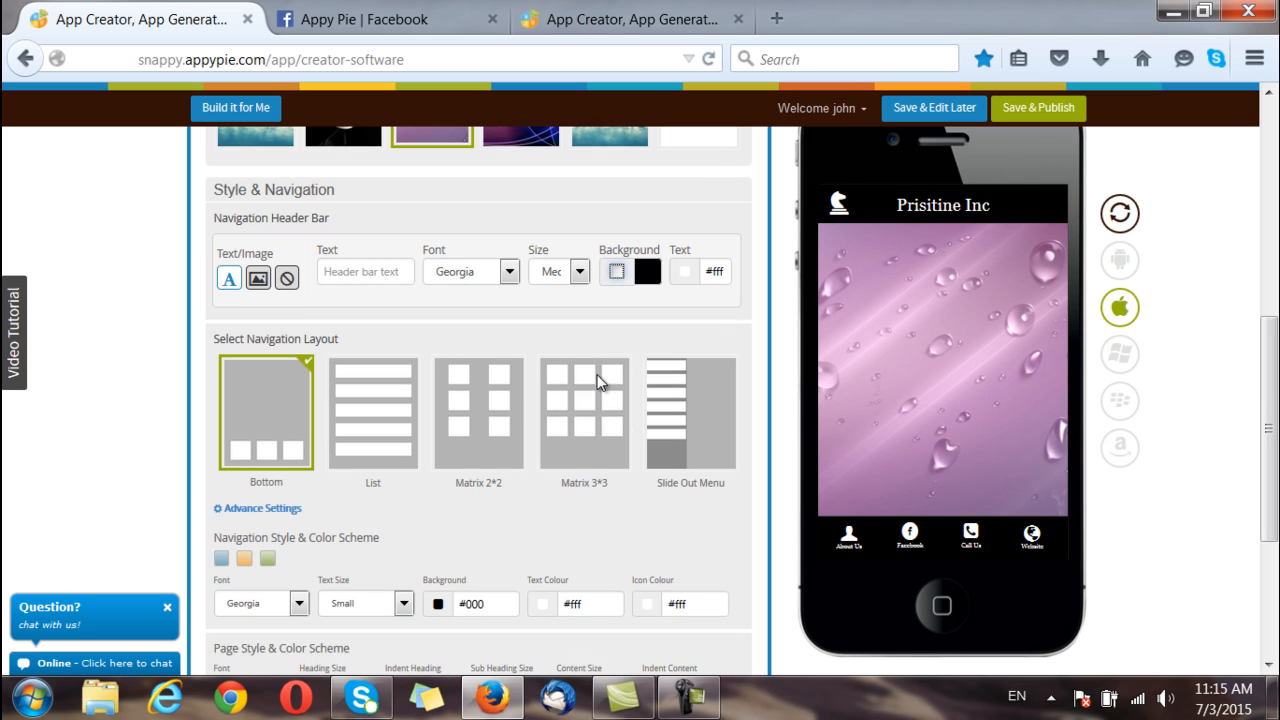
scroll(down, 3)
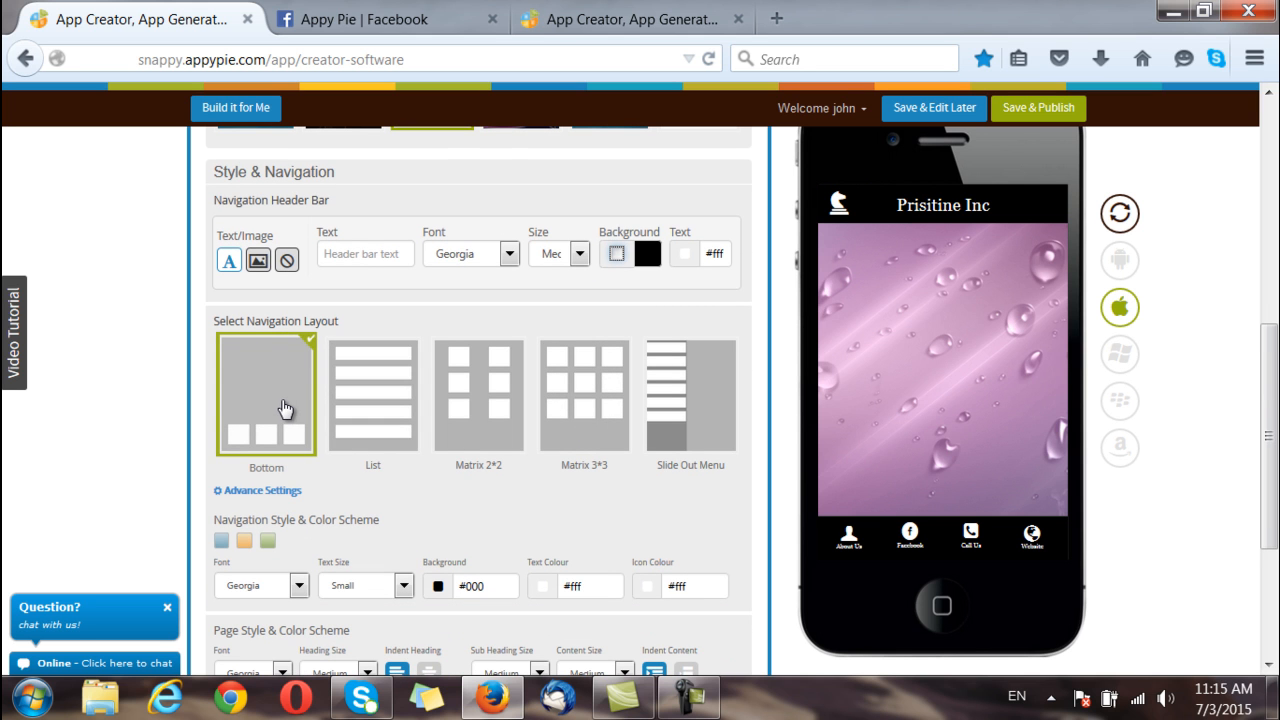
mouse_move(259, 440)
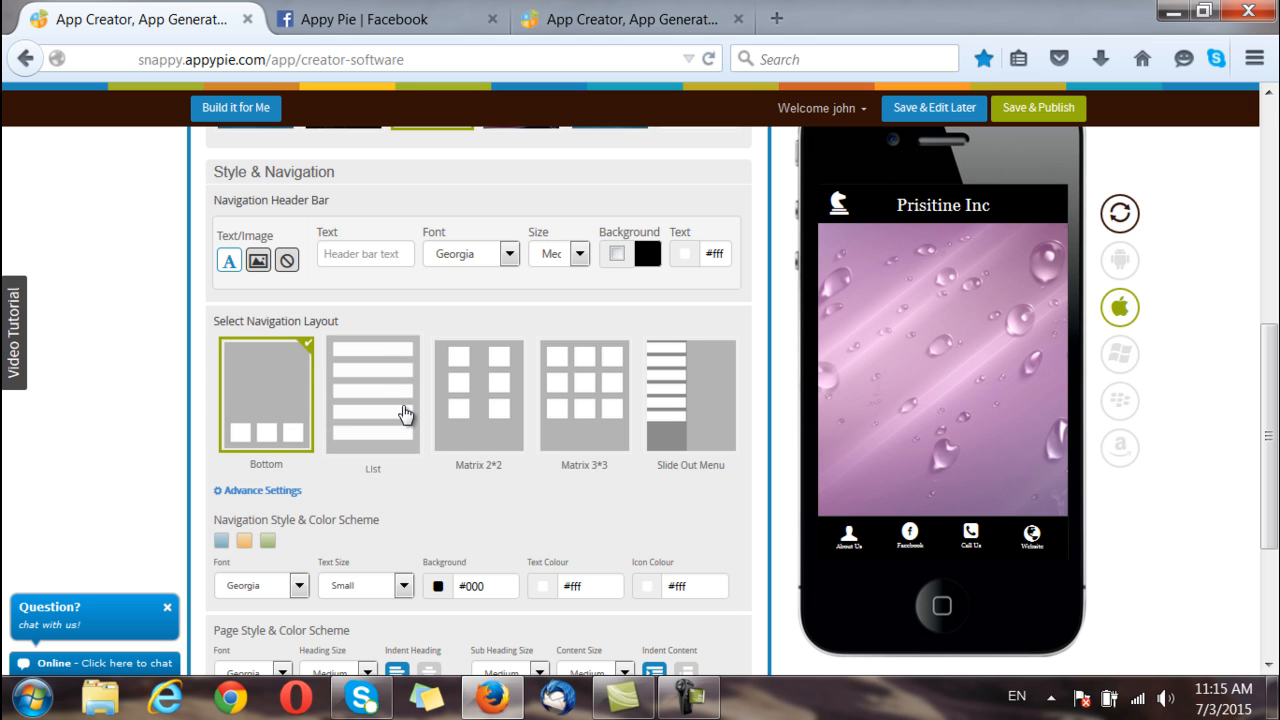
- Preview the Matrix 2*2 and Slide Out Menu navigation layouts for Prisitine Inc
click(478, 393)
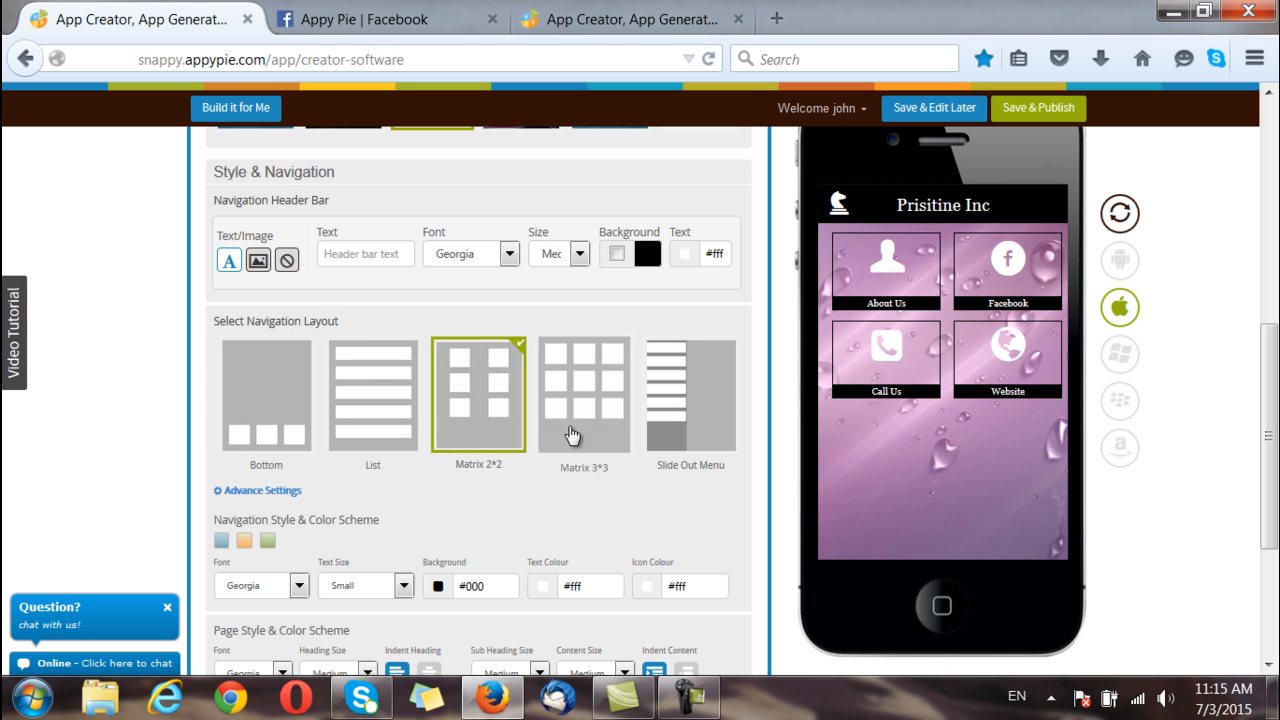
click(690, 395)
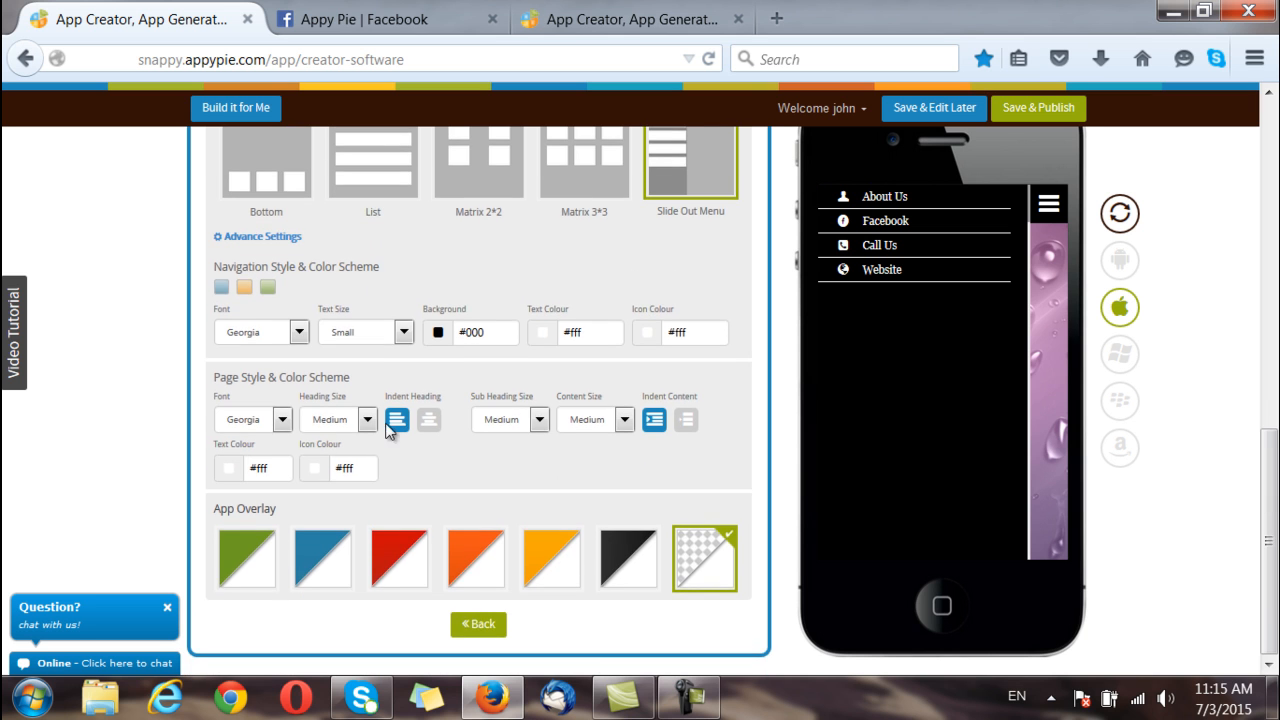
mouse_move(455, 480)
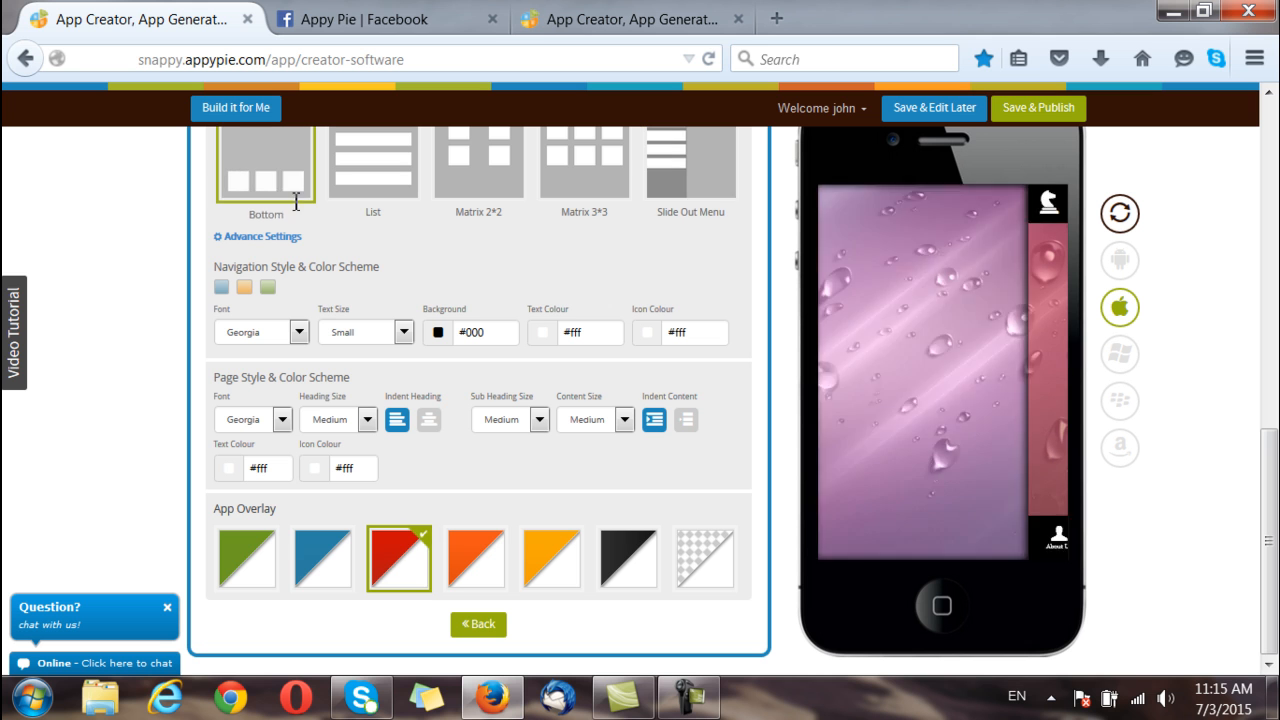
- Compare the orange and blue overlay swatches, then apply the red overlay
click(475, 558)
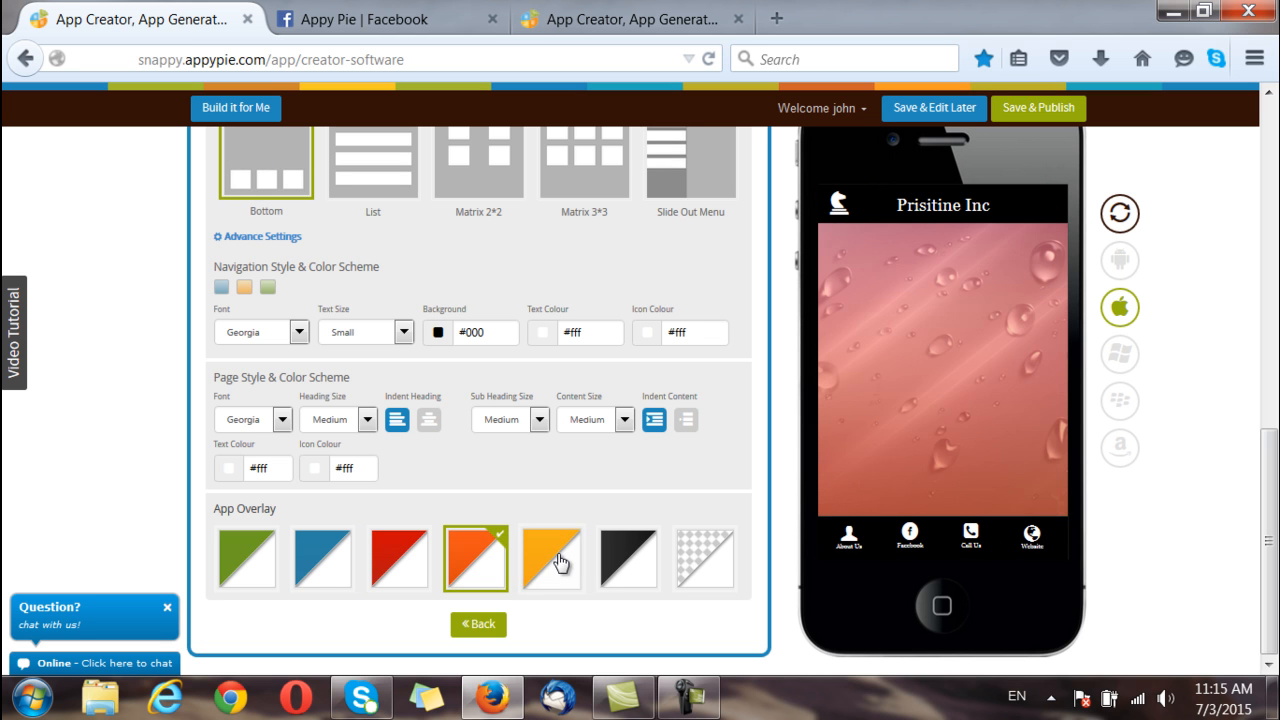
click(321, 558)
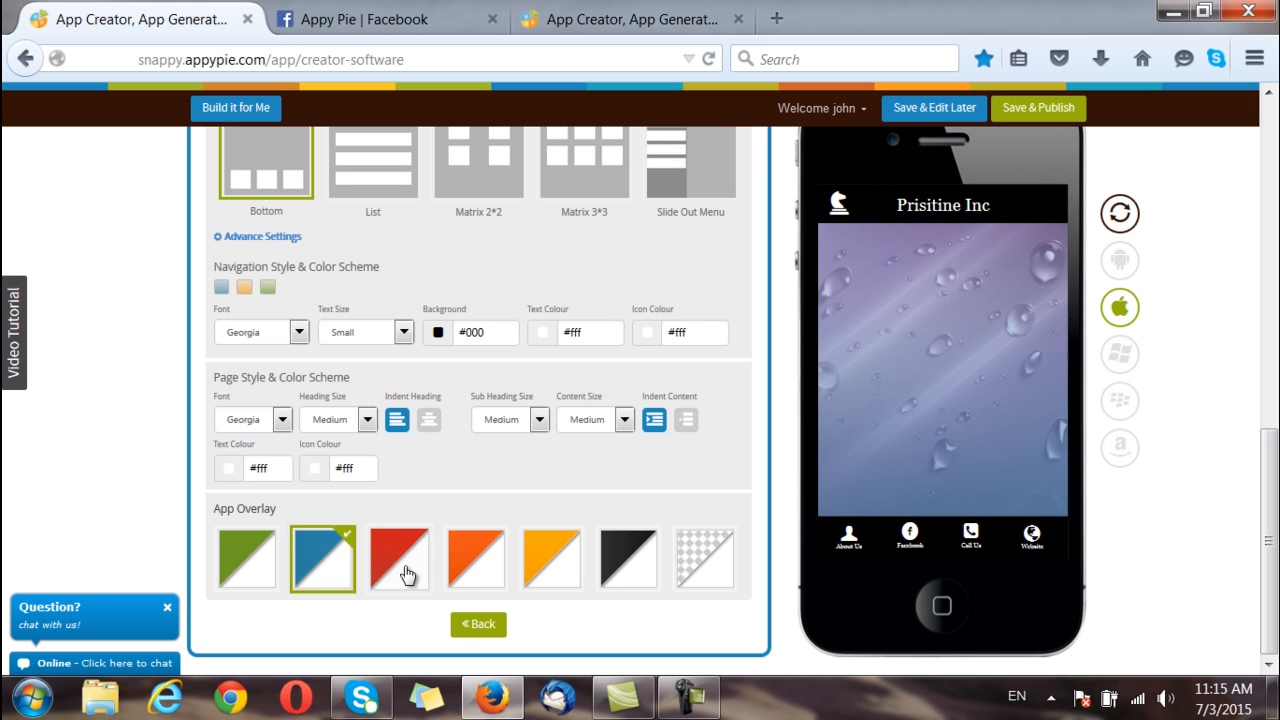
click(398, 558)
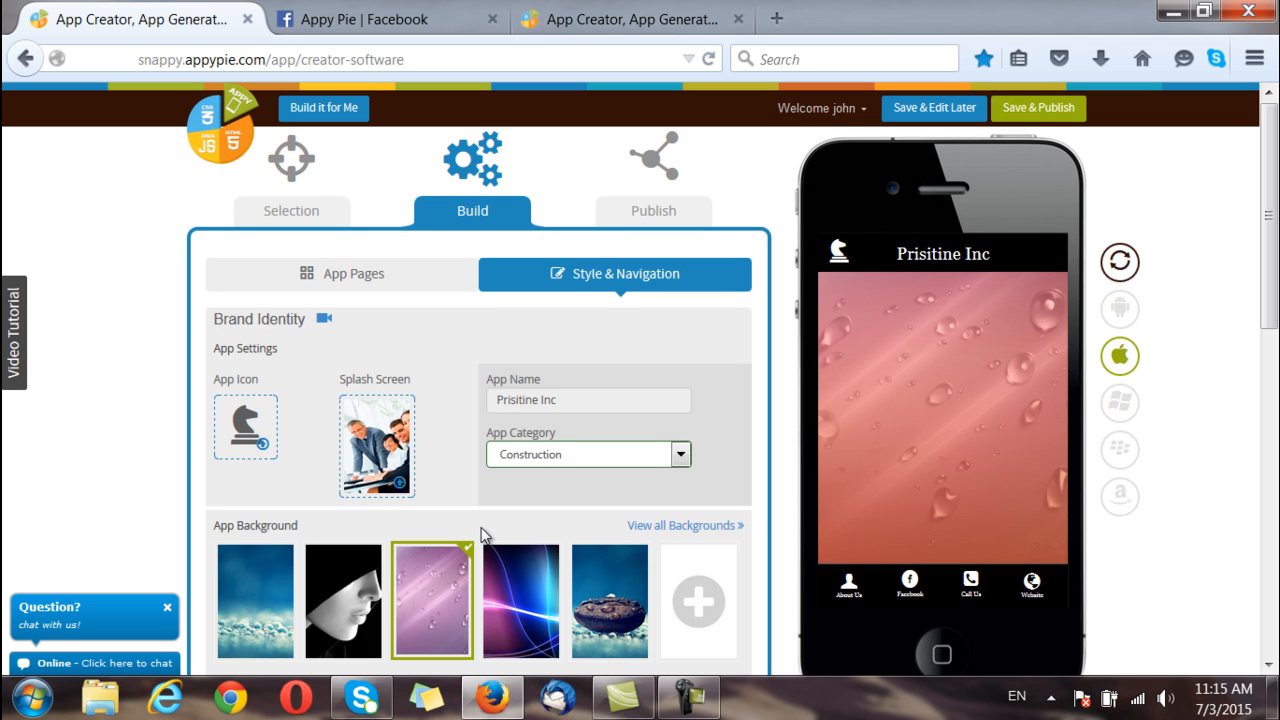
mouse_move(990, 228)
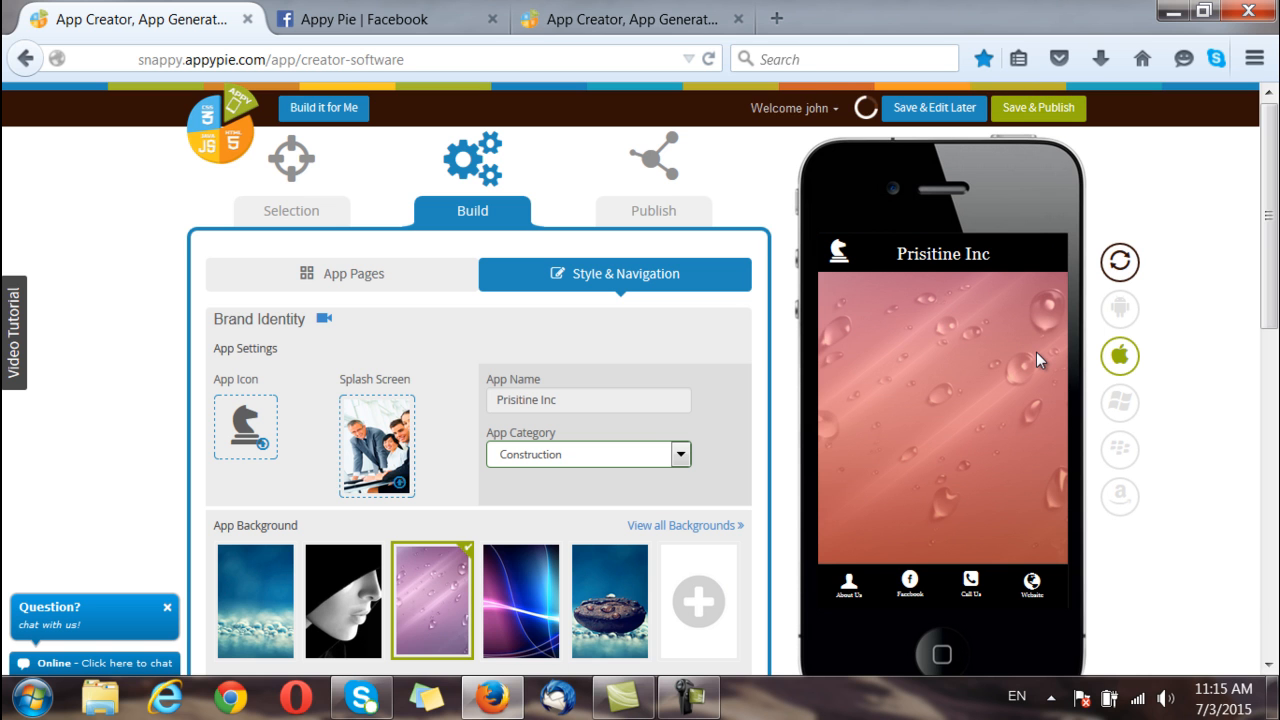
- Save and publish the app, then sign up for a new account named 'john'
click(653, 210)
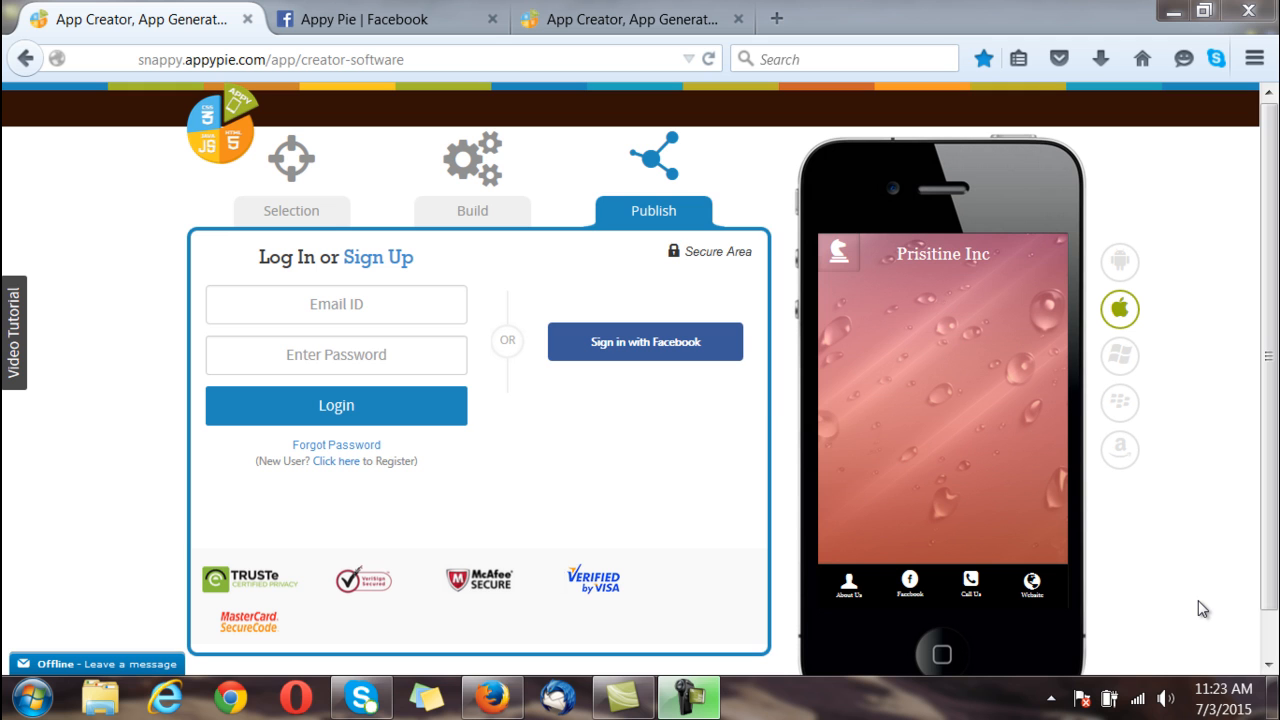
mouse_move(1197, 611)
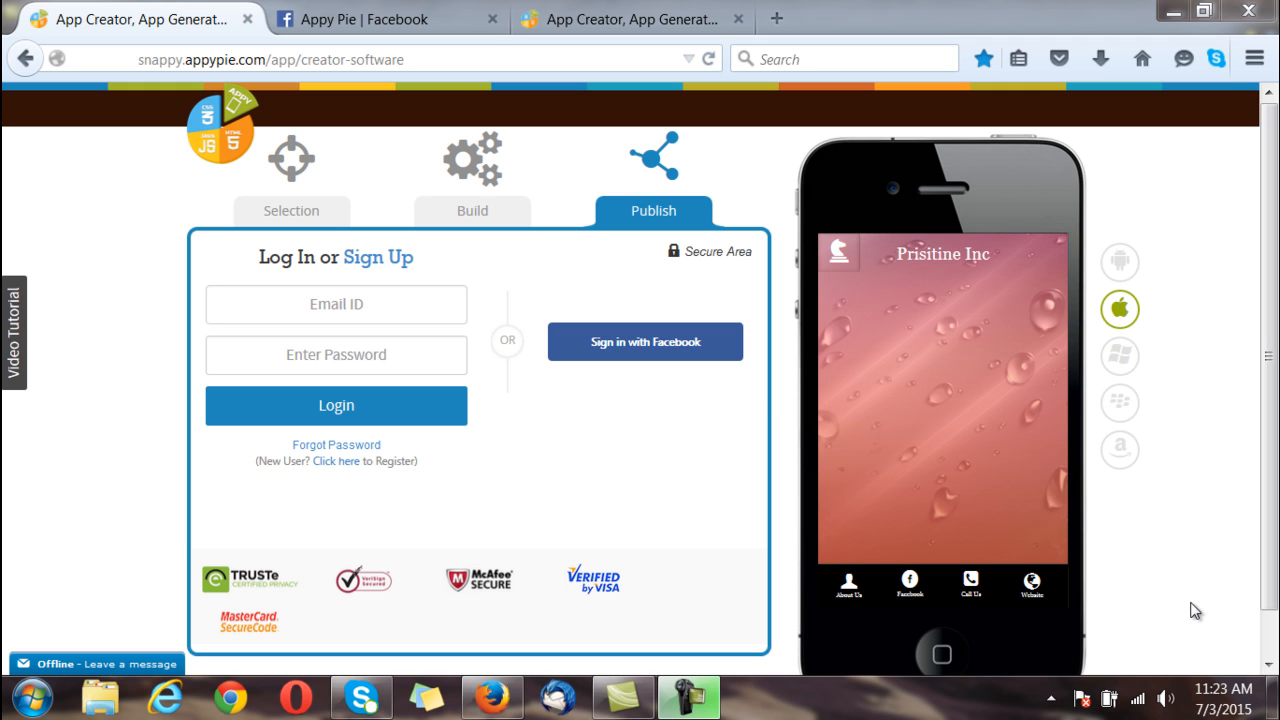
mouse_move(875, 713)
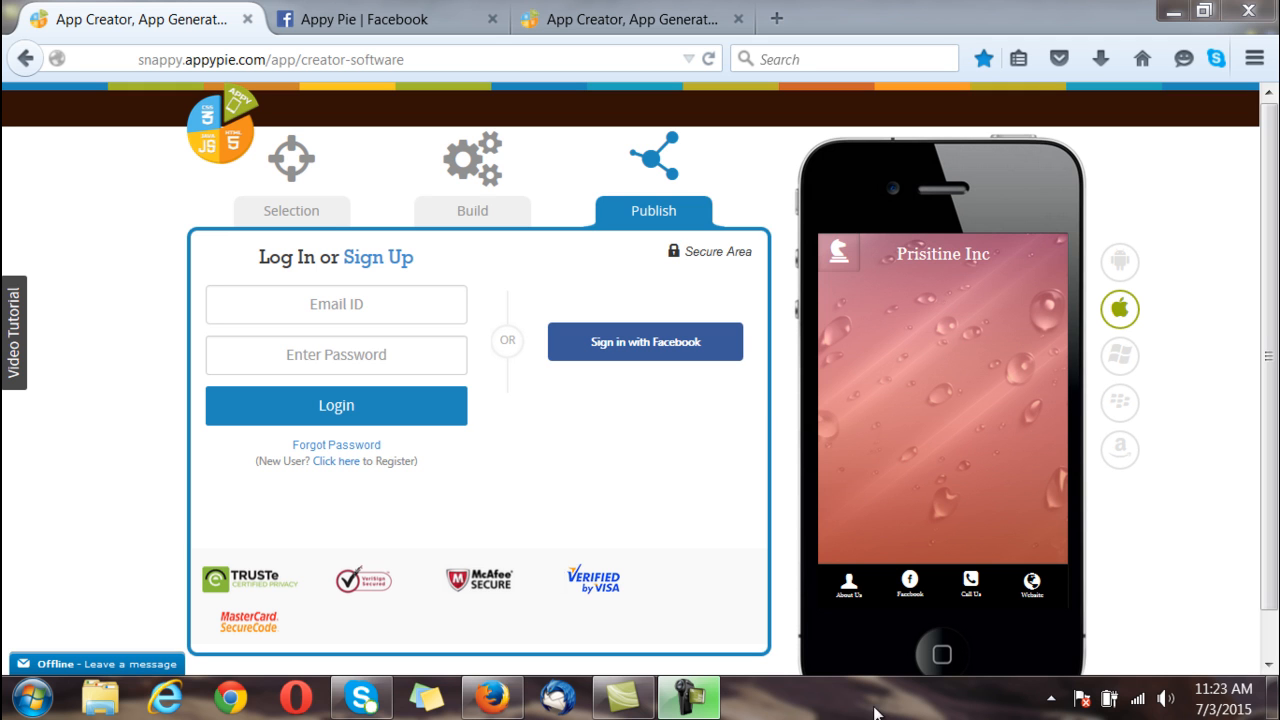
mouse_move(337, 462)
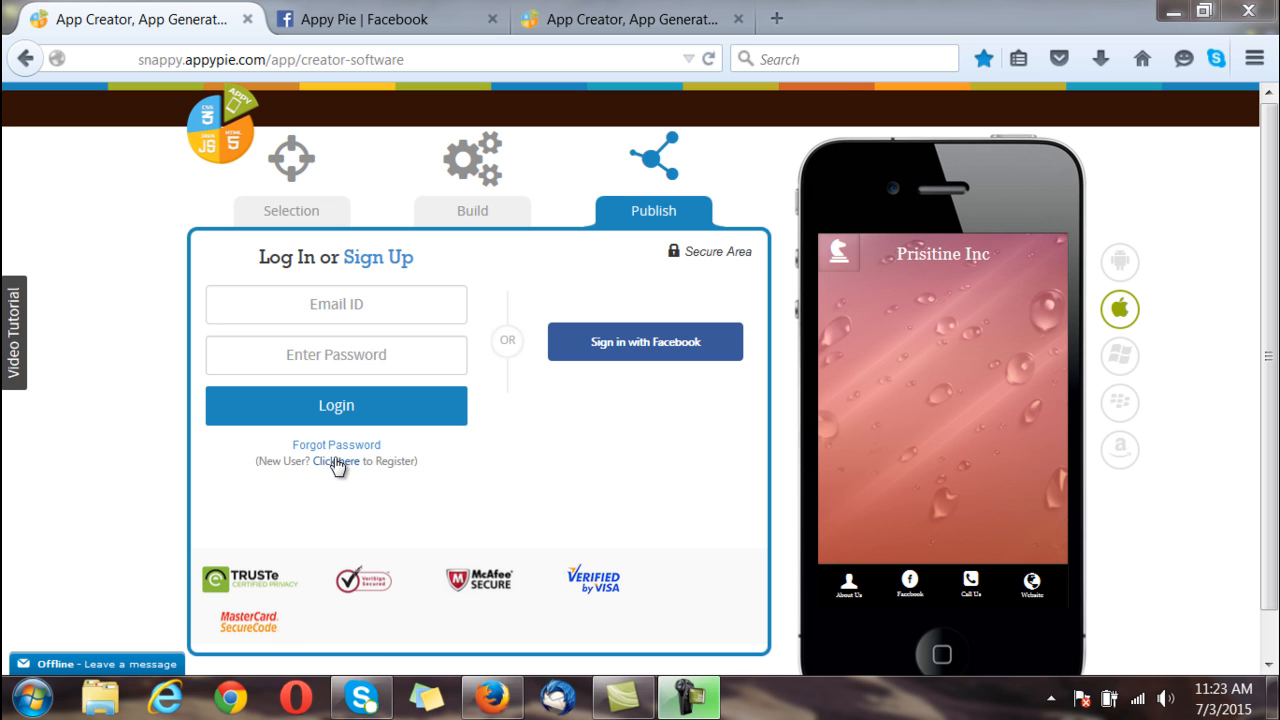
click(337, 461)
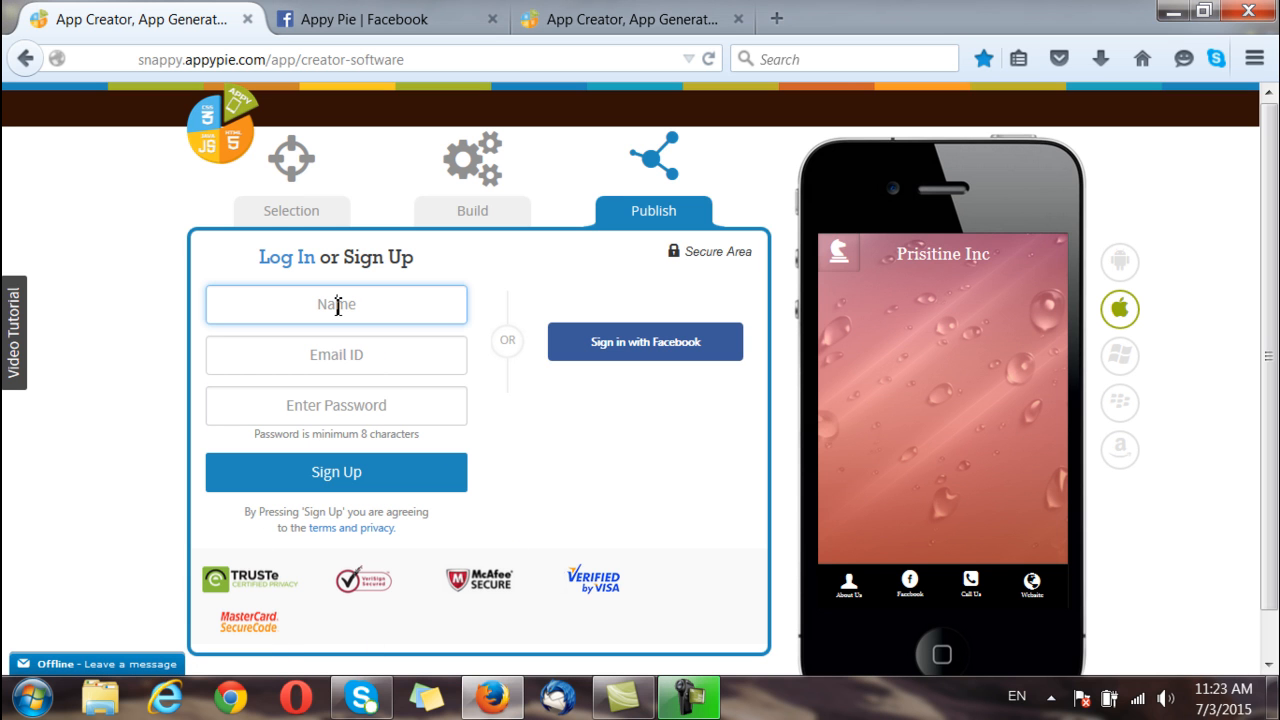
text(john)
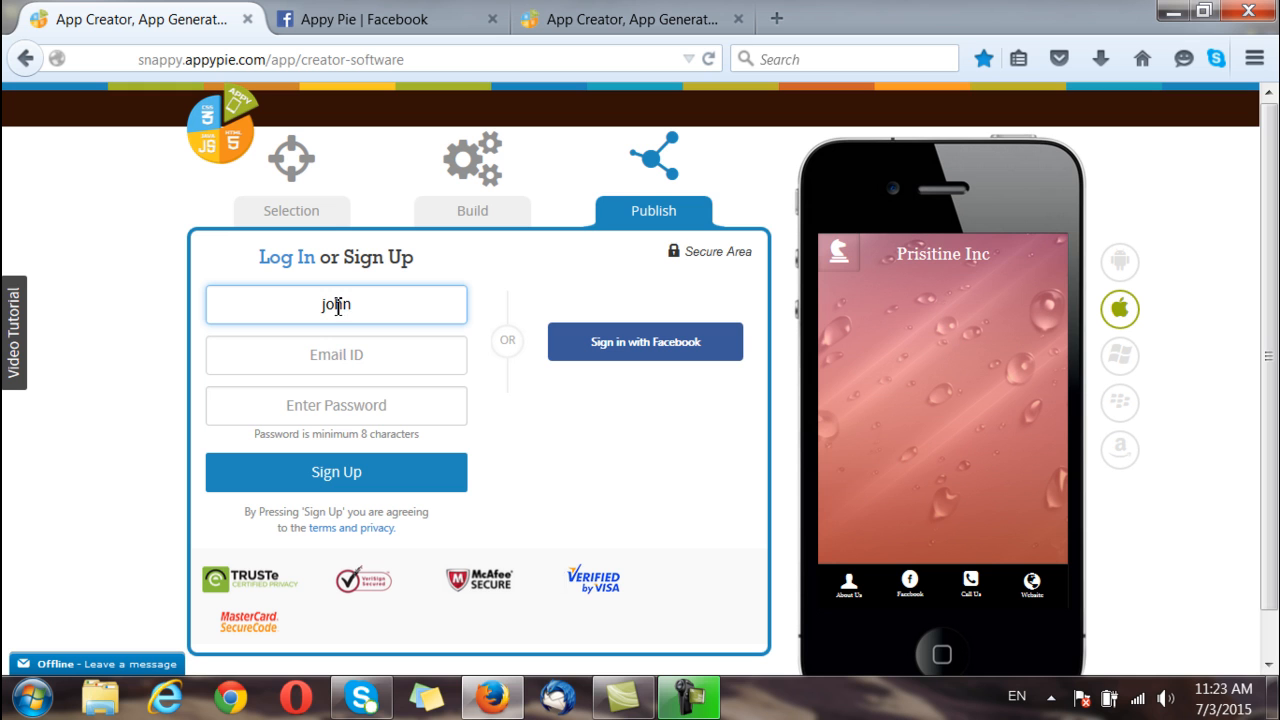
click(336, 355)
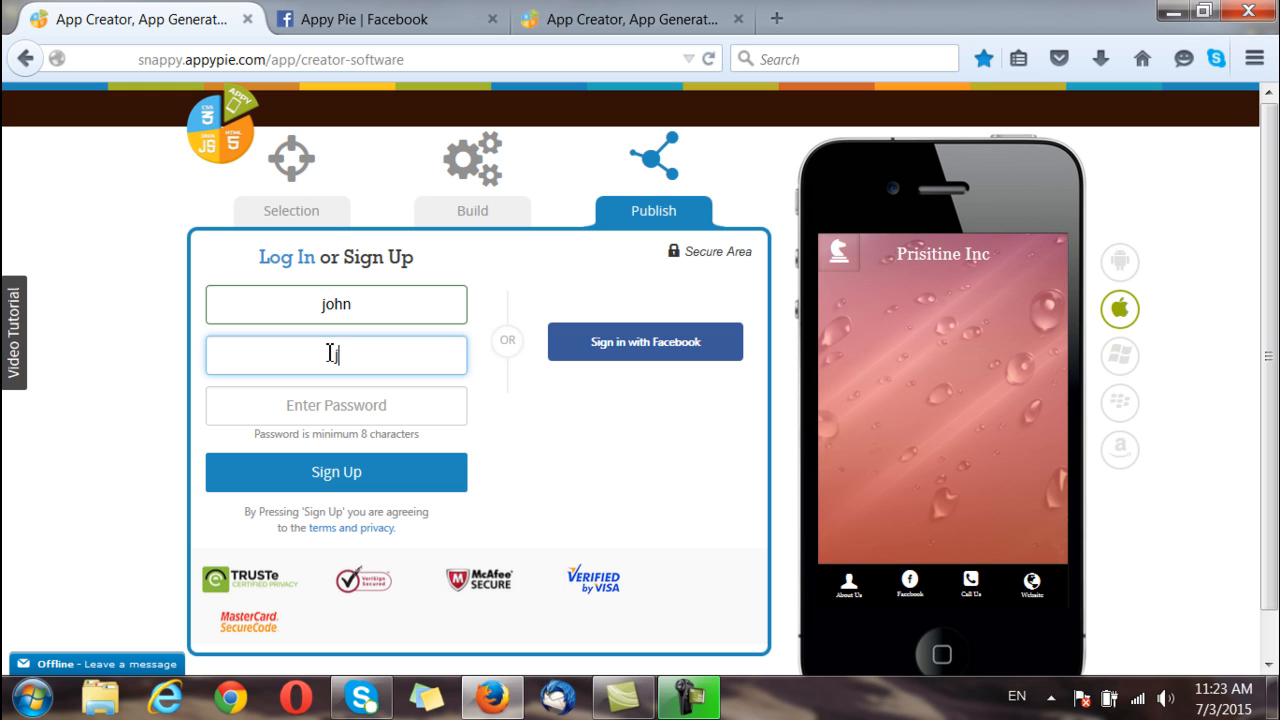
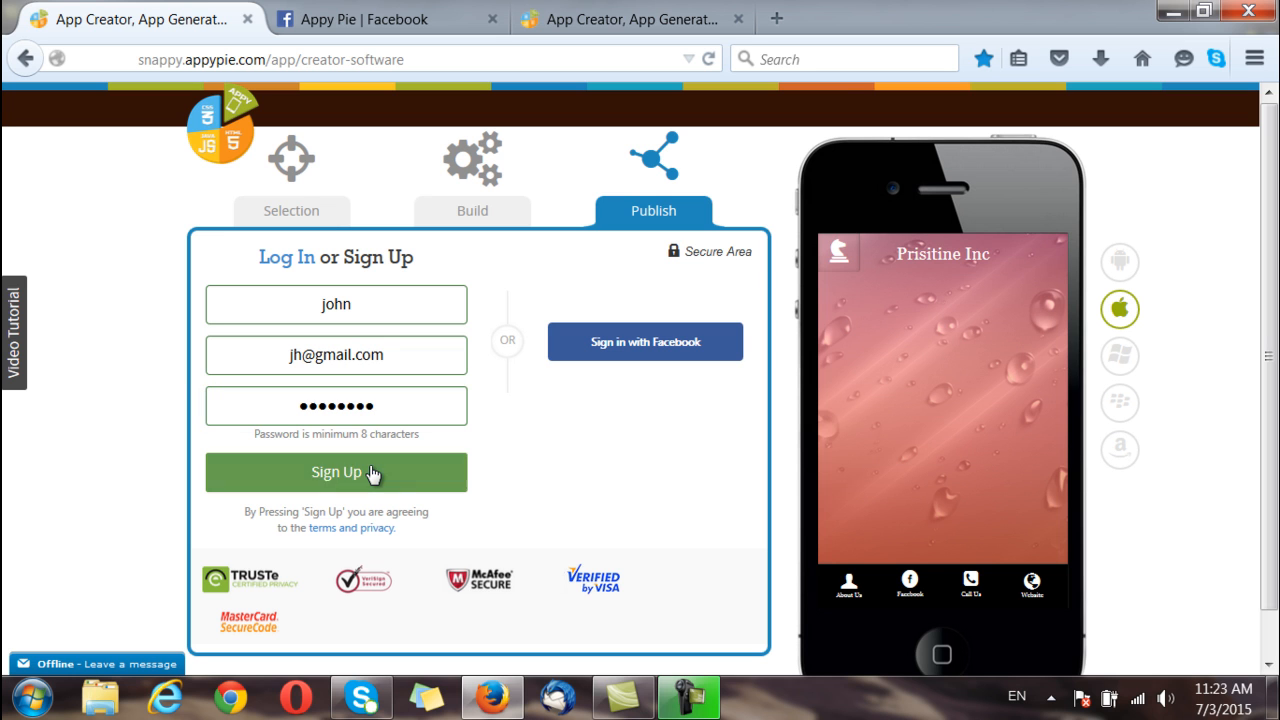
click(336, 472)
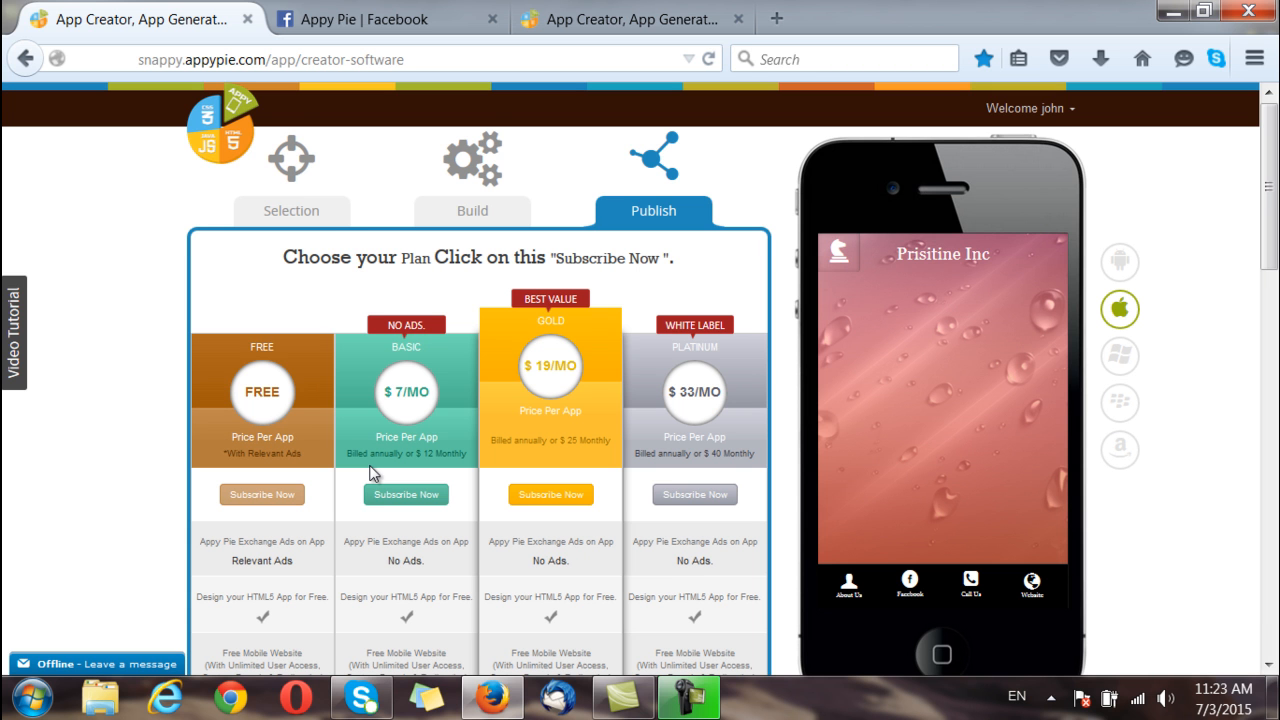
- Scroll through the subscription plan comparison down to the FREE plan
scroll(down, 3)
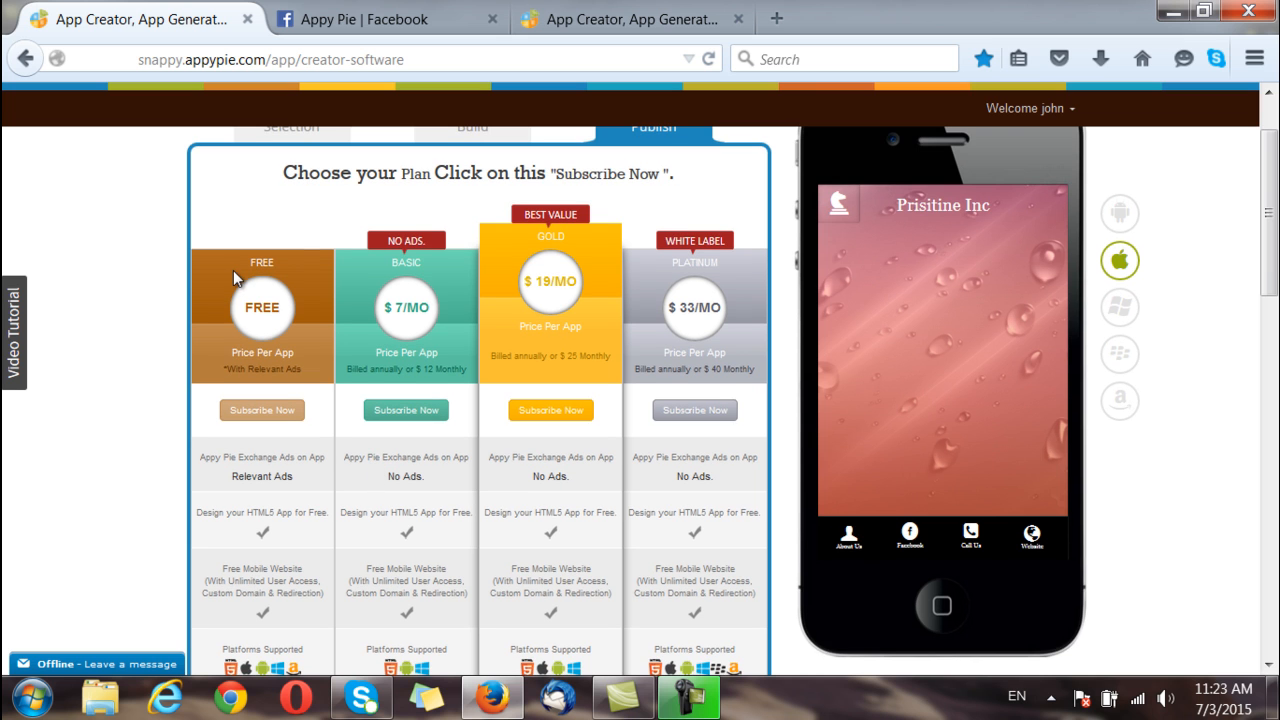
mouse_move(565, 276)
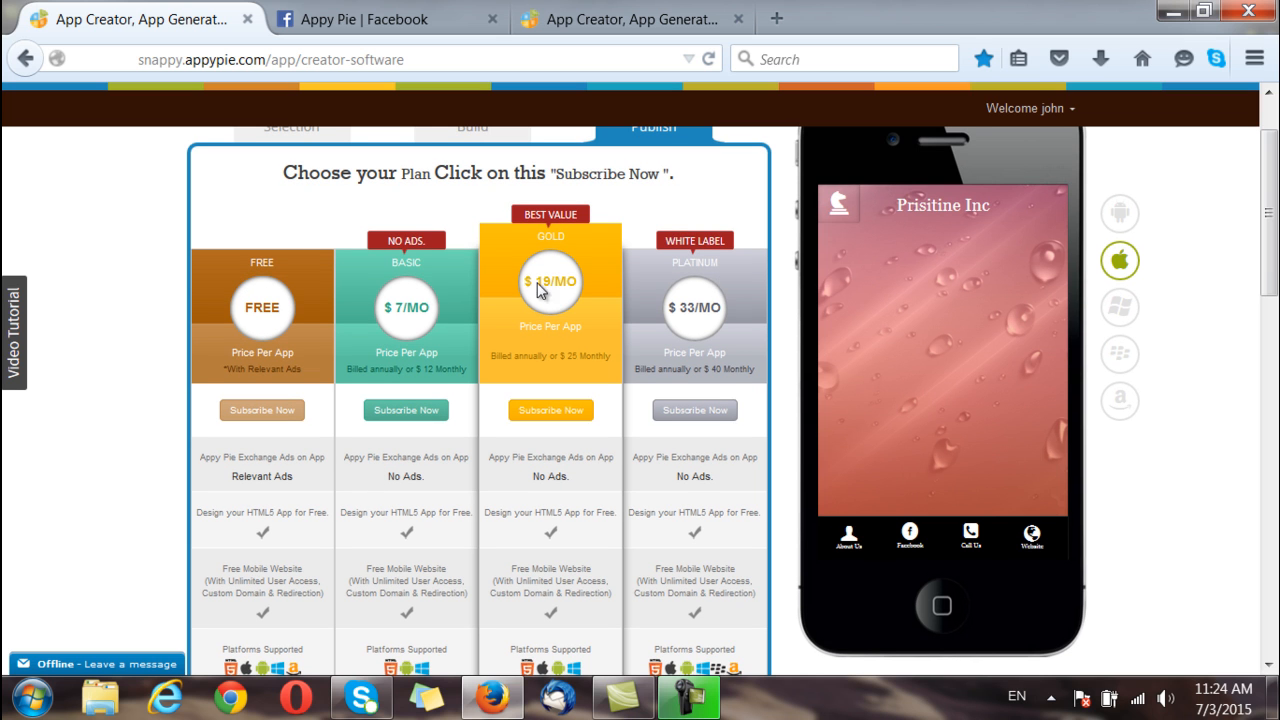
mouse_move(308, 338)
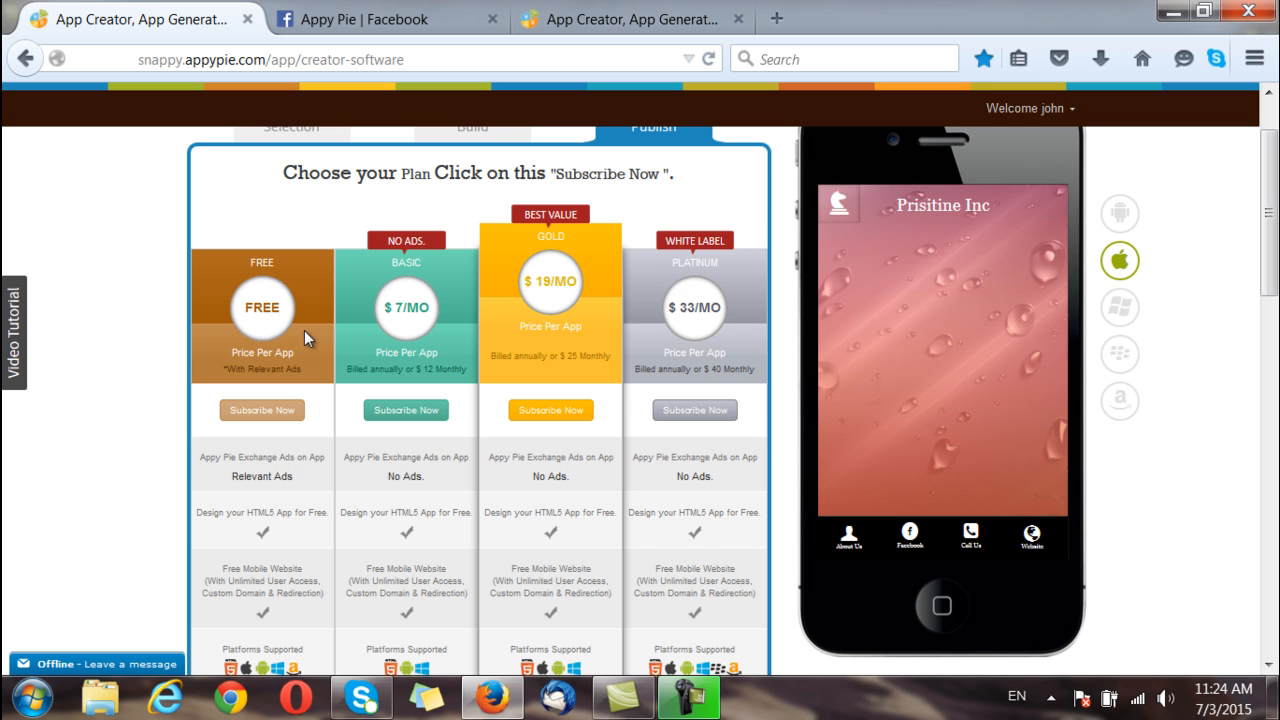
scroll(down, 3)
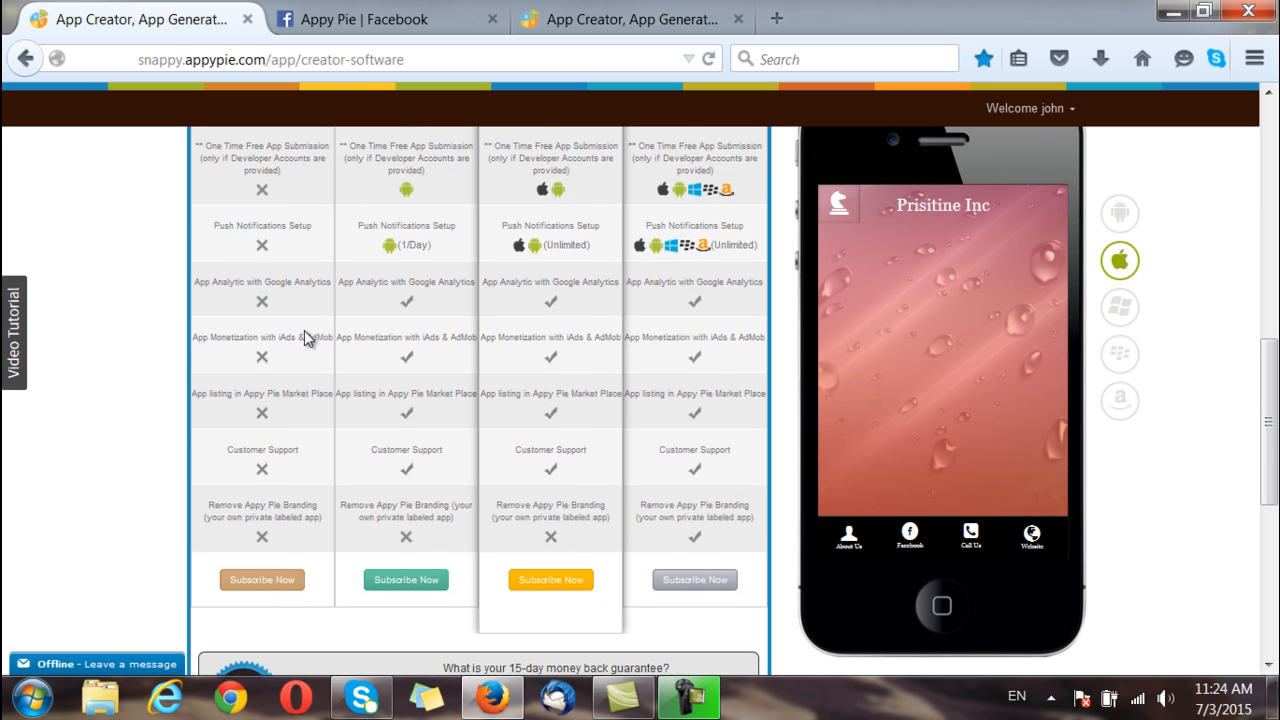
scroll(down, 3)
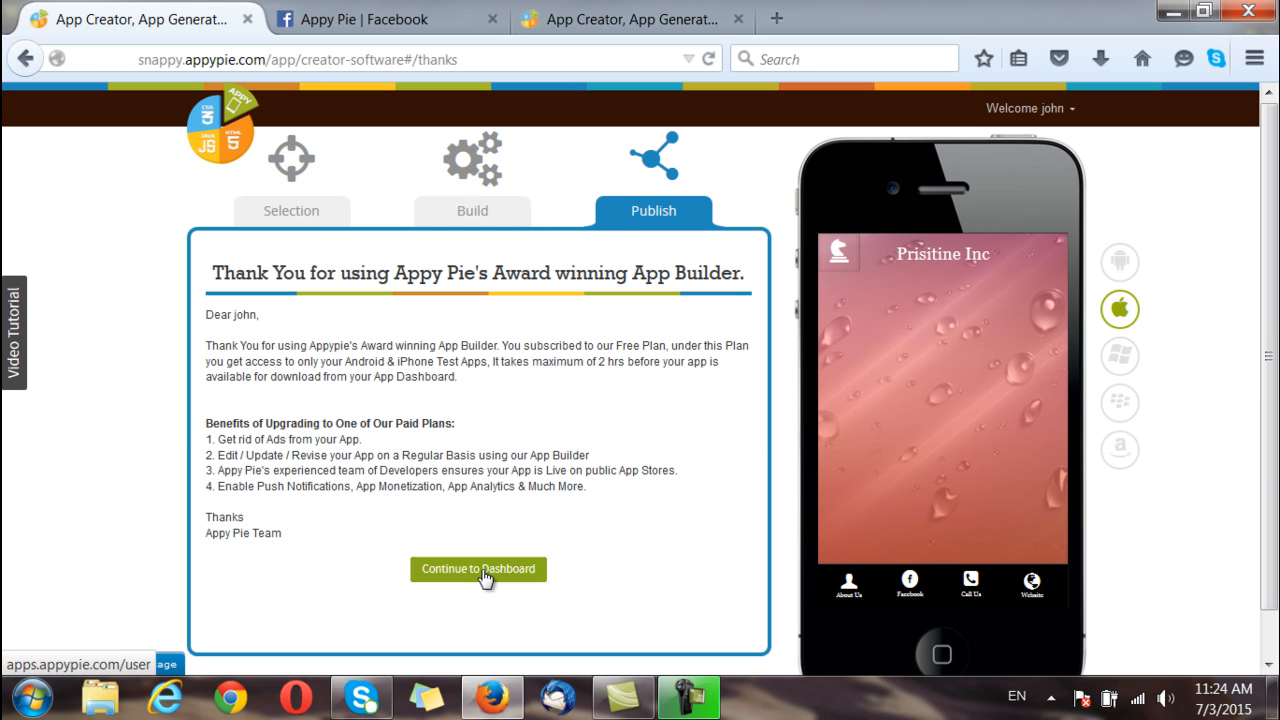
- Continue to the Dashboard and open My Apps to find Prisitine Inc
click(478, 568)
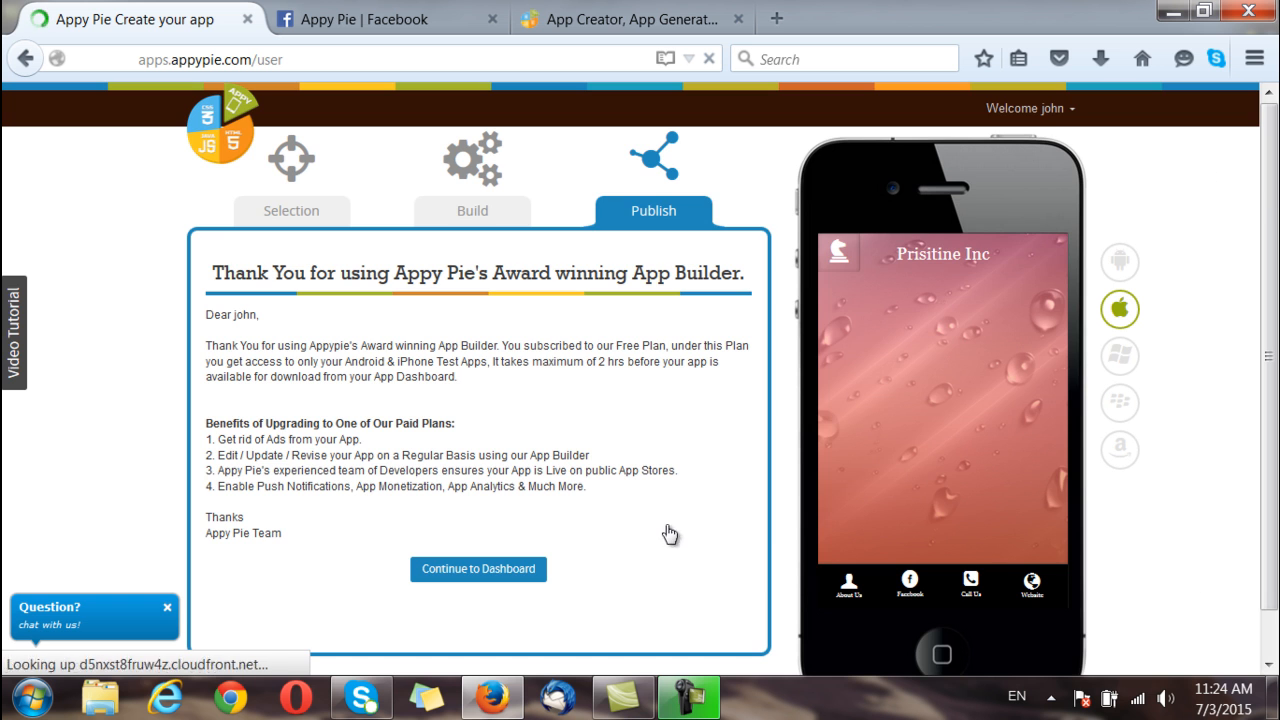
click(478, 568)
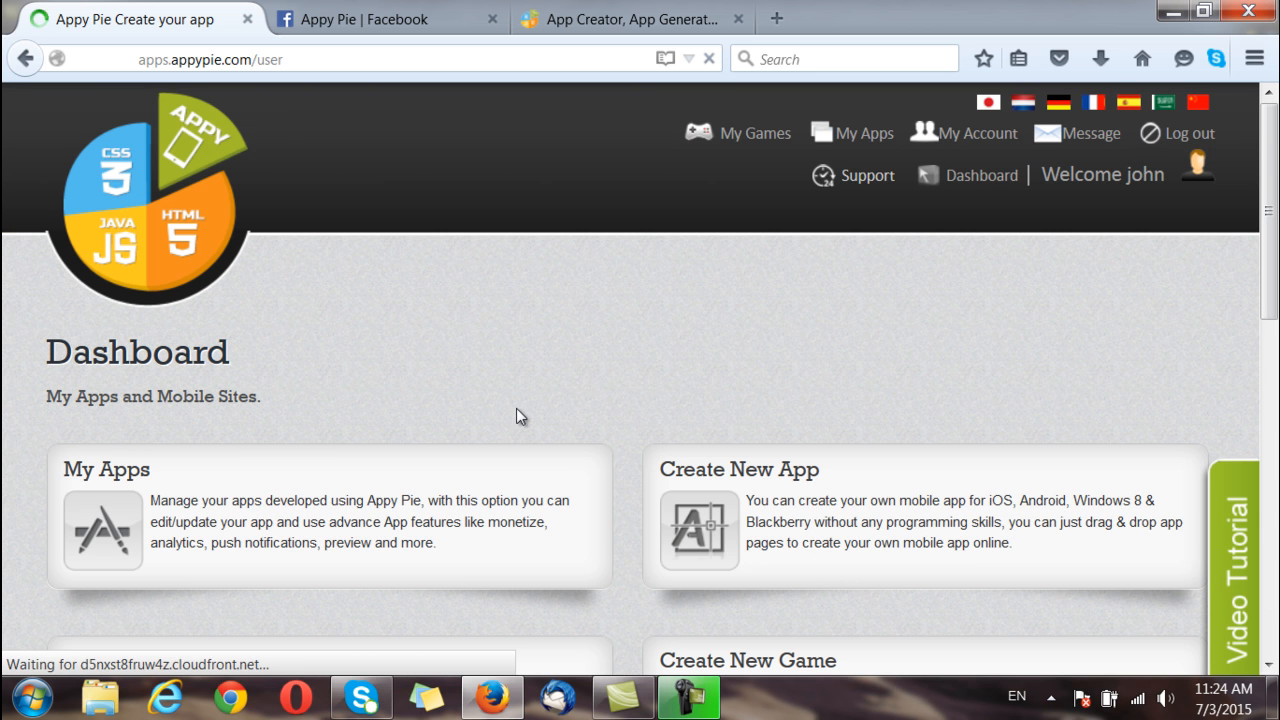
scroll(down, 3)
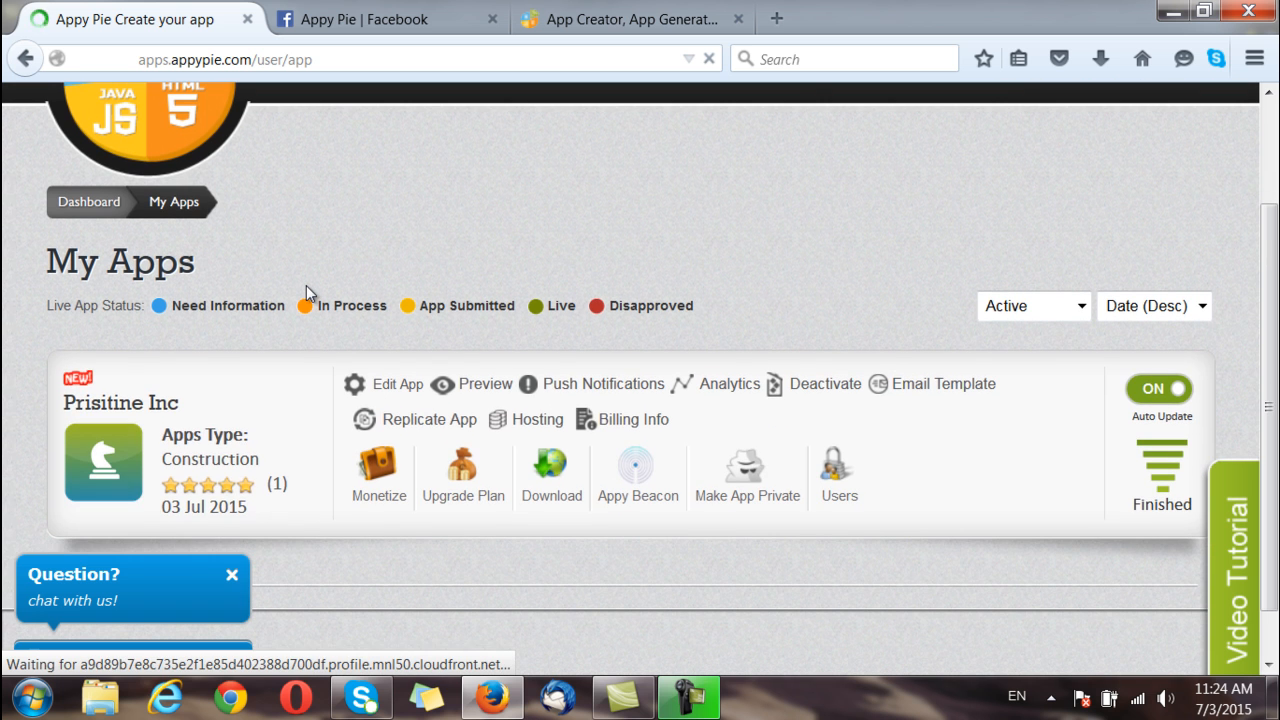
- Open Prisitine Inc's download page and scroll to the Android .apk status
click(551, 466)
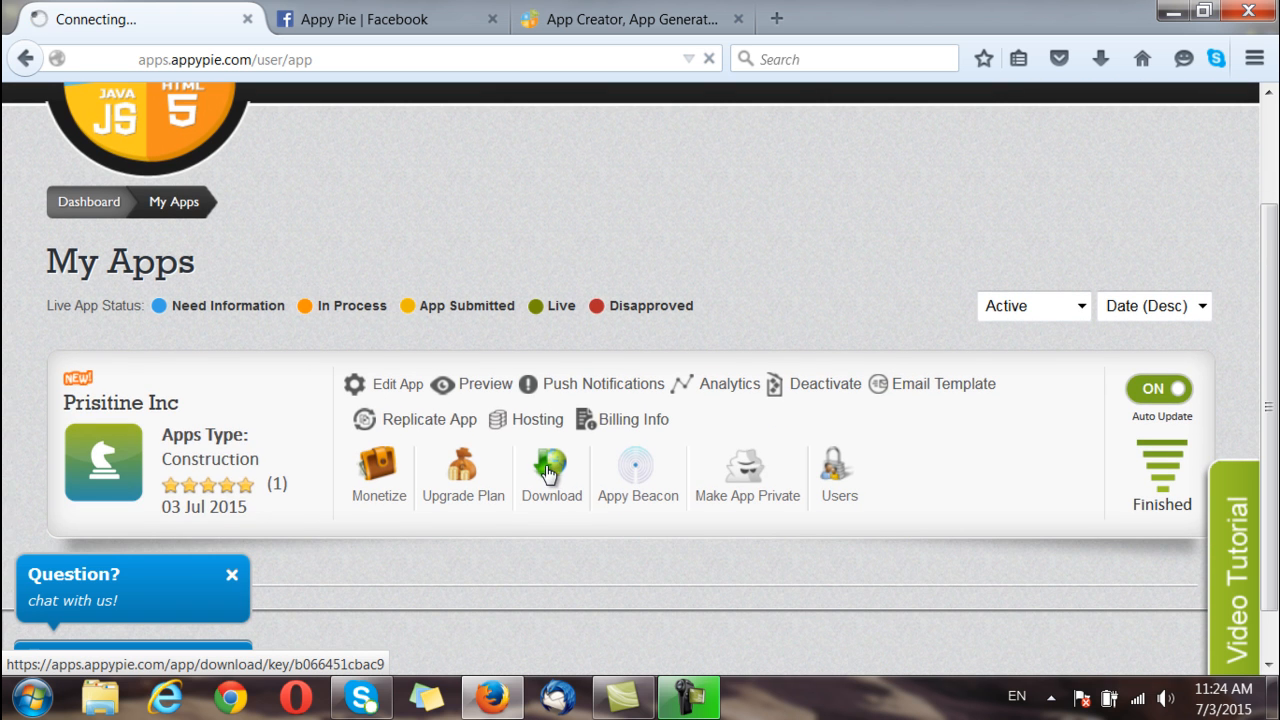
click(551, 467)
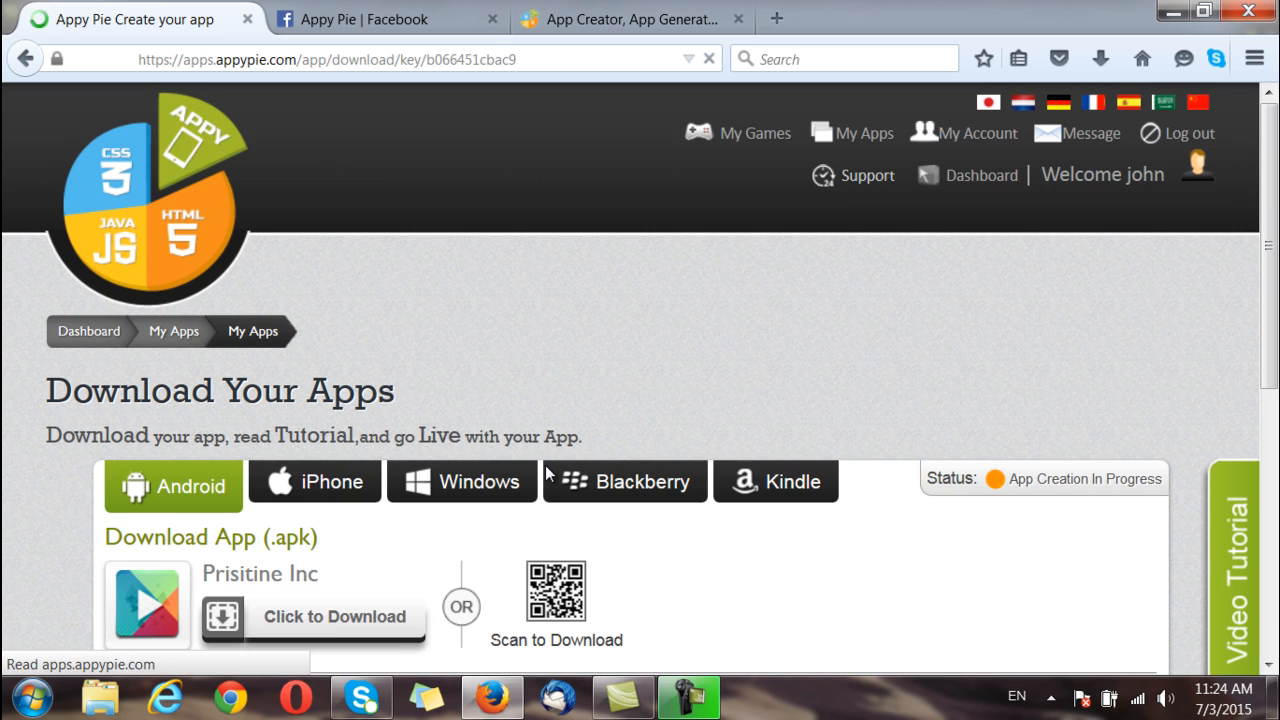
scroll(down, 3)
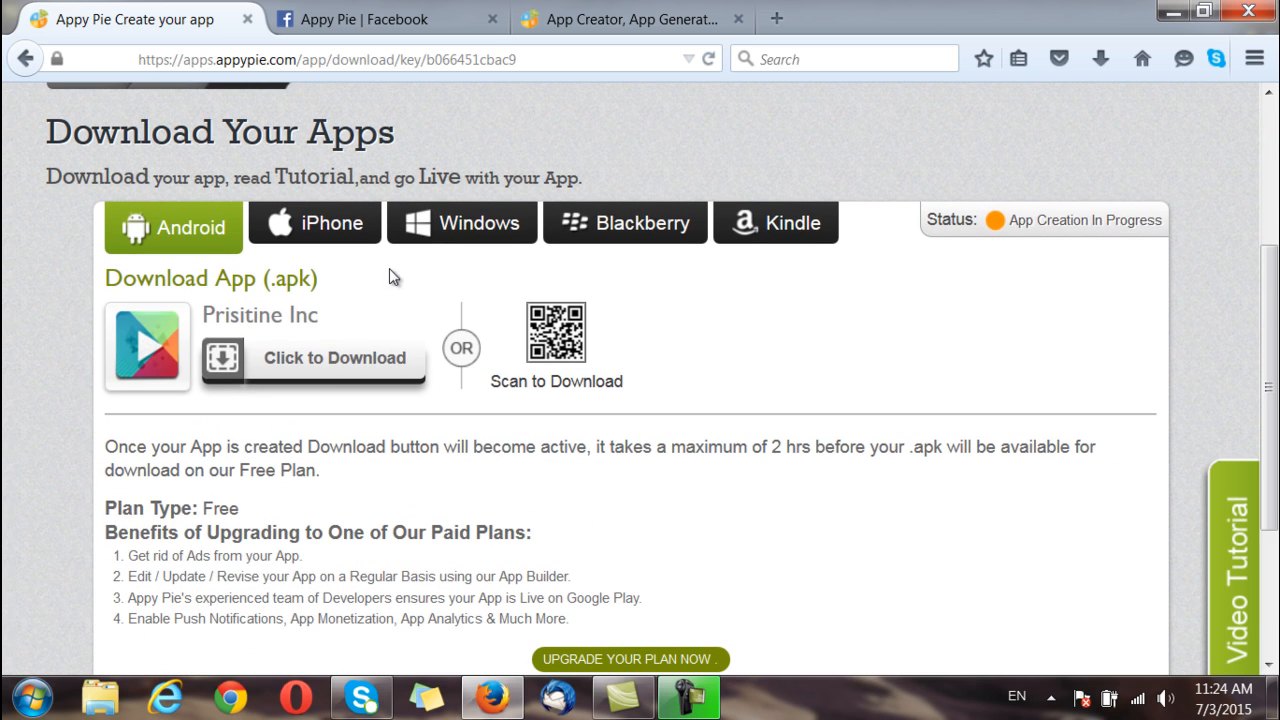